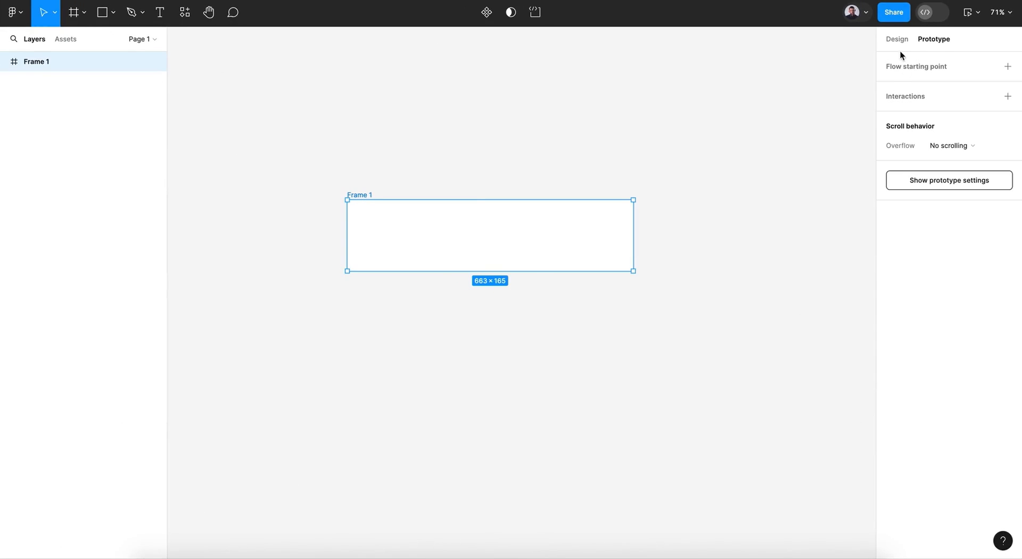
- Shorten Frame 1 by dragging its bottom edge upward
drag(490, 270, 509, 261)
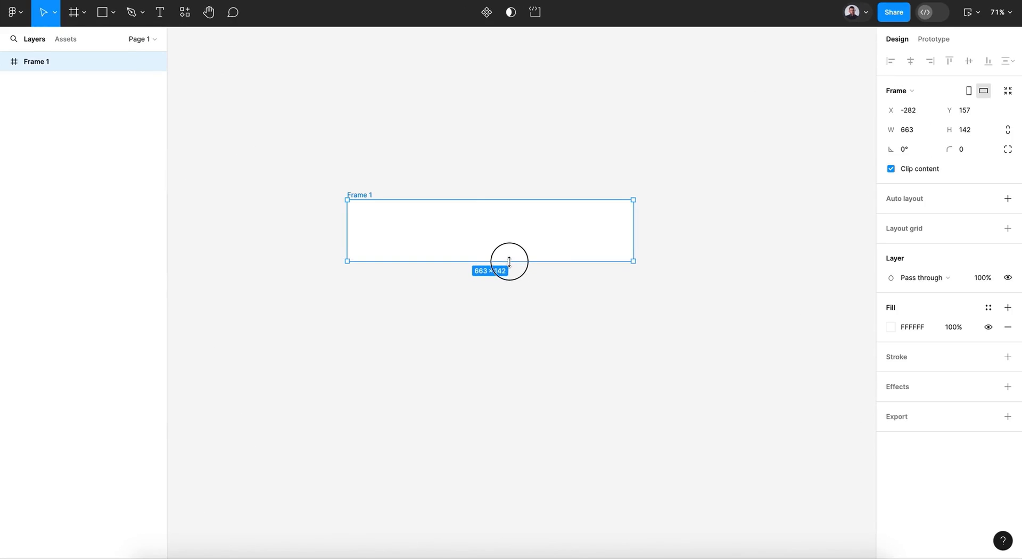
drag(509, 262, 512, 260)
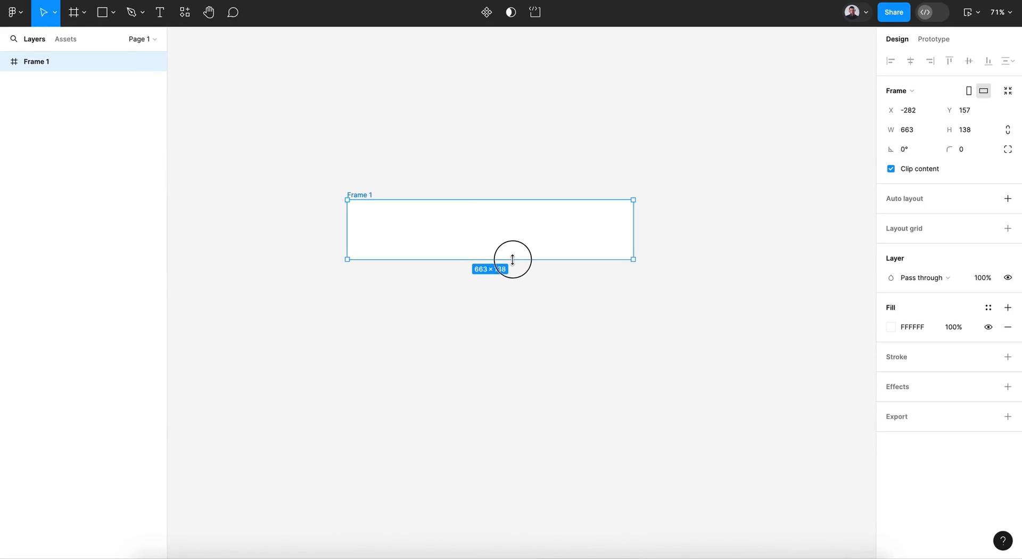
drag(512, 259, 512, 254)
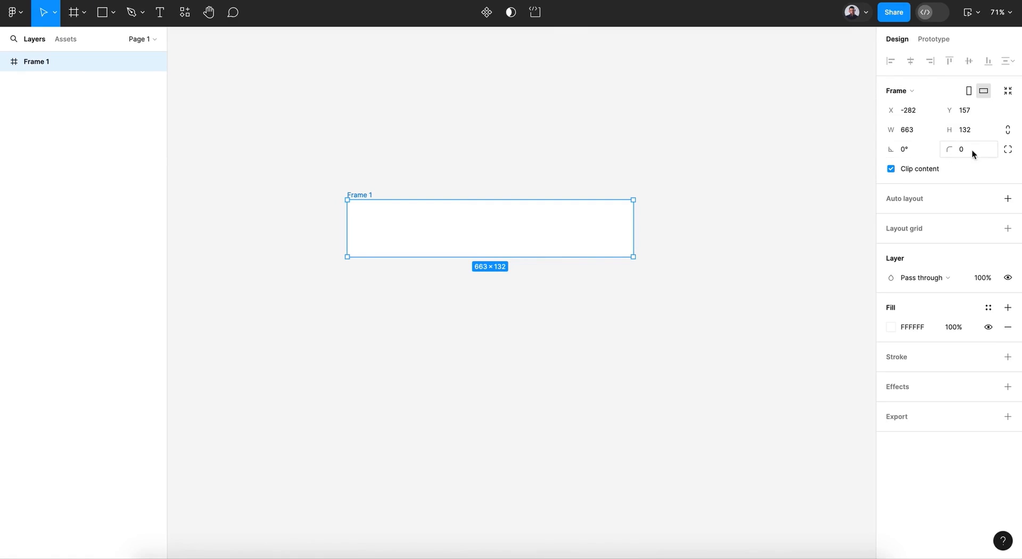
- Set the frame to 360 wide, 70 high with a corner radius, then deselect it
click(909, 130)
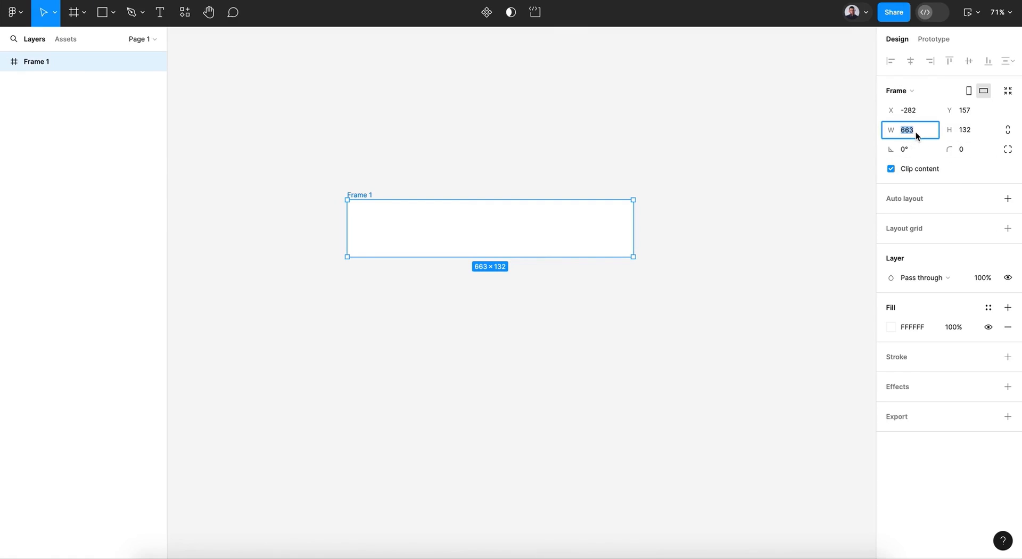
text(360)
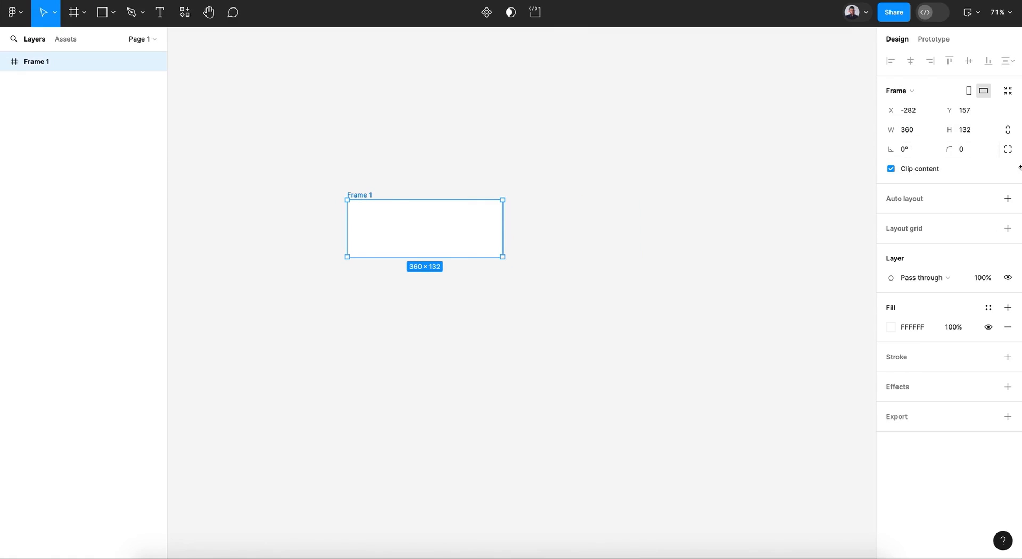
click(968, 130)
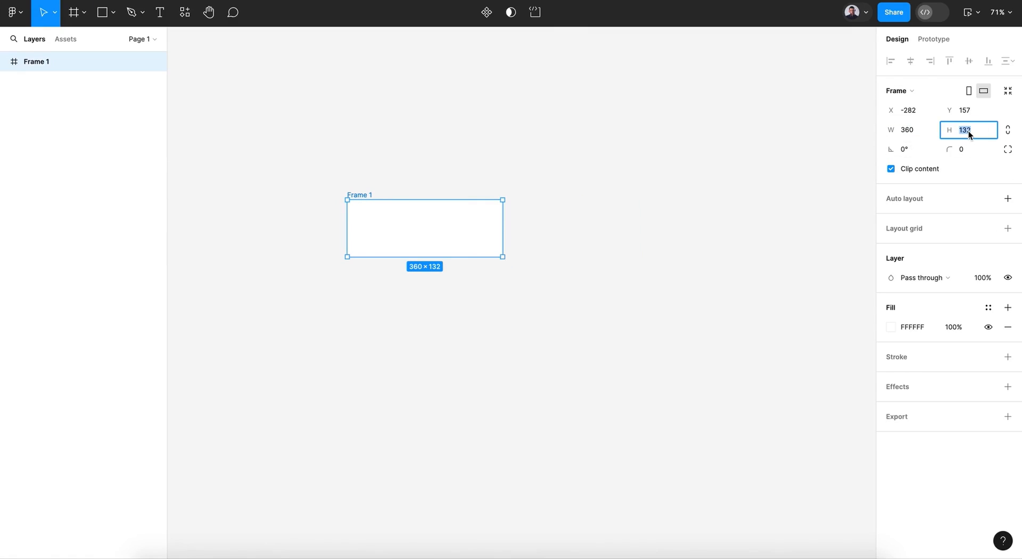
text(70)
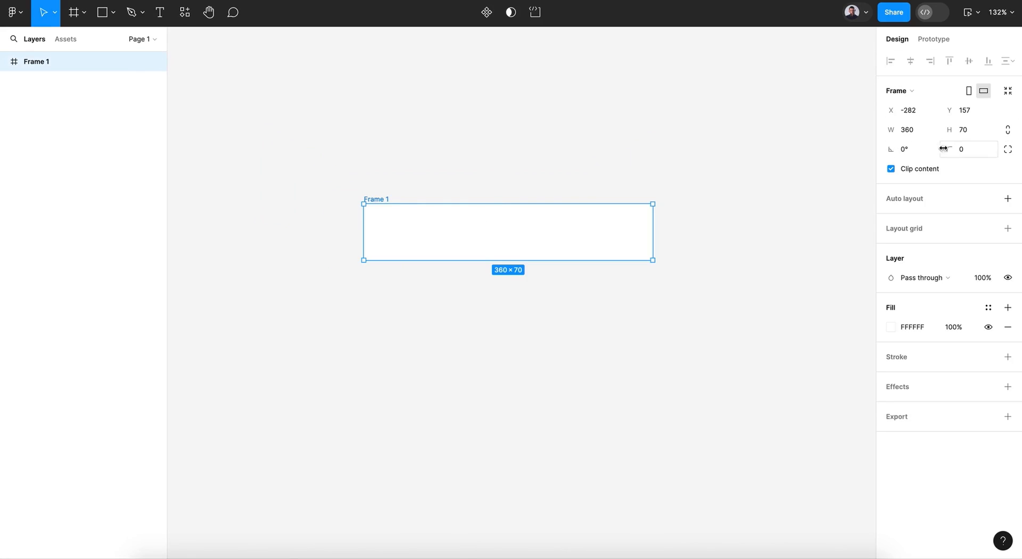
text(9)
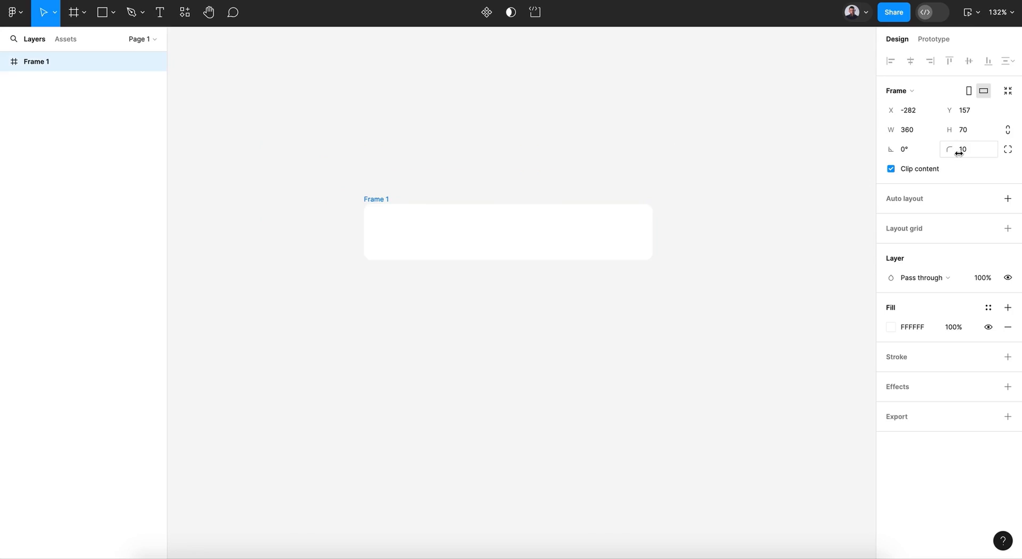
click(551, 262)
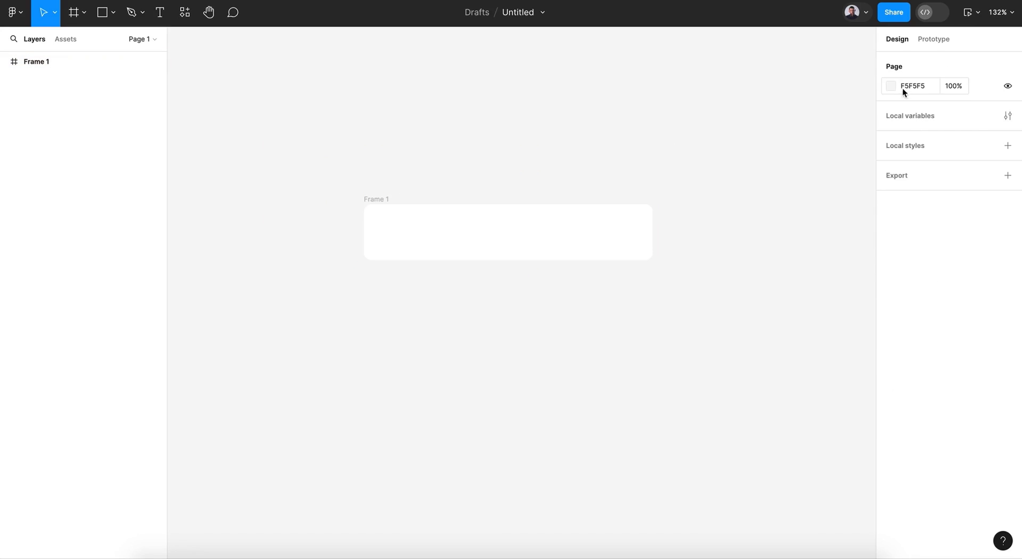
mouse_move(730, 118)
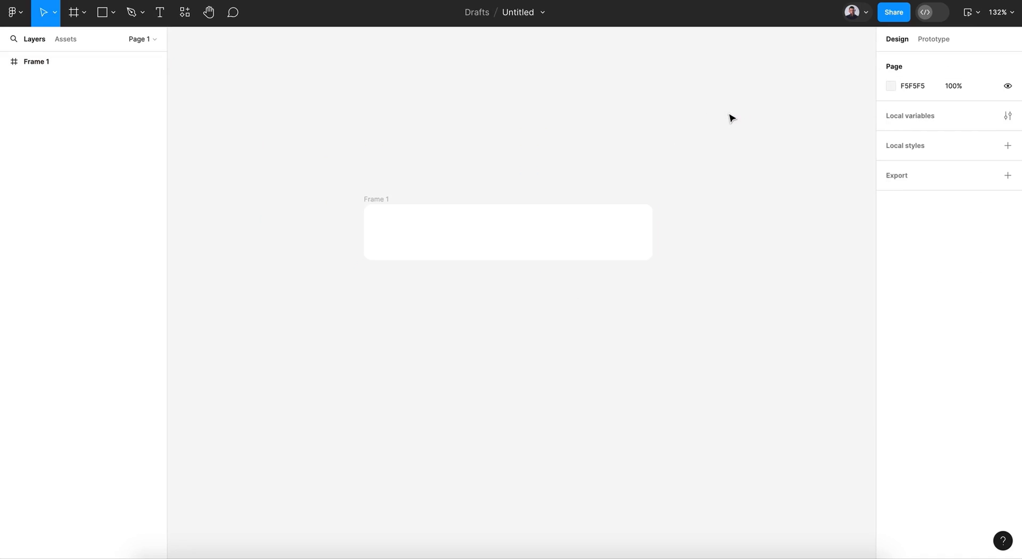
- Change the page background colour from F5F5F5 to the darker grey D1D1D1
click(890, 85)
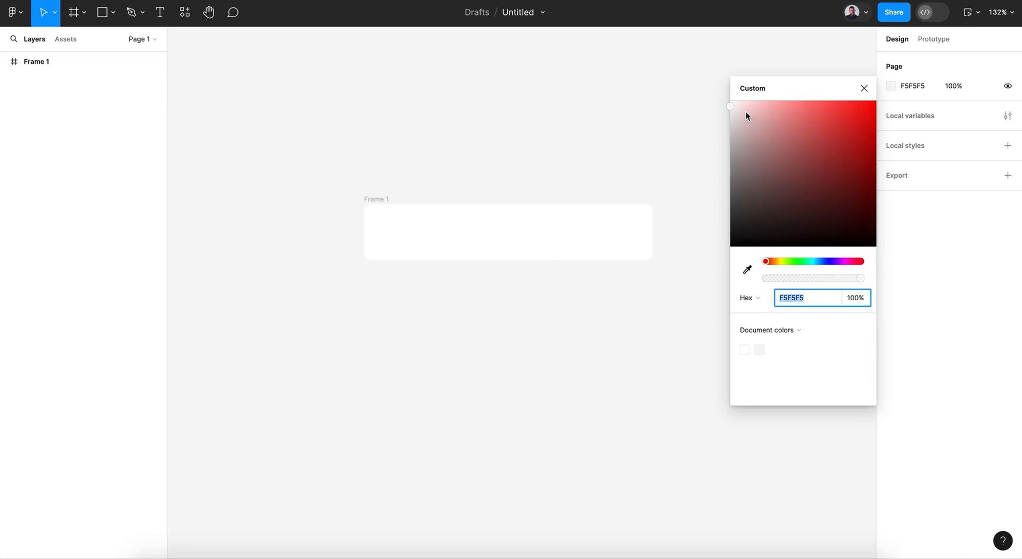
mouse_move(776, 116)
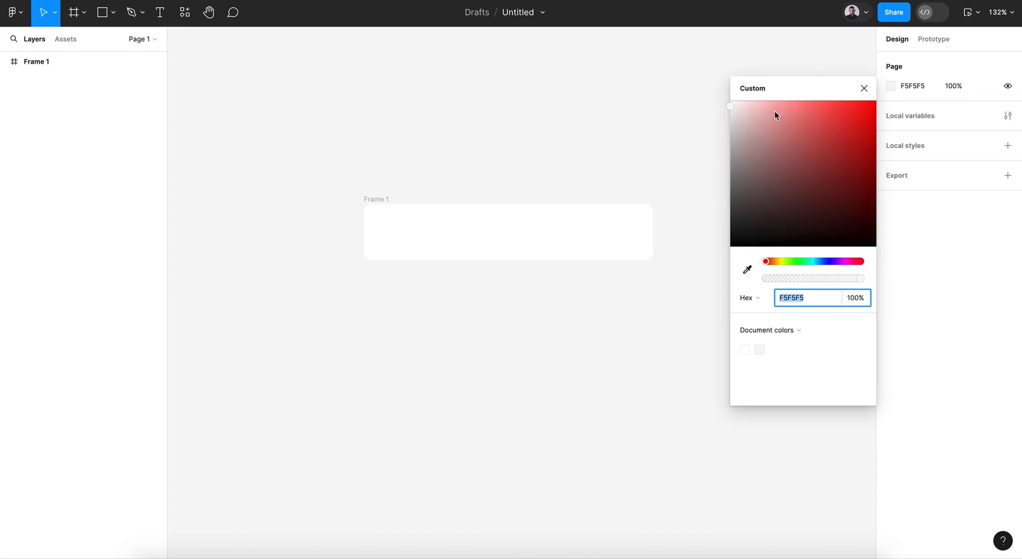
click(730, 126)
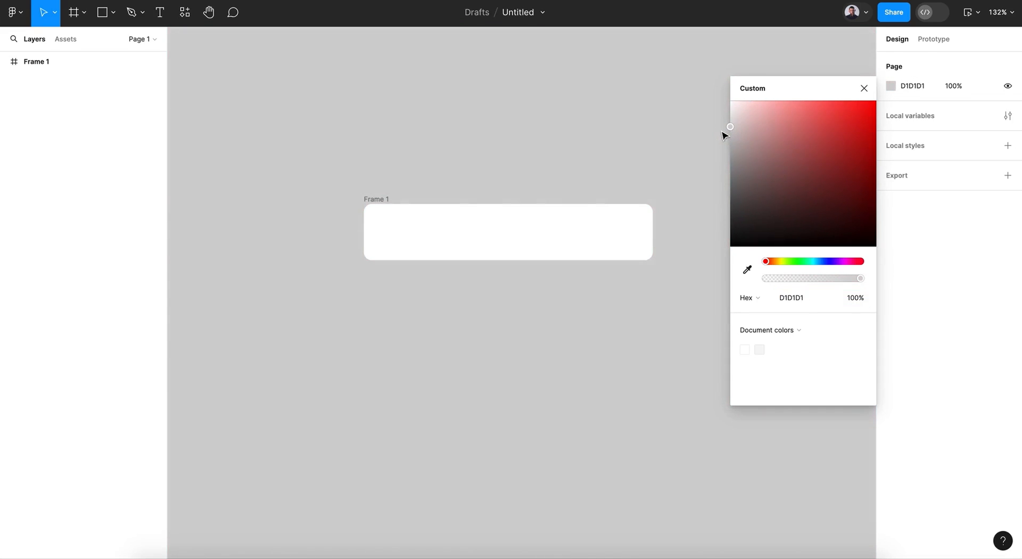
click(864, 88)
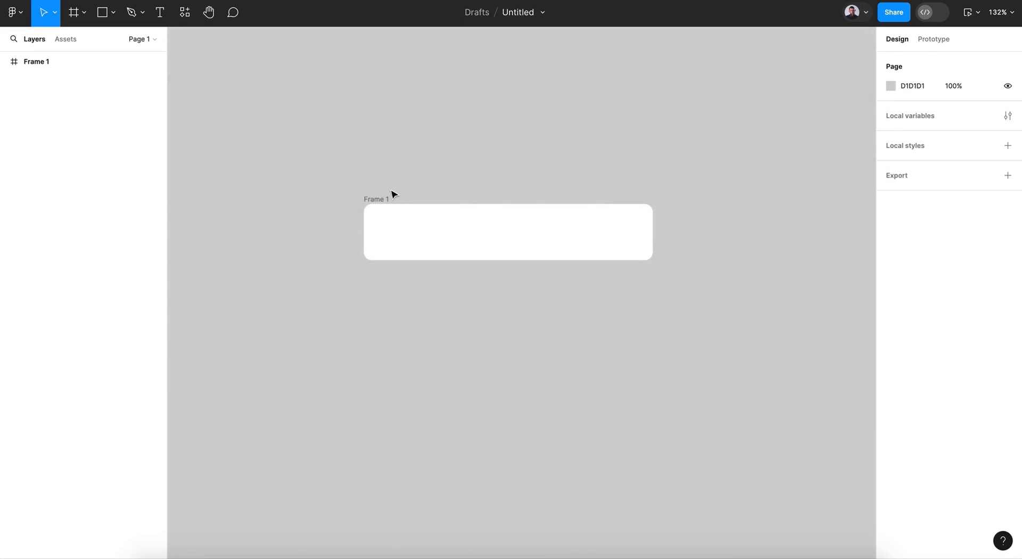
mouse_move(422, 177)
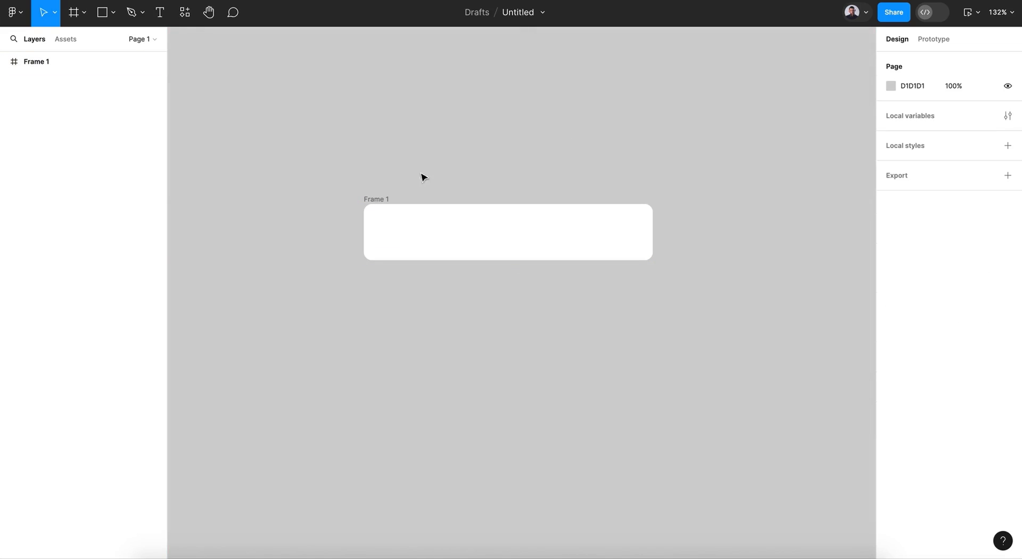
- Launch the Iconify plugin and import the outlined home icon
click(184, 12)
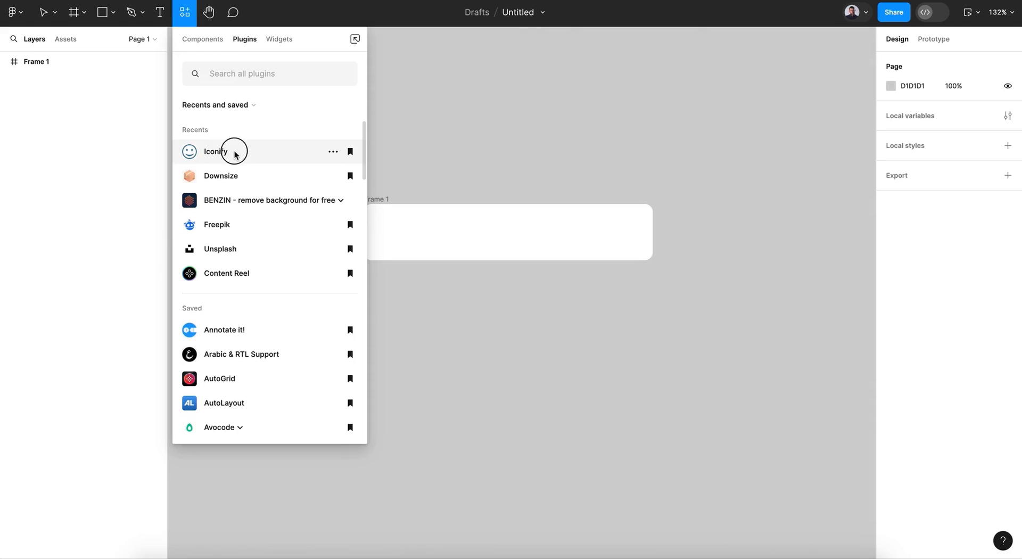
click(215, 151)
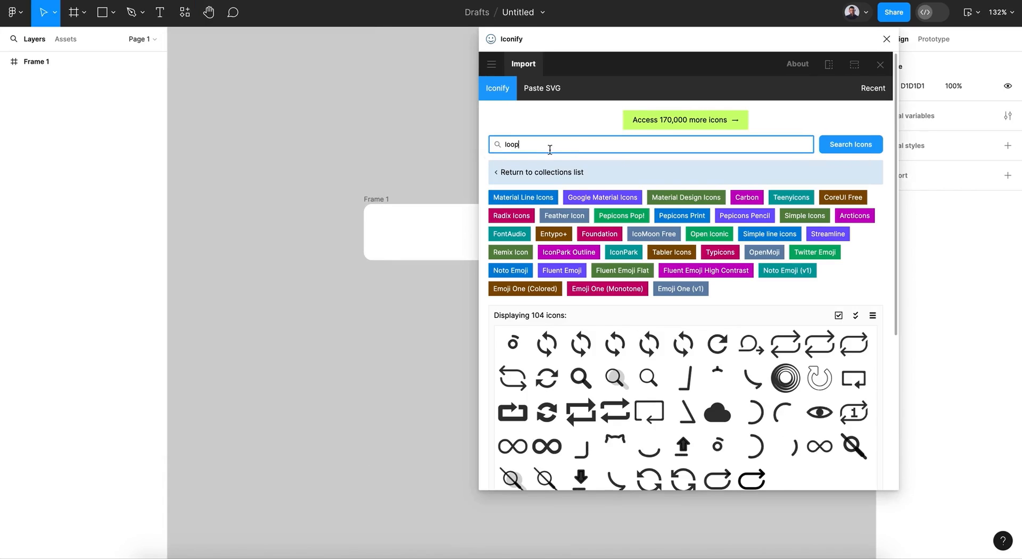
text(home)
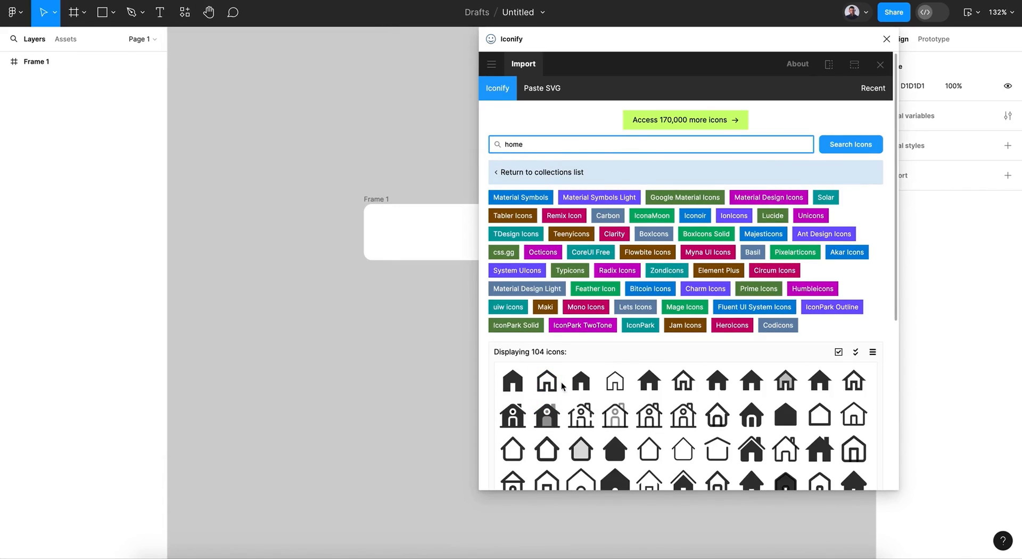
click(546, 380)
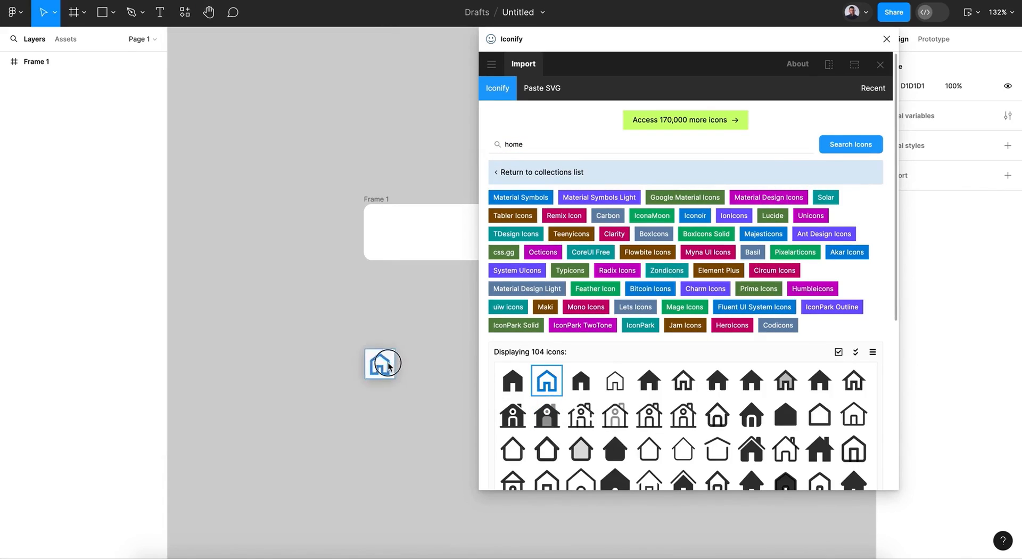
click(546, 380)
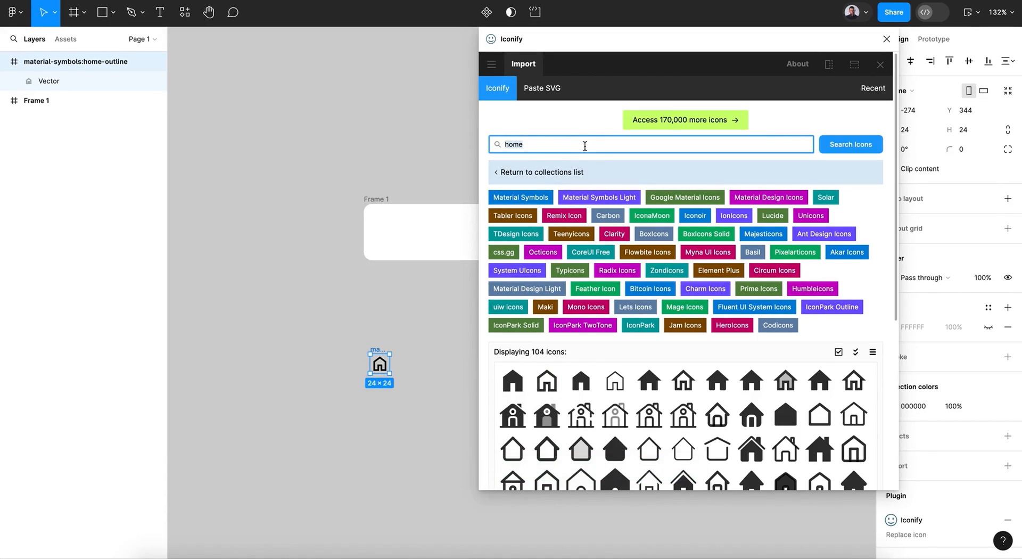
- Import the outlined bookmark, basket and heart favorite icons from Iconify
text(bookmark)
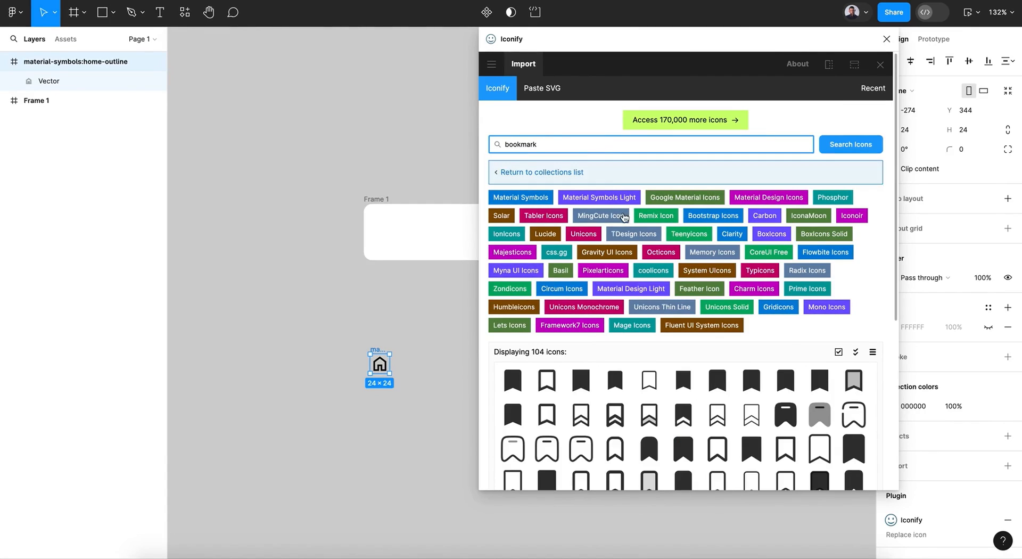
click(546, 380)
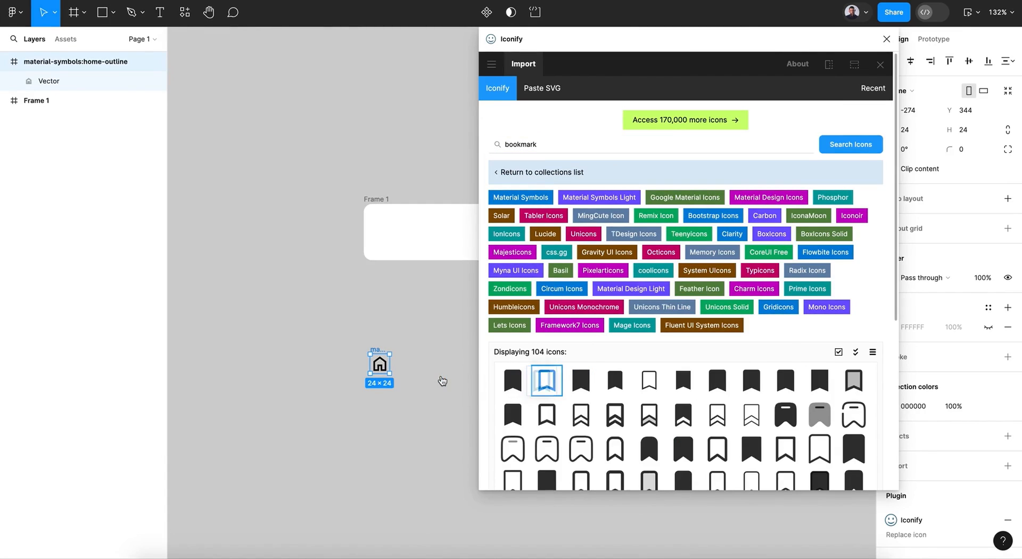
click(546, 380)
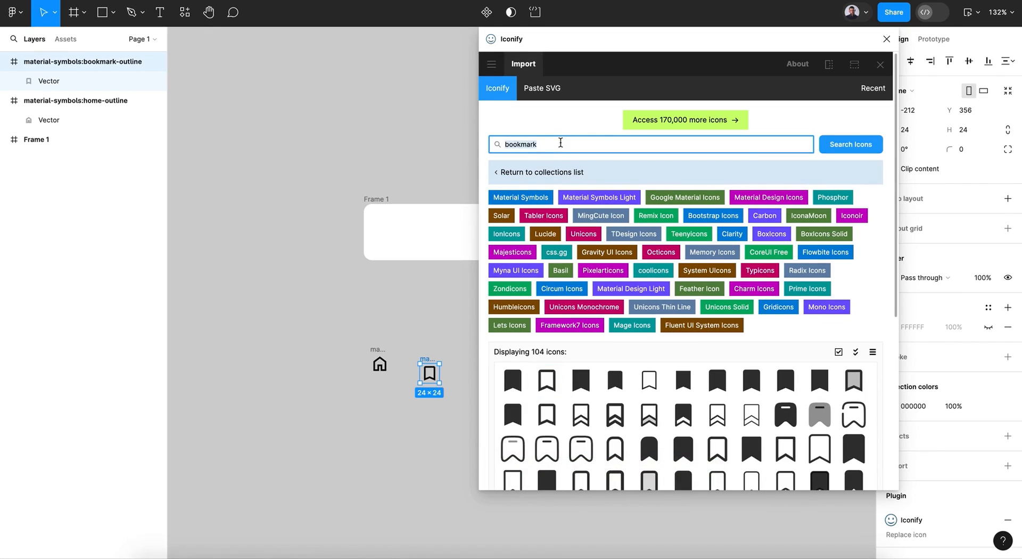
text(basket)
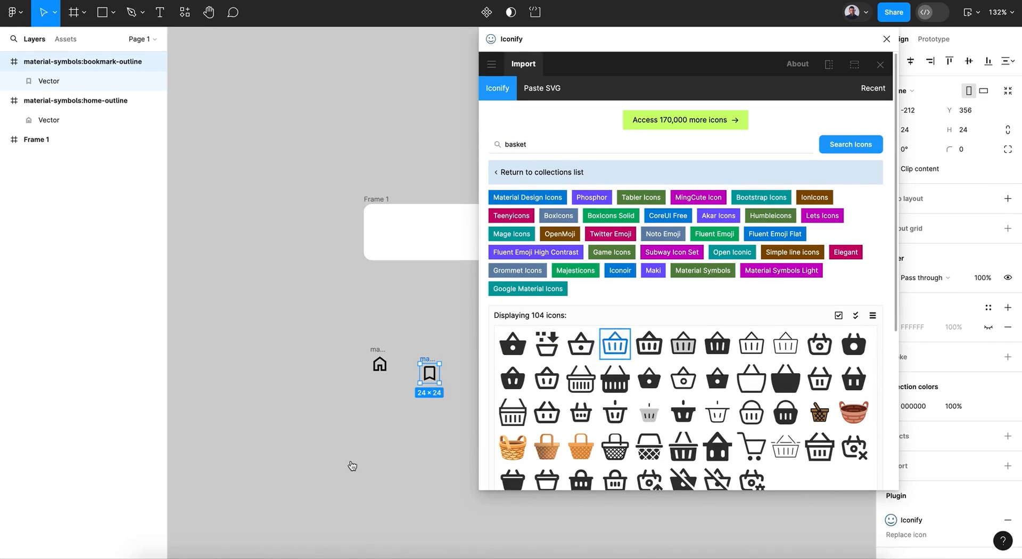
click(613, 344)
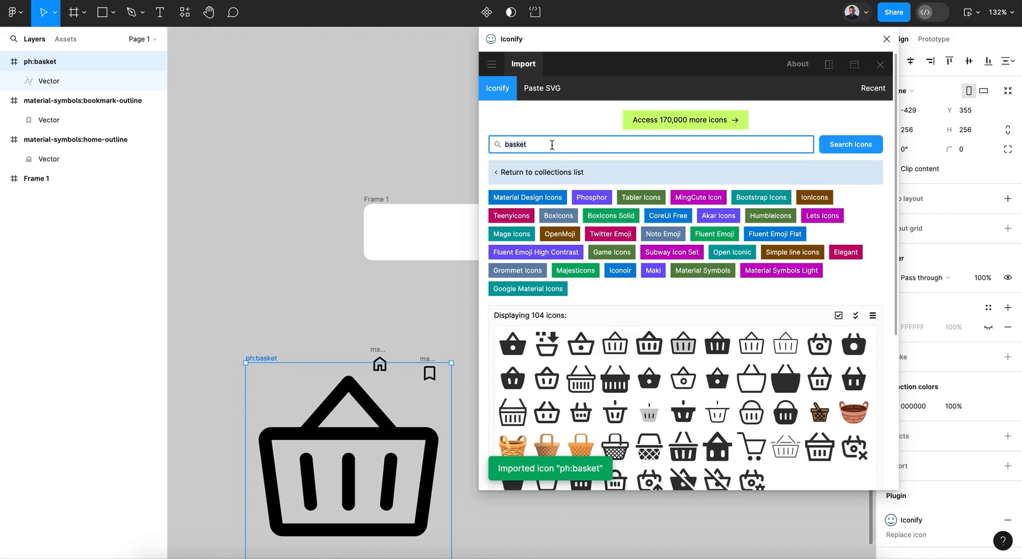
text(favorite)
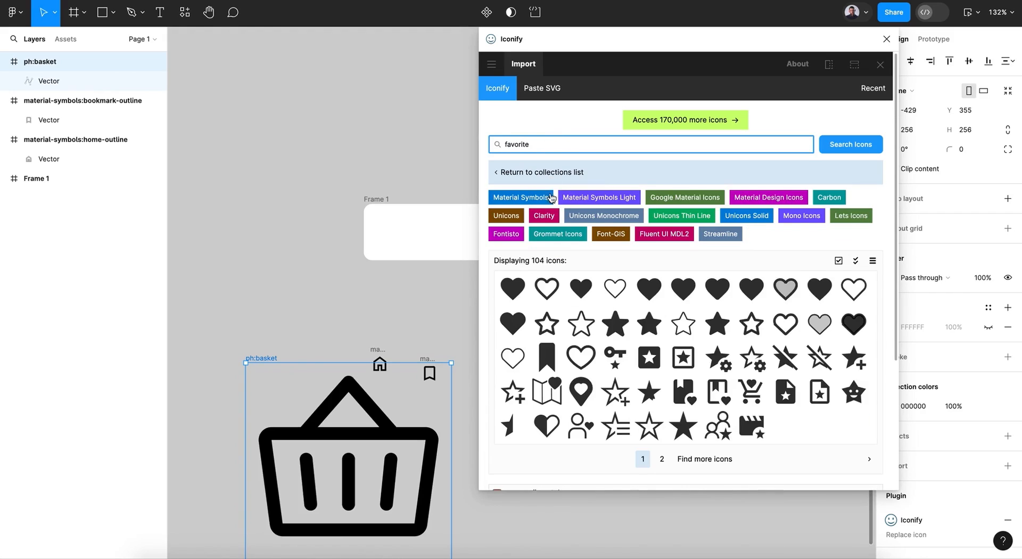
click(512, 287)
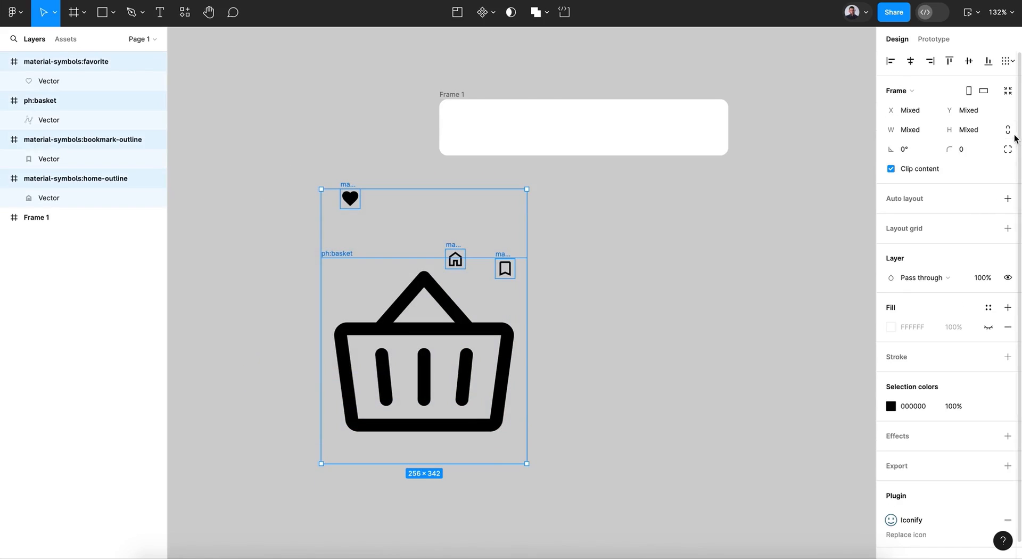
mouse_move(1008, 130)
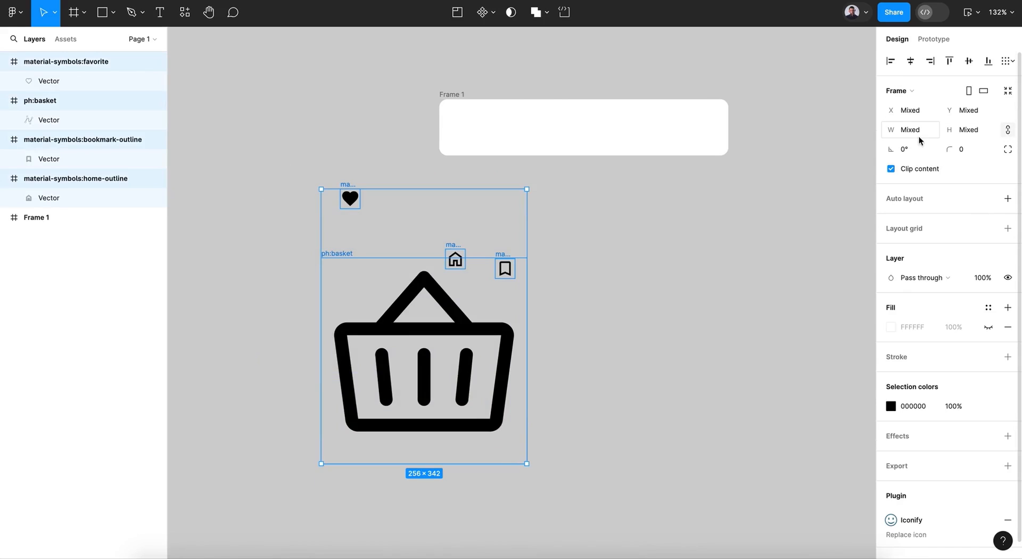
- Give all four selected icons a common small width in the Design panel
click(910, 130)
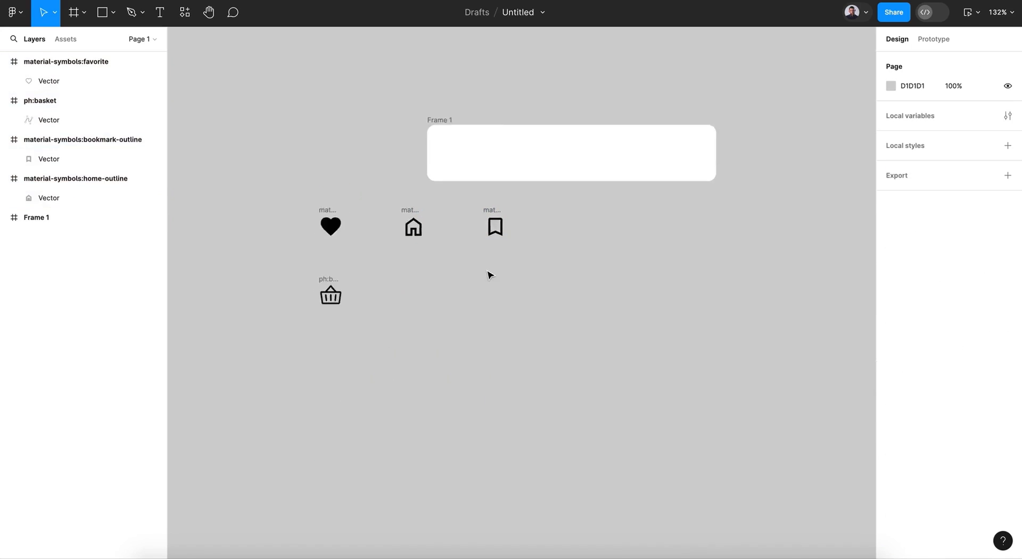
- Move the home icon into the navbar frame near its left edge
click(412, 228)
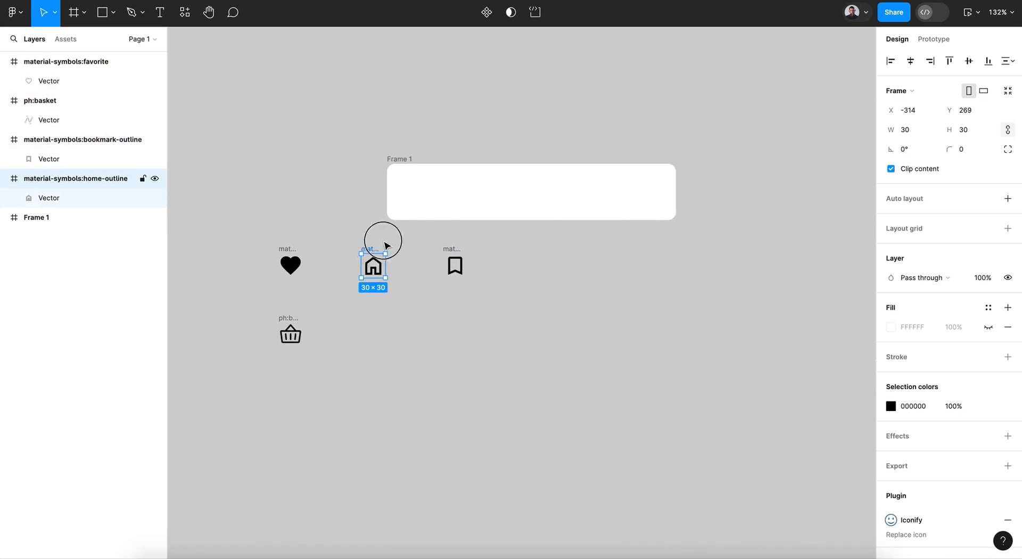
drag(372, 266, 427, 191)
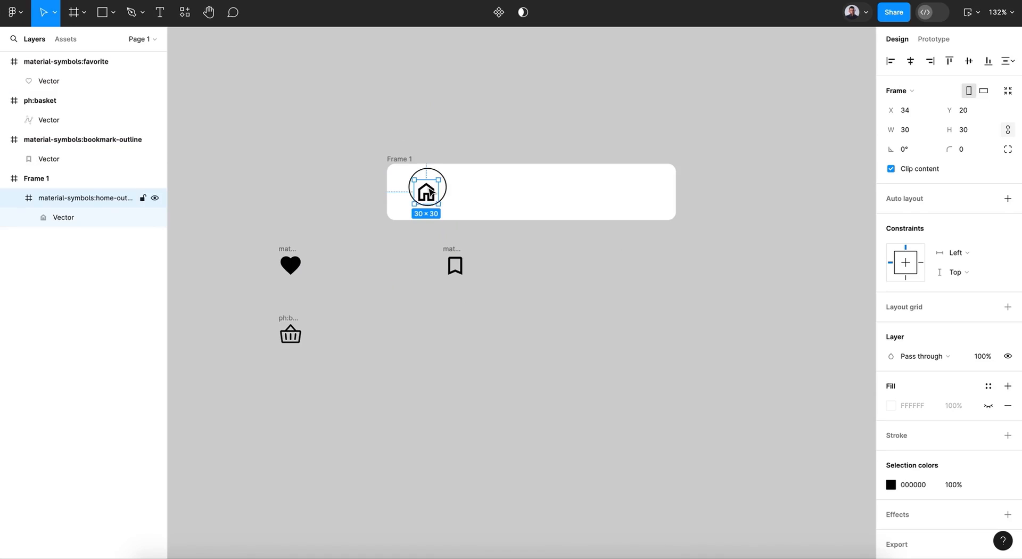
drag(427, 189, 418, 188)
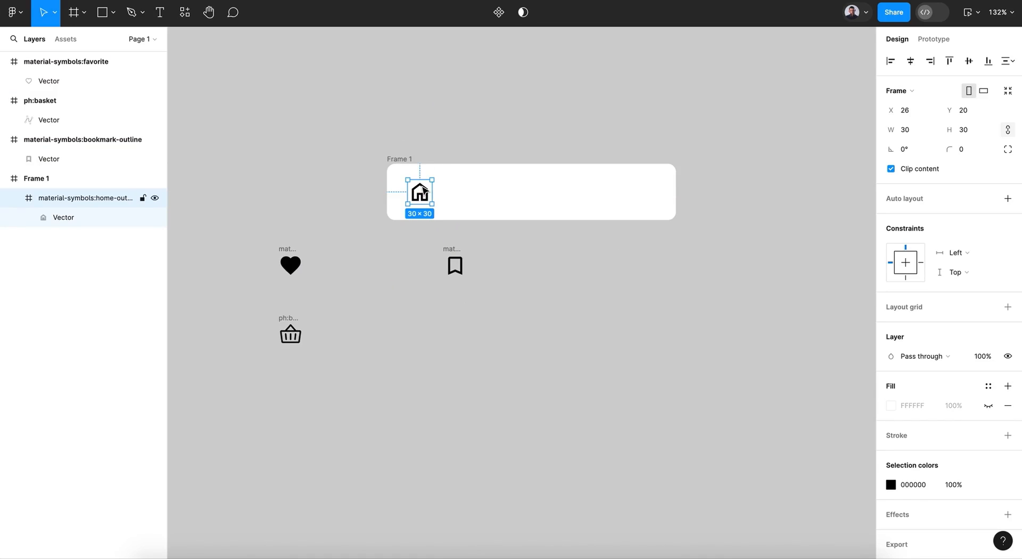
click(290, 264)
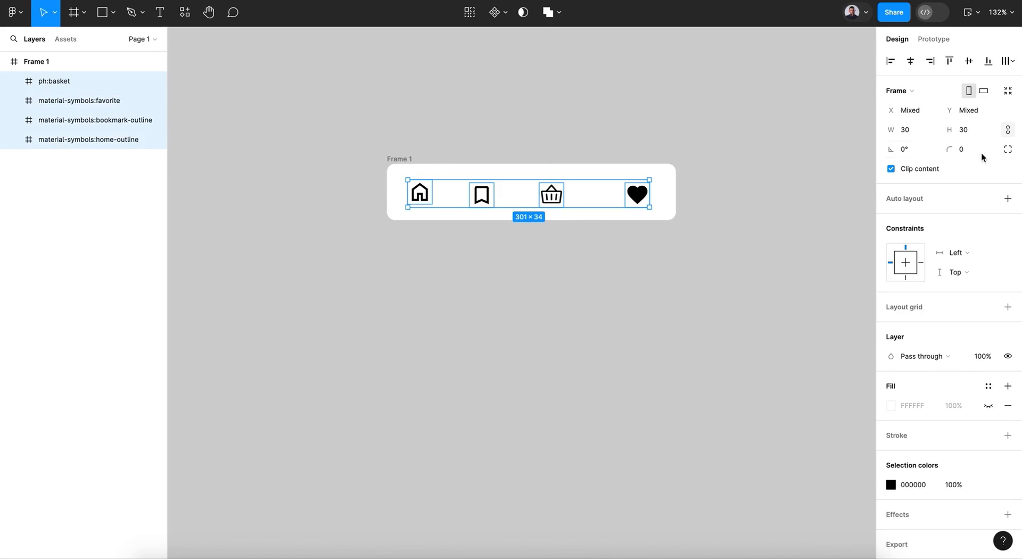
- Resize the four icons to 24 wide and spread them evenly across the frame
click(909, 130)
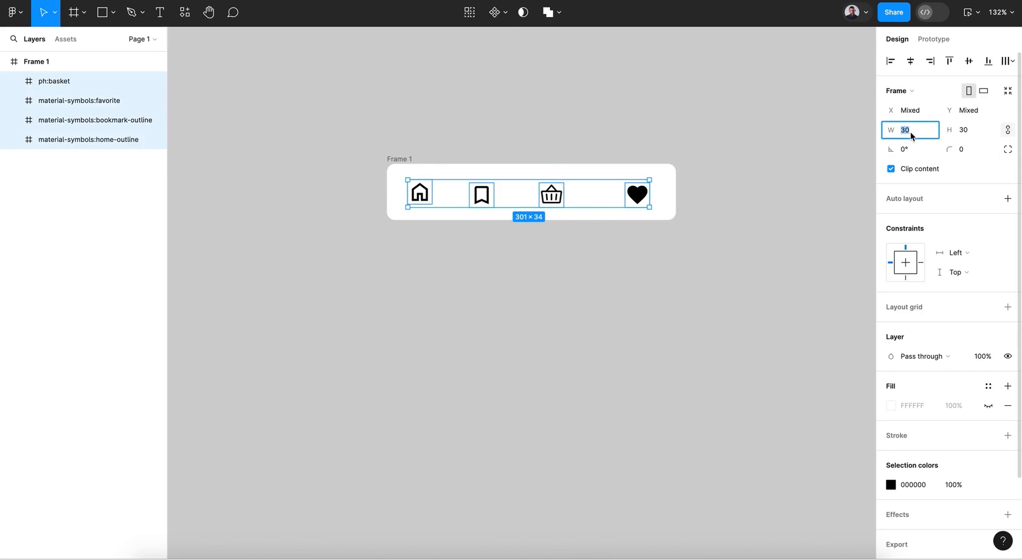
text(24)
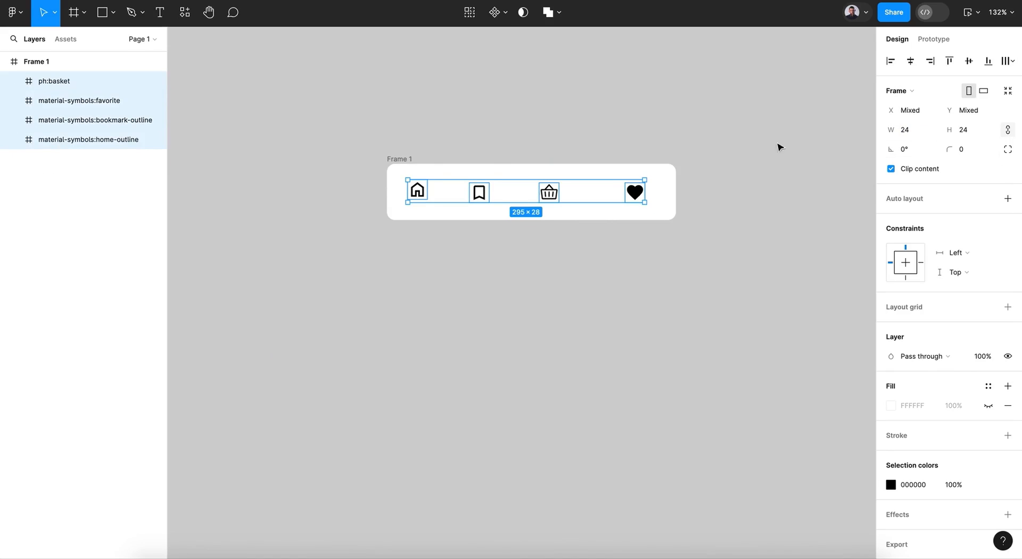
click(1007, 60)
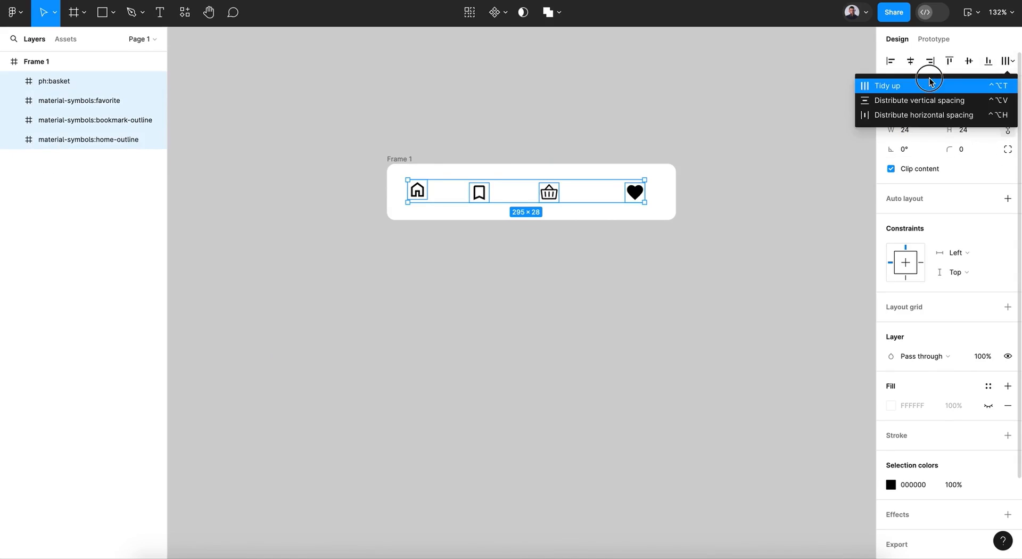
click(888, 85)
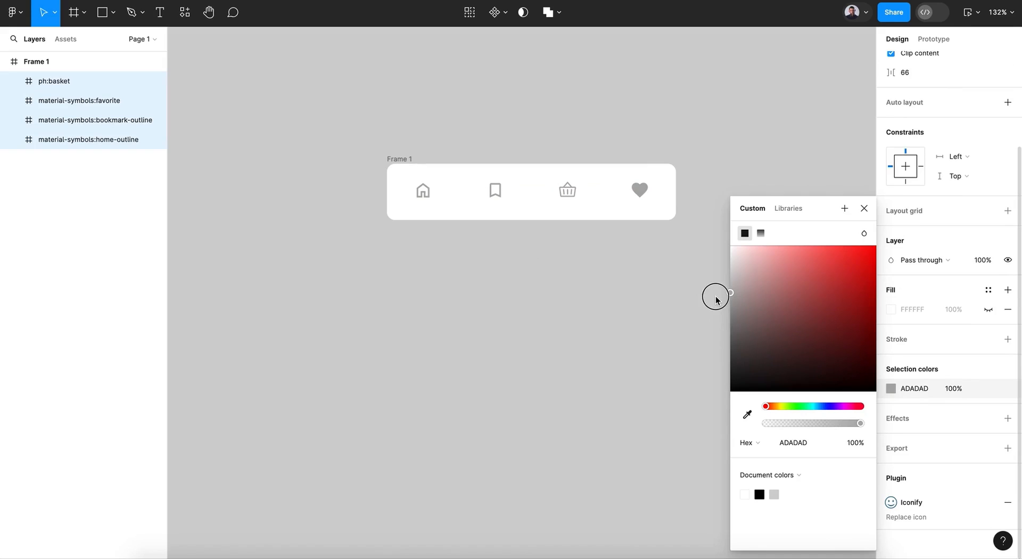
- Recolour the four navbar icons light grey B3B3B3 and deselect them
drag(717, 301, 715, 298)
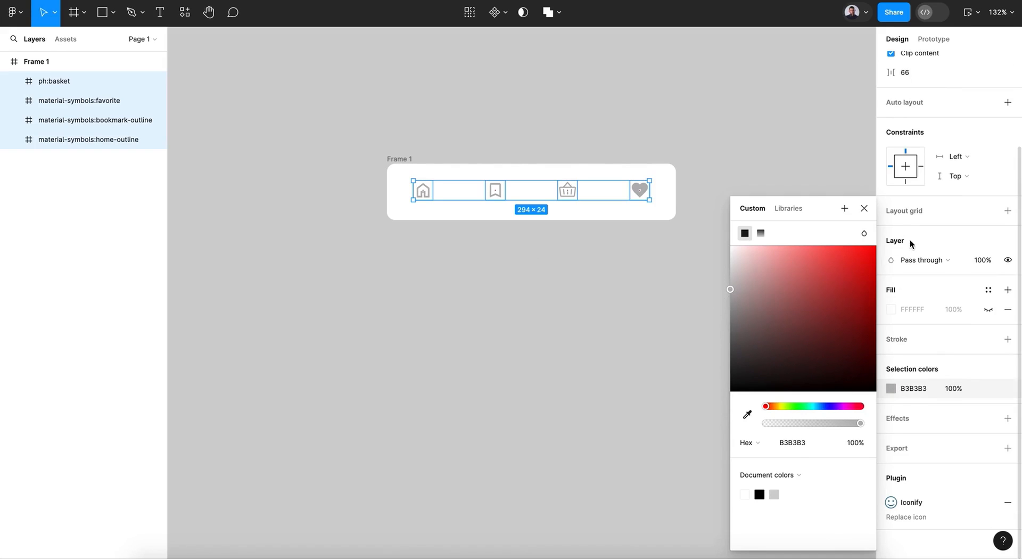
click(864, 208)
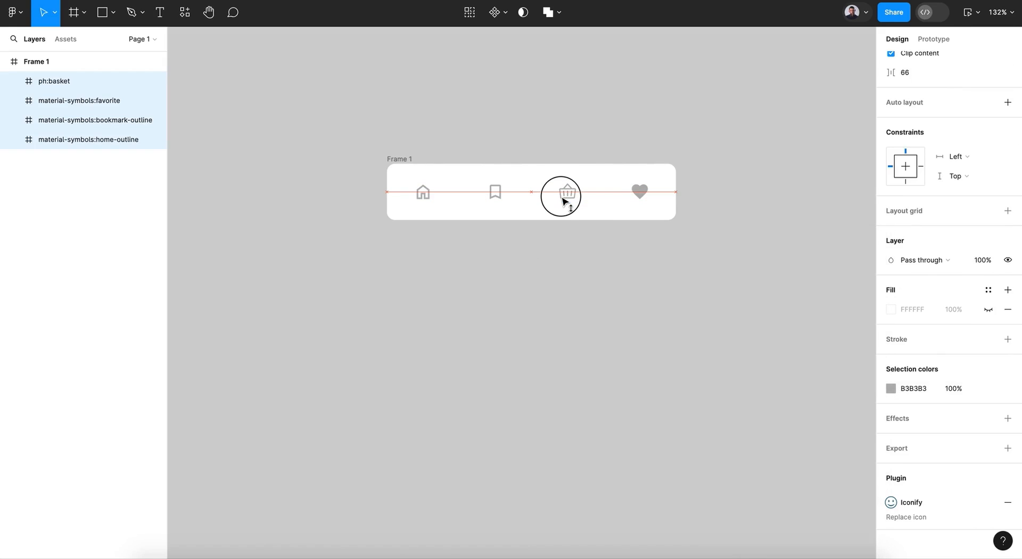
click(567, 191)
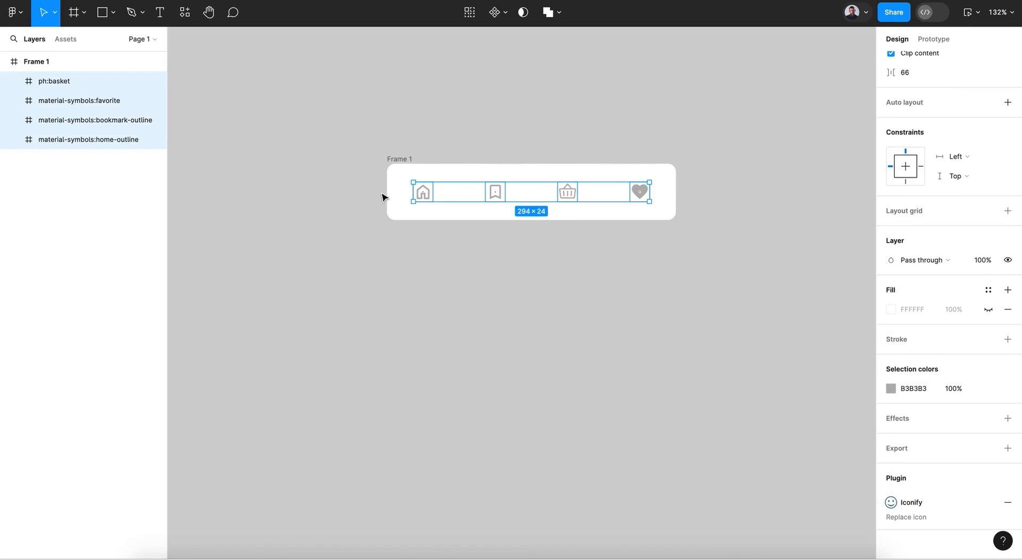
mouse_move(550, 178)
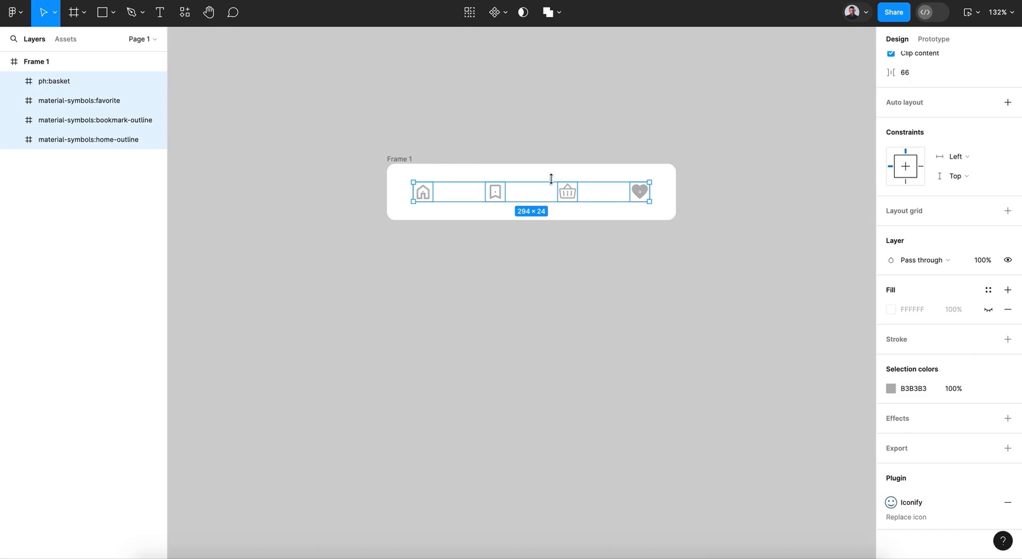
click(628, 289)
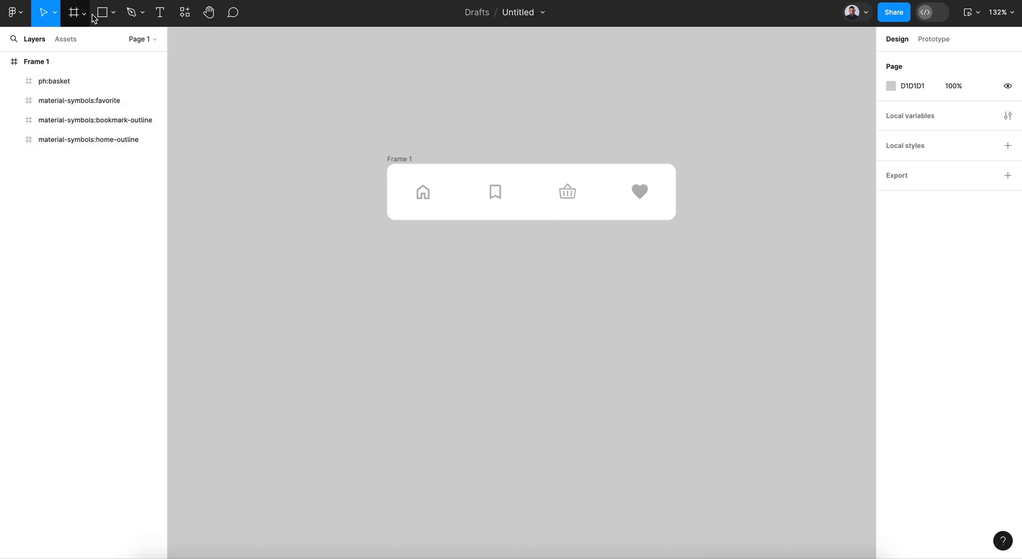
- Draw a 21×21 ellipse with the Ellipse tool over the home icon
click(114, 13)
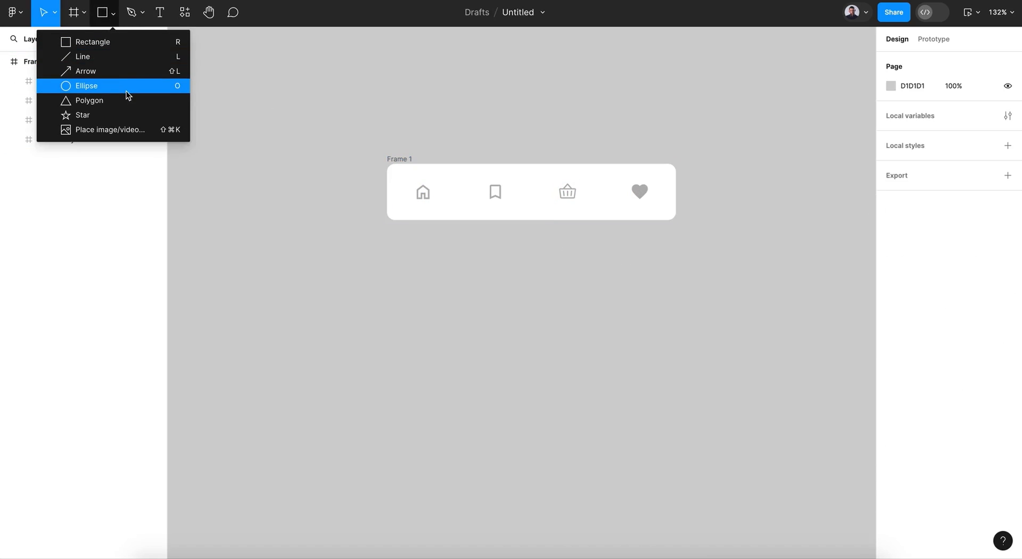
click(85, 85)
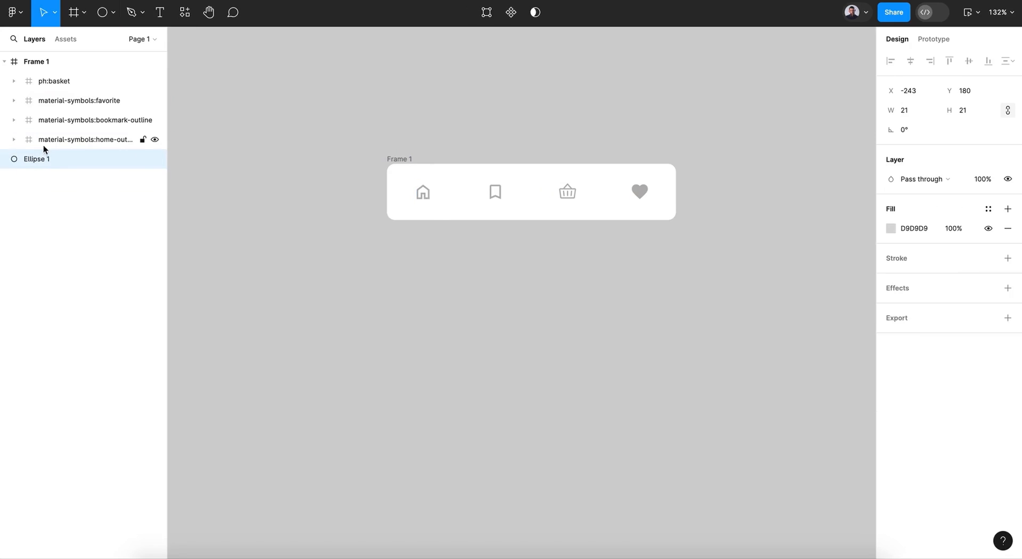
click(421, 190)
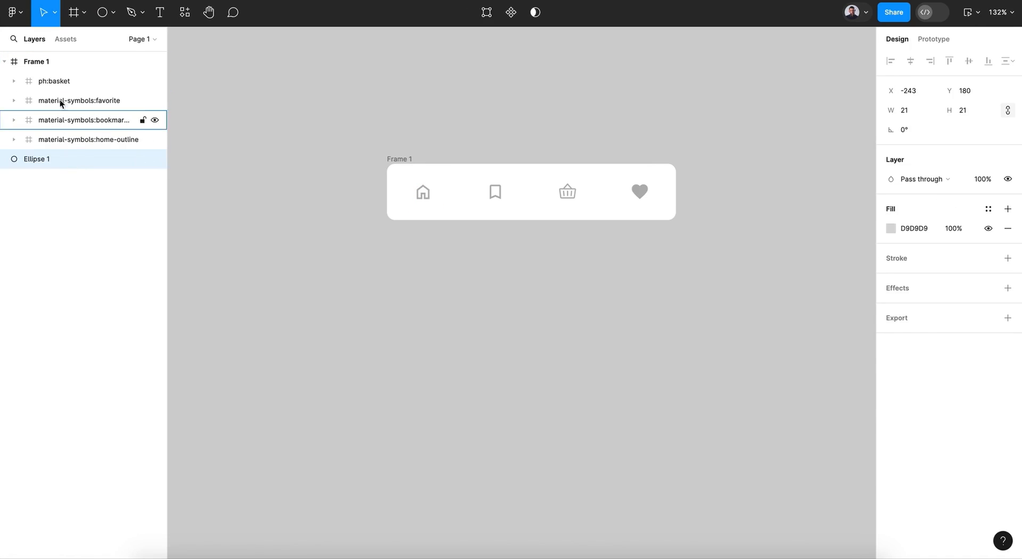
- Move the circle's layer into Frame 1 behind the home icon and select it
click(54, 81)
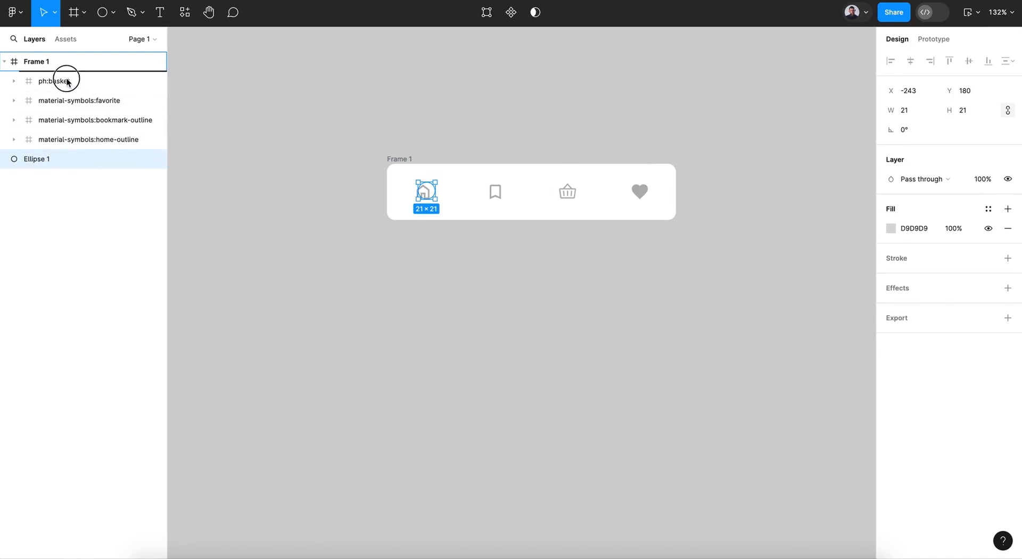
click(13, 81)
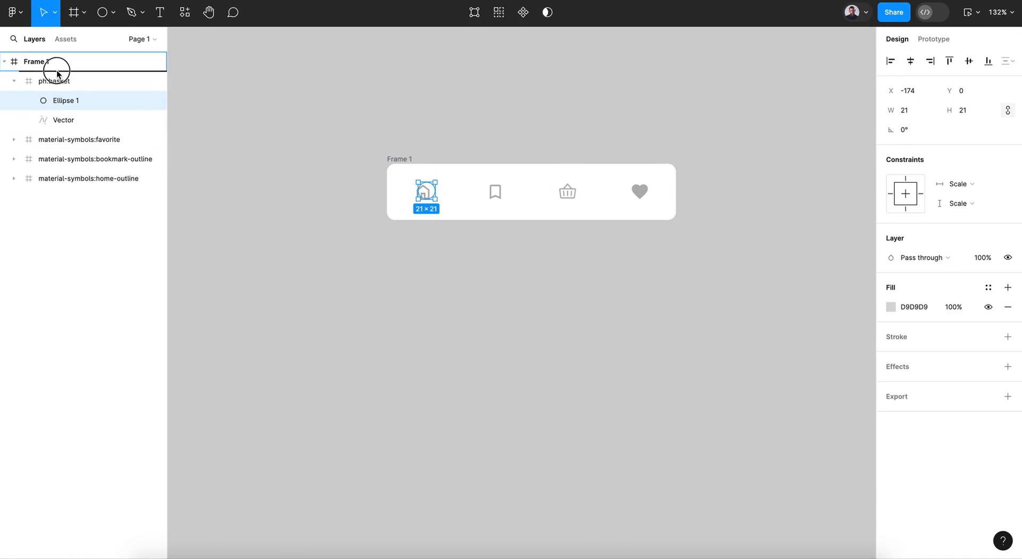
click(55, 100)
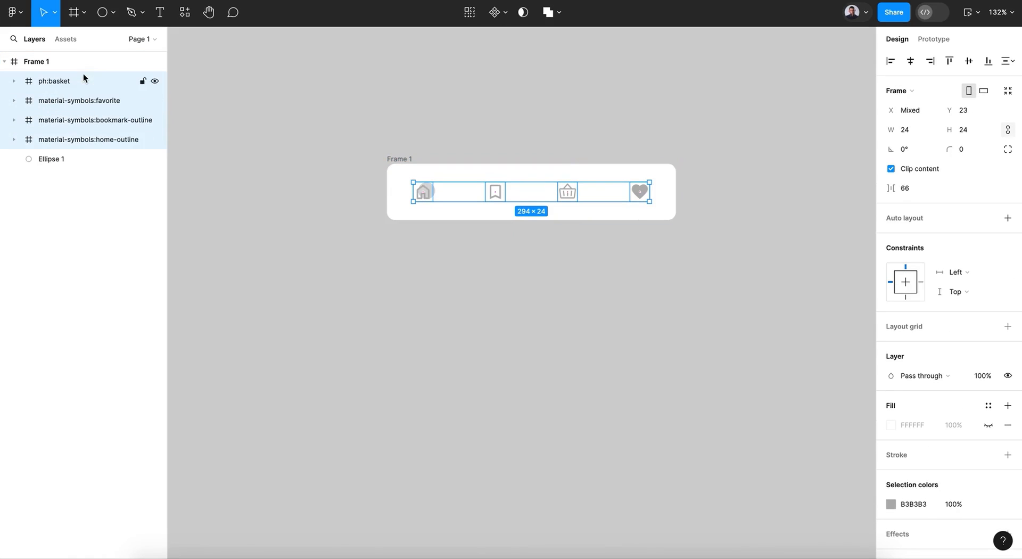
click(51, 159)
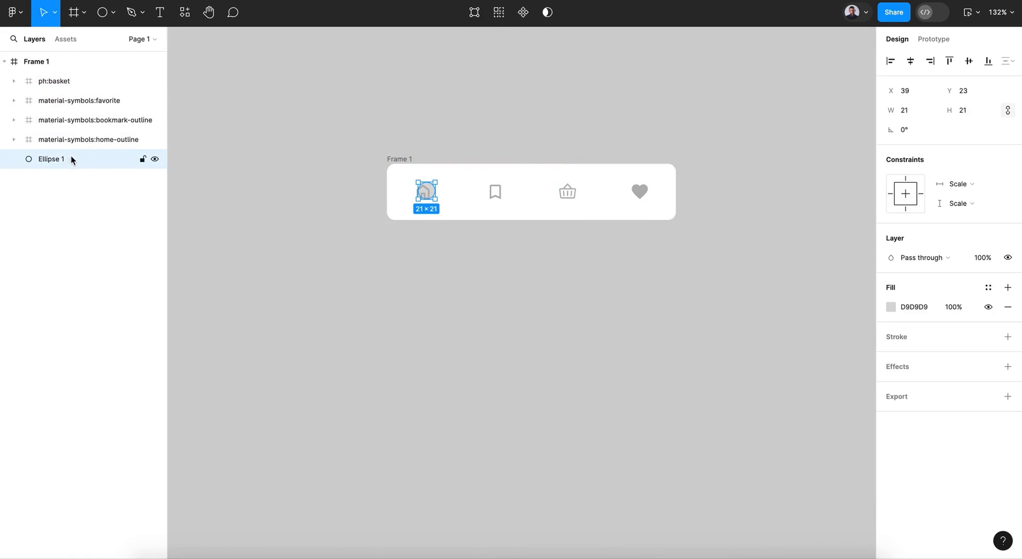
- Fill the circle behind the home icon with pale pink FFE6E6
click(890, 306)
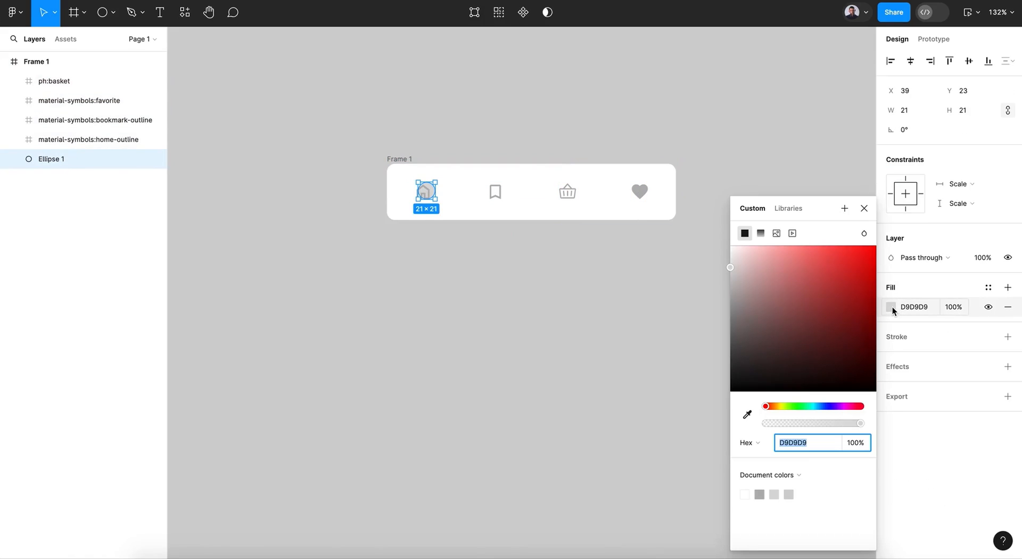
click(764, 243)
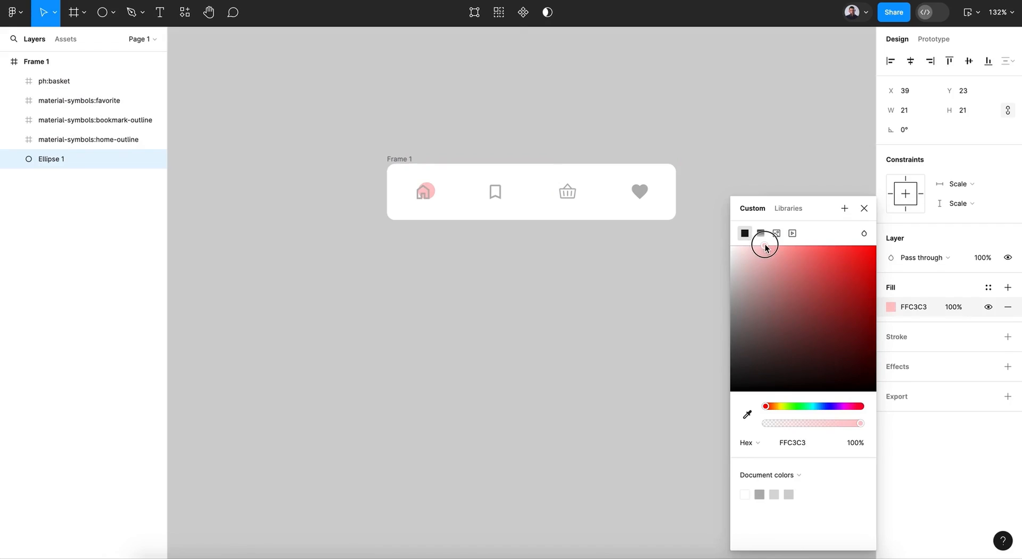
click(751, 247)
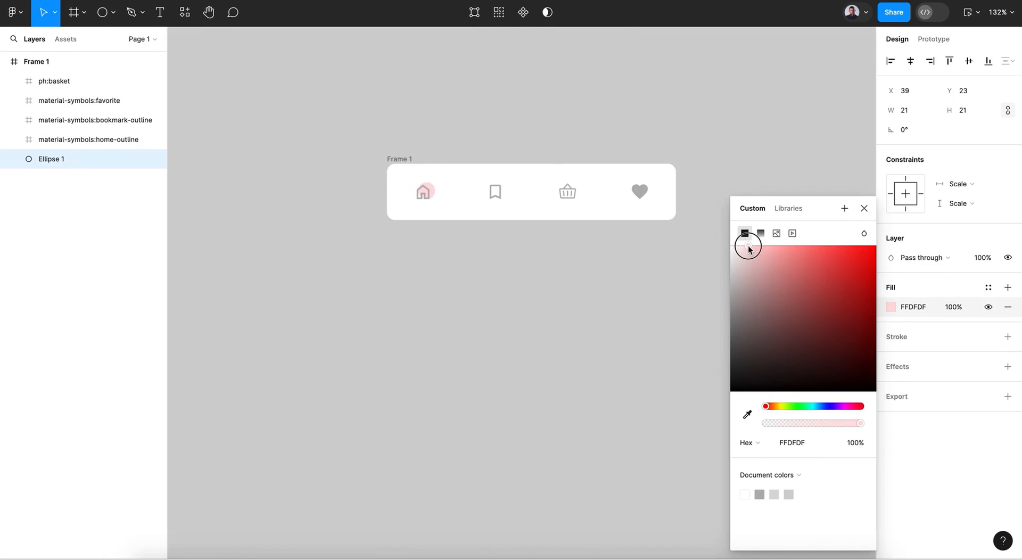
click(746, 246)
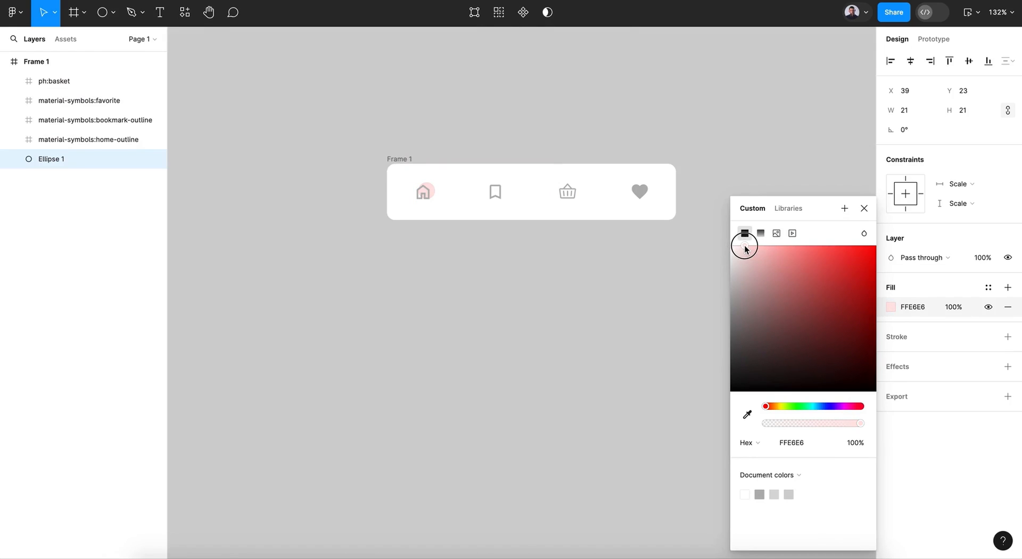
click(863, 207)
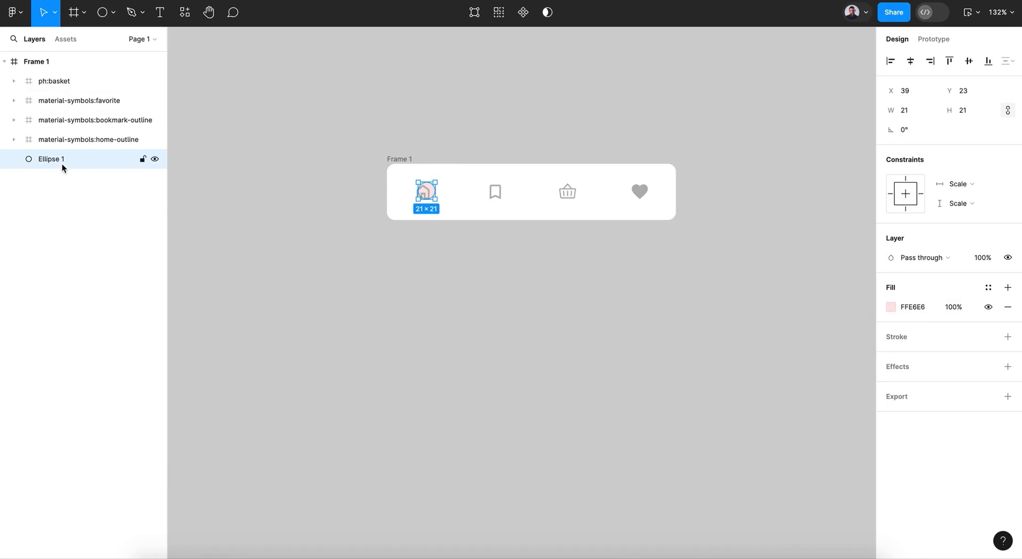
- Recolour the home icon dark grey 6E6E6E
click(88, 140)
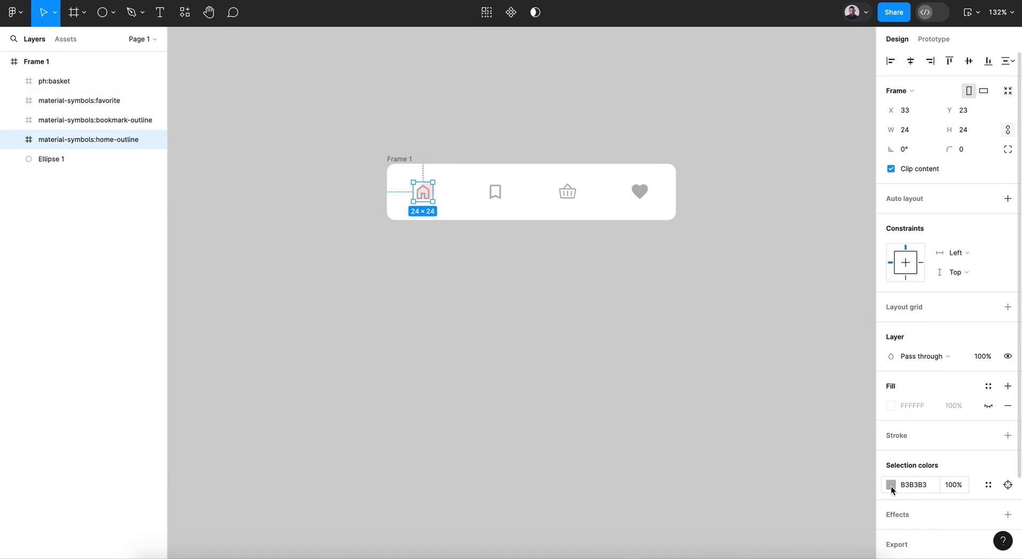
click(891, 484)
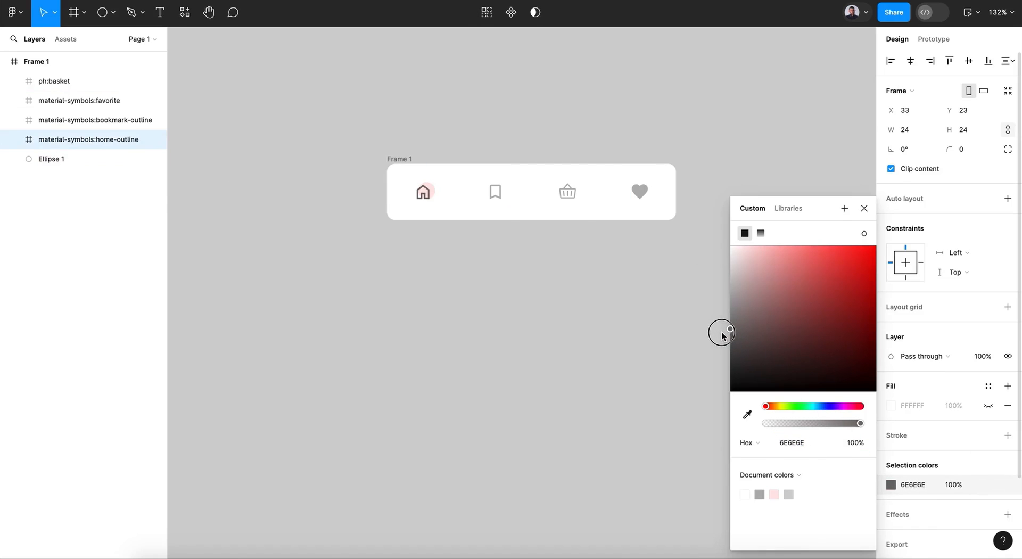
click(864, 207)
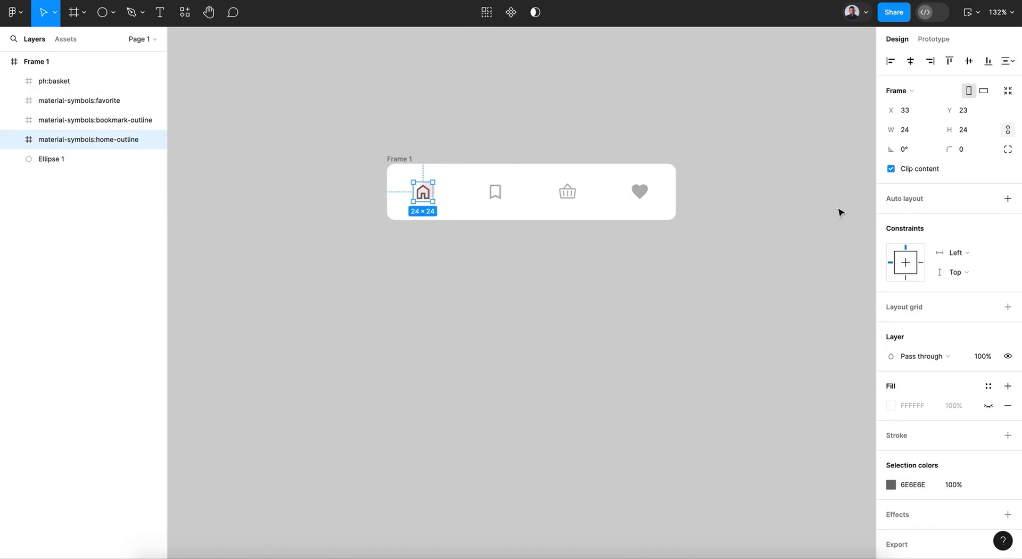
click(52, 159)
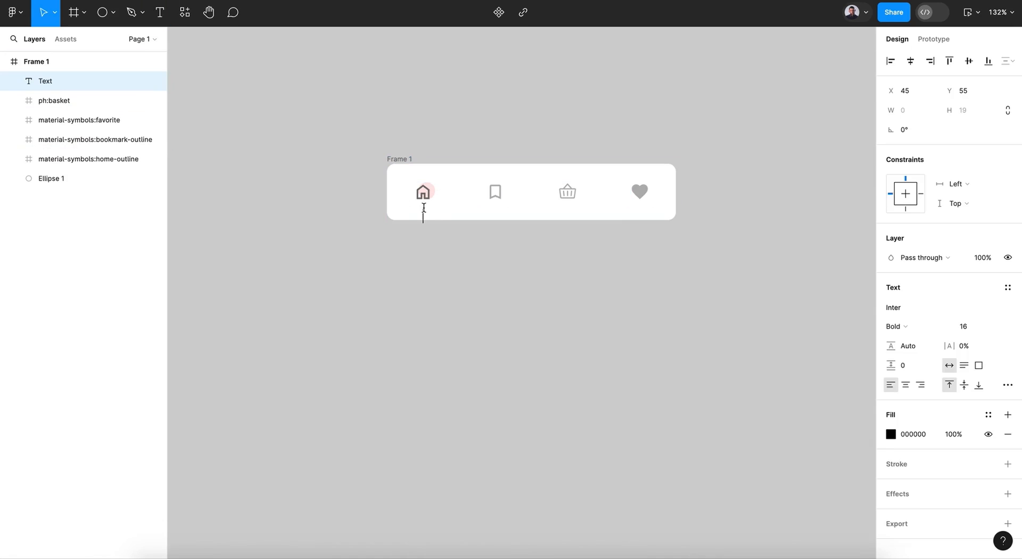
- Add a 'Home' text label below the home icon and begin setting its size
text(home)
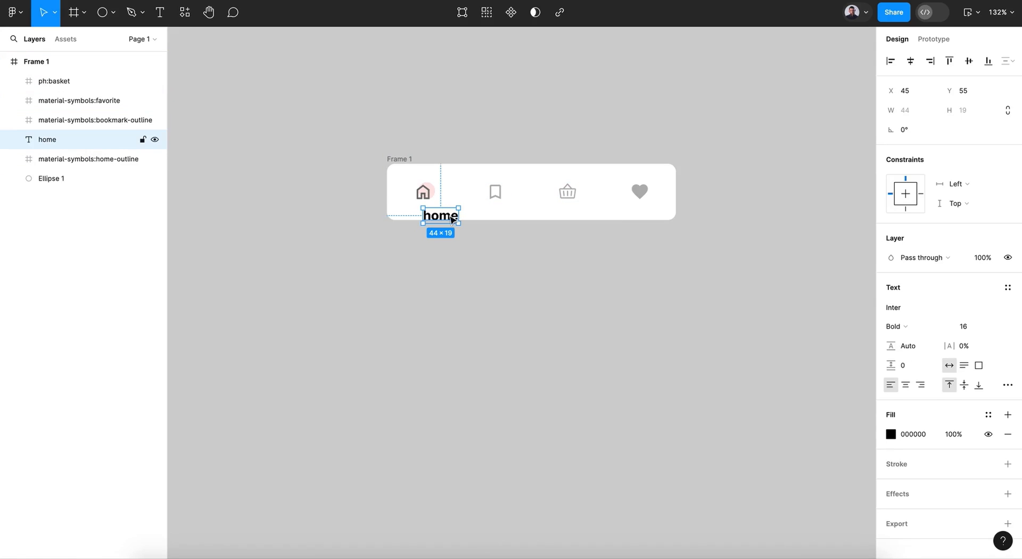
double_click(440, 215)
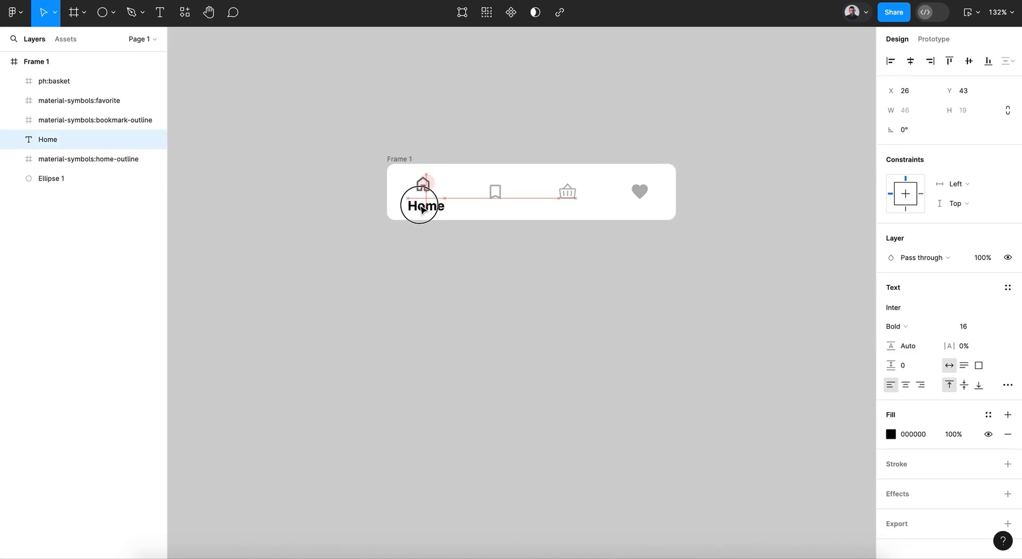
drag(427, 206, 427, 200)
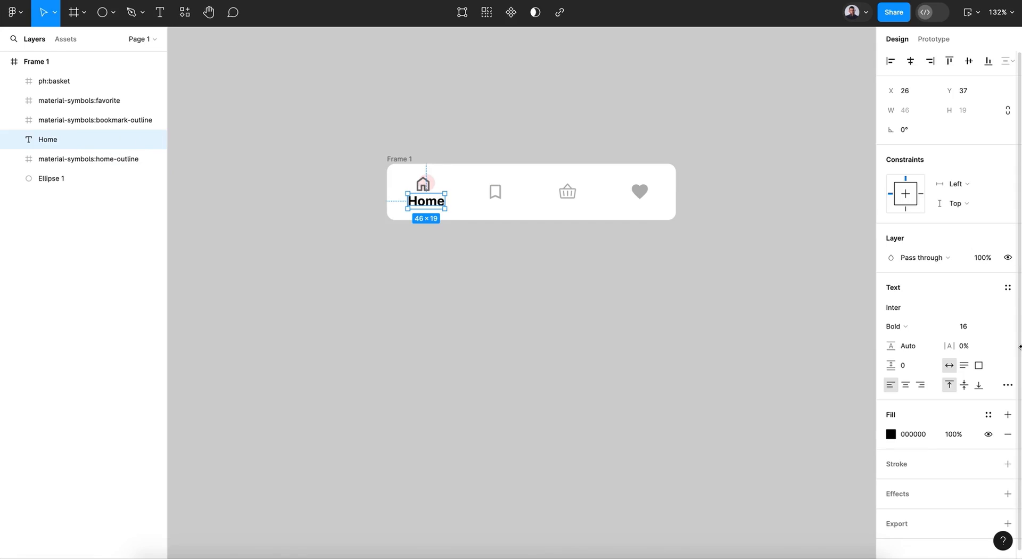
mouse_move(977, 385)
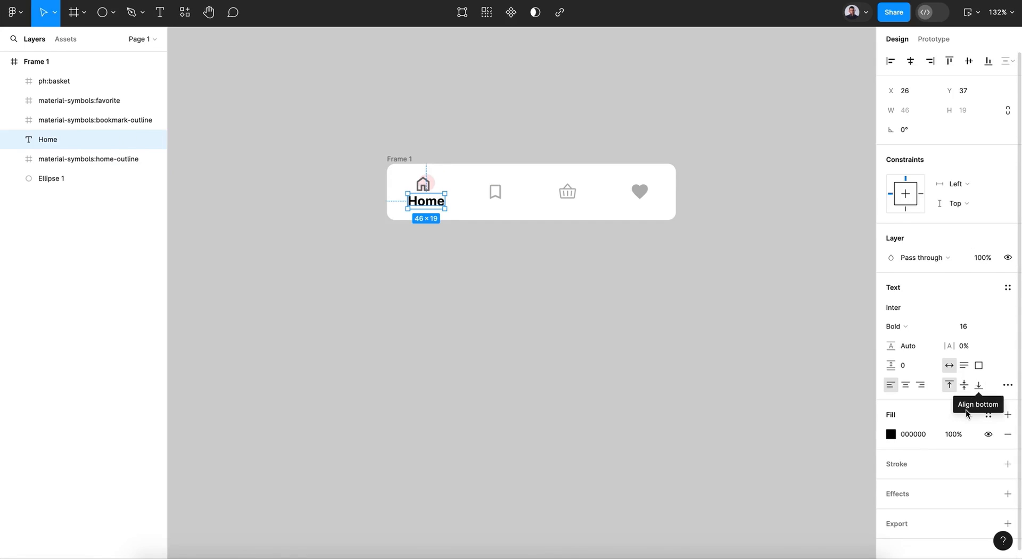
click(891, 425)
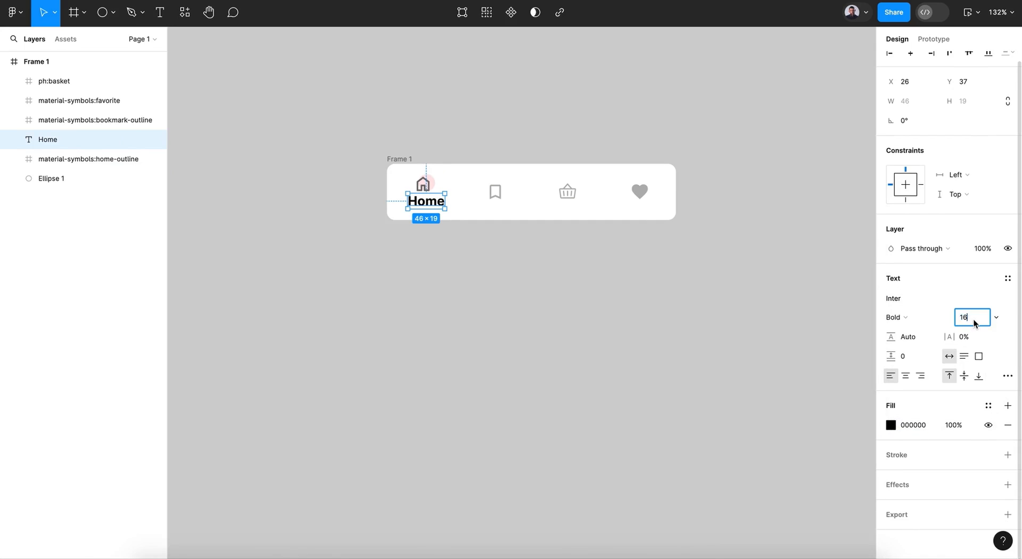
- Set the Home label to font size 12 with Semi Bold weight
text(12)
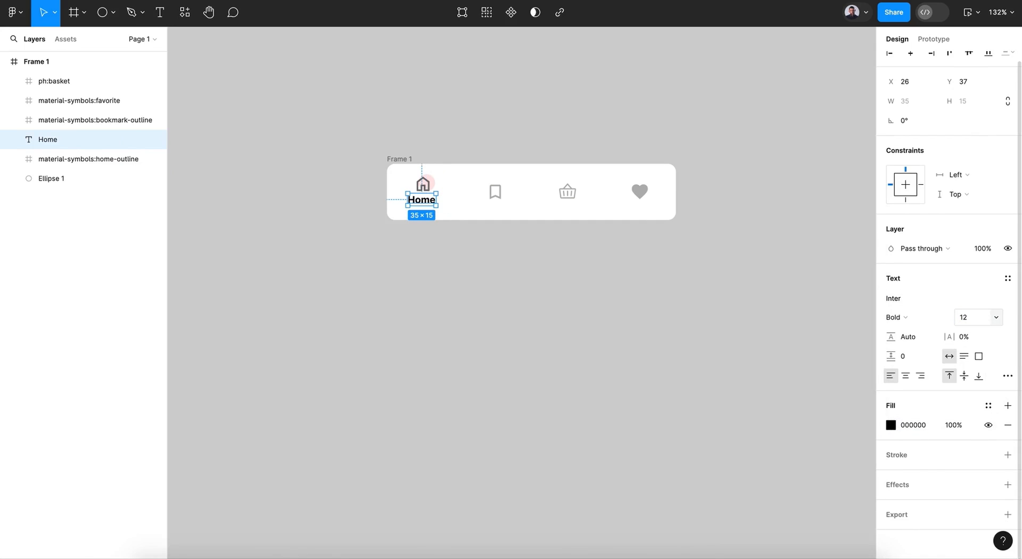
click(898, 317)
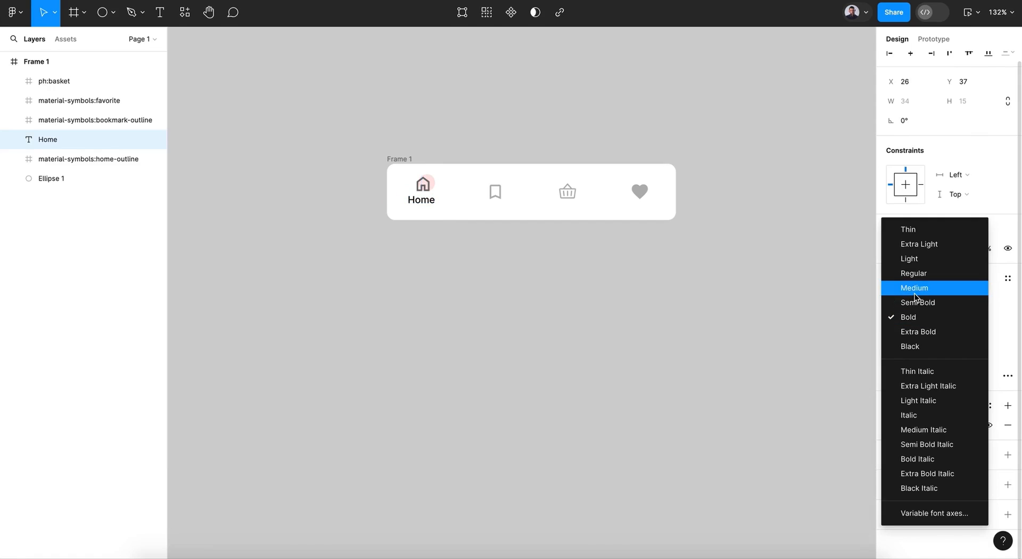
click(915, 287)
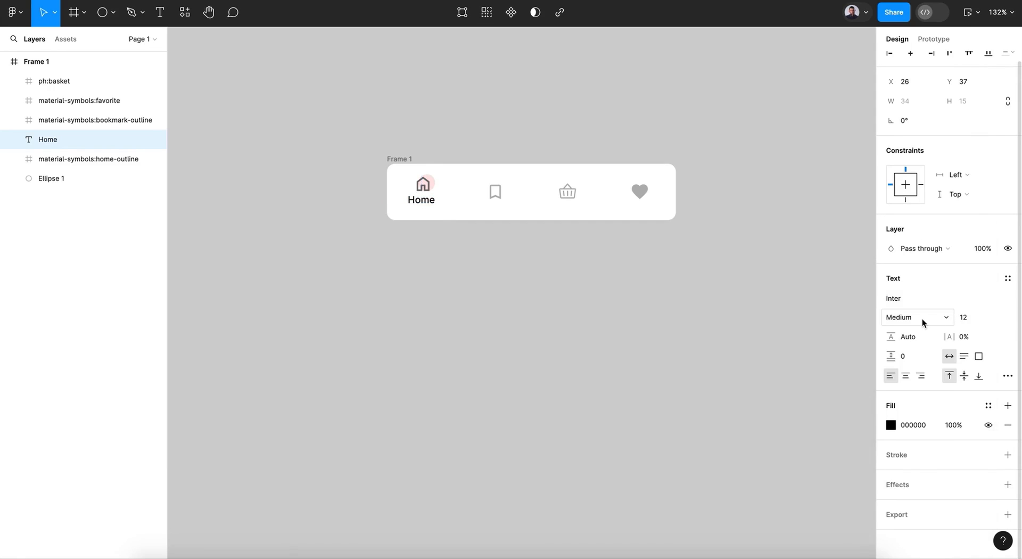
click(916, 317)
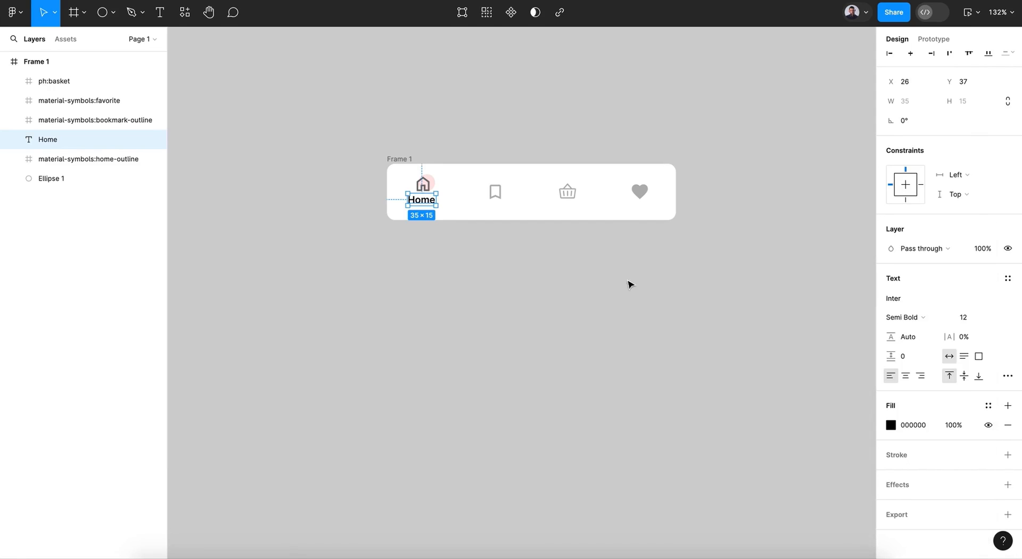
- Recolour the Home label text to dark grey 4C4C4C
click(890, 425)
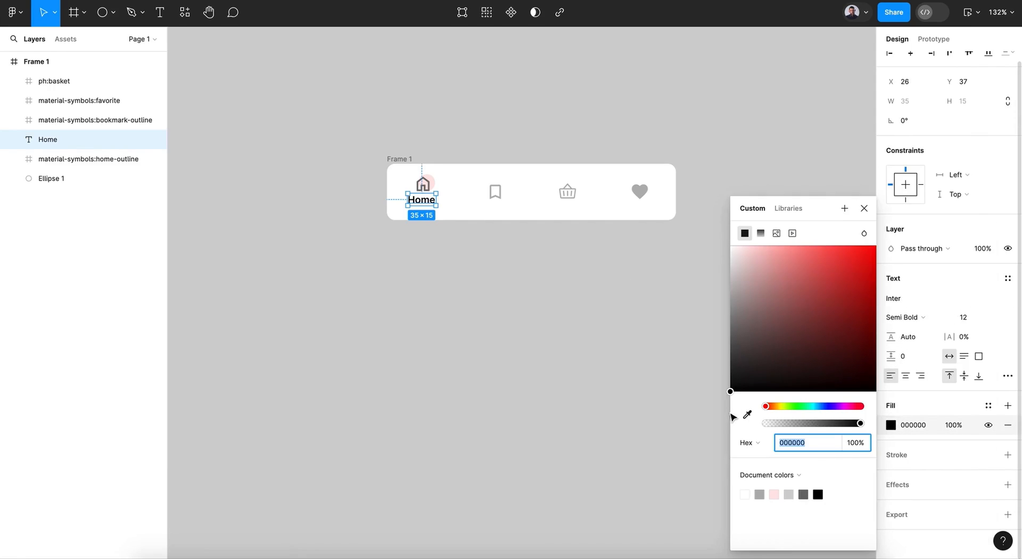
click(747, 415)
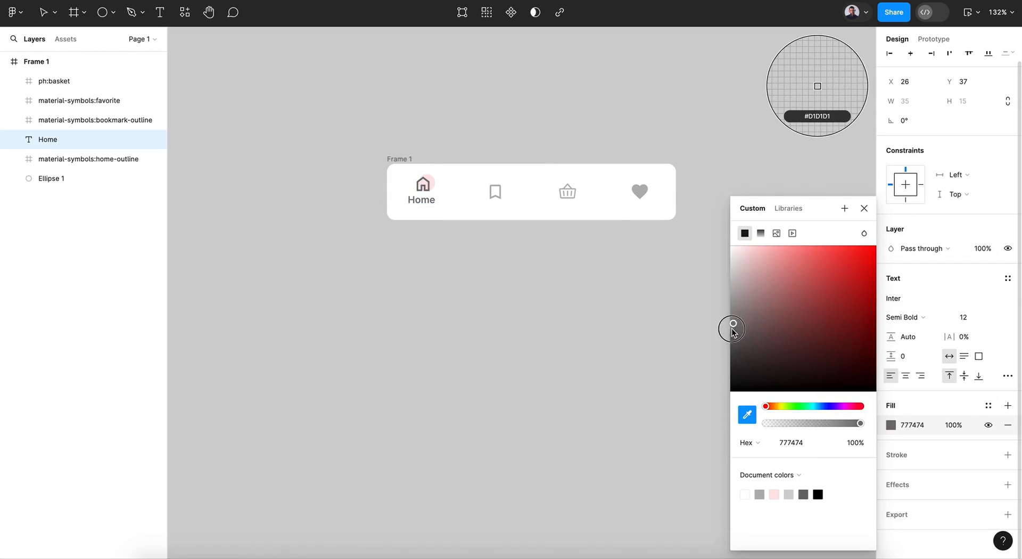
drag(732, 327, 722, 354)
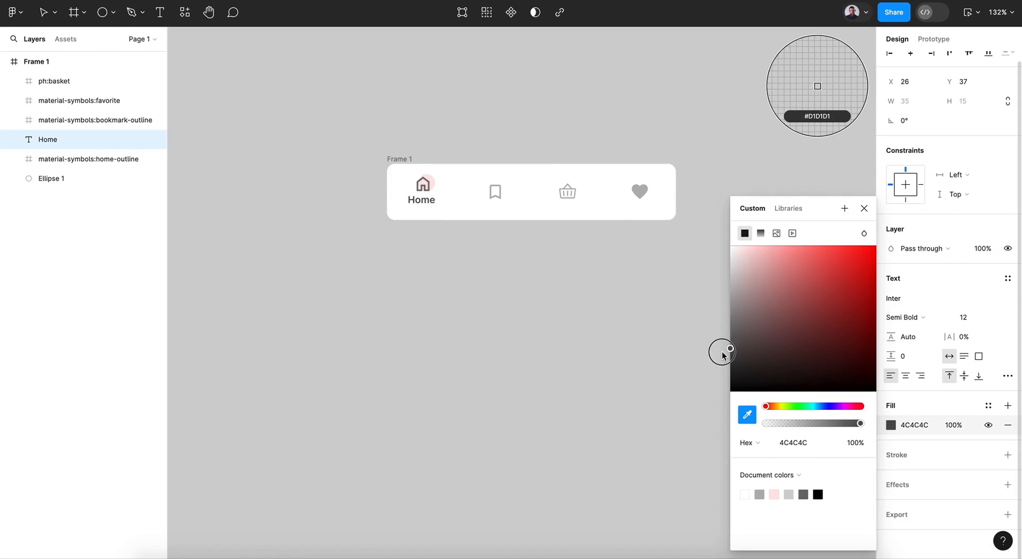
click(792, 442)
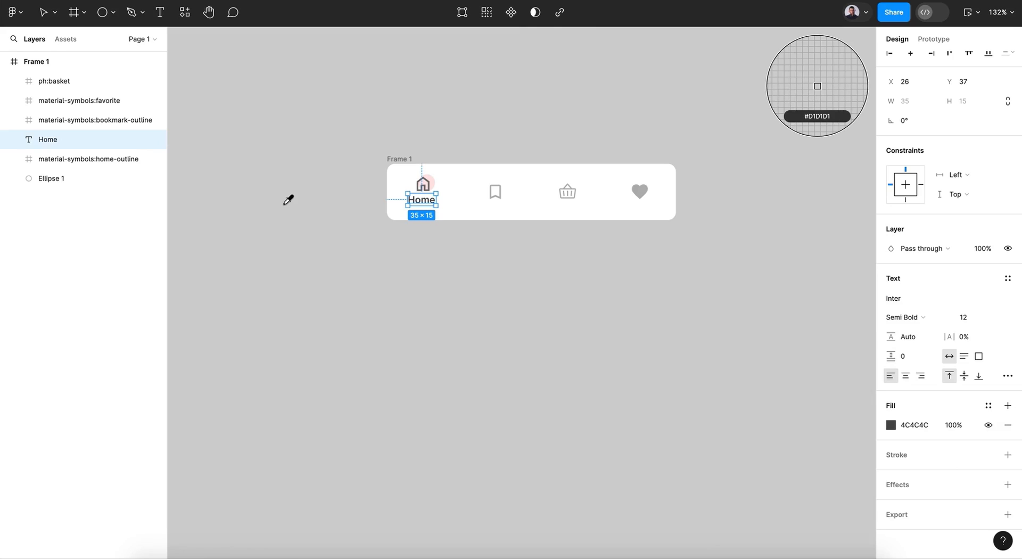
click(42, 12)
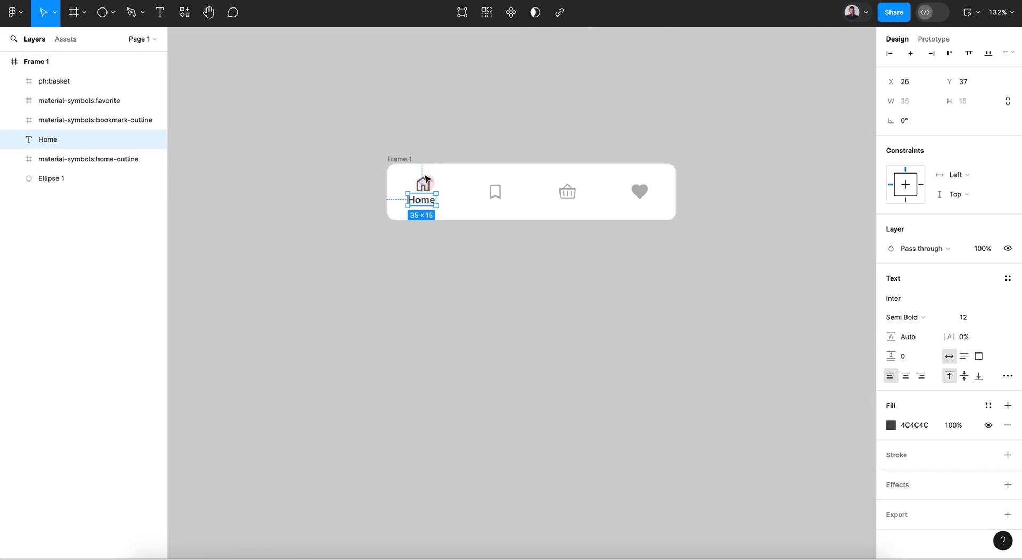
- Give the house icon the same 4C4C4C grey and nudge the Home label up toward it
click(89, 159)
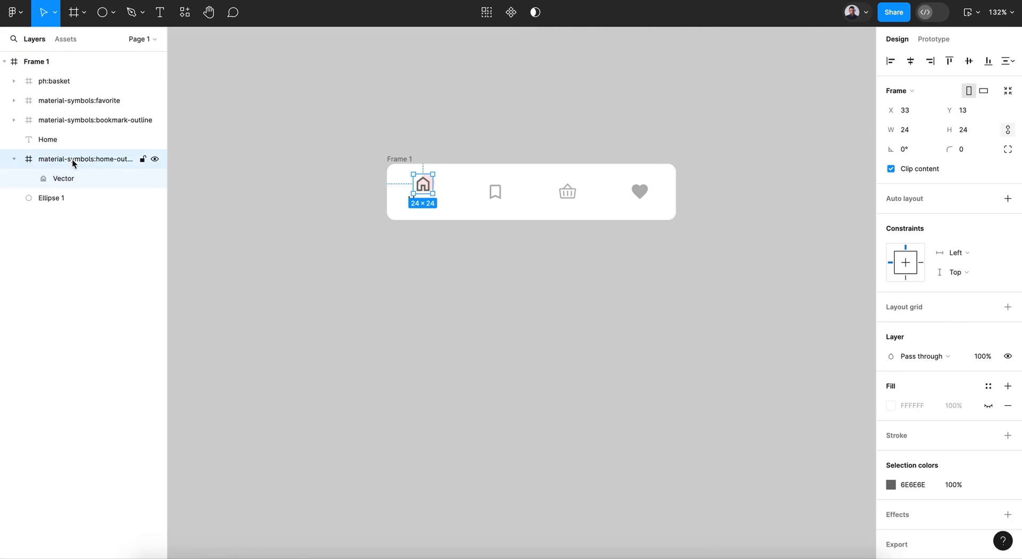
click(915, 485)
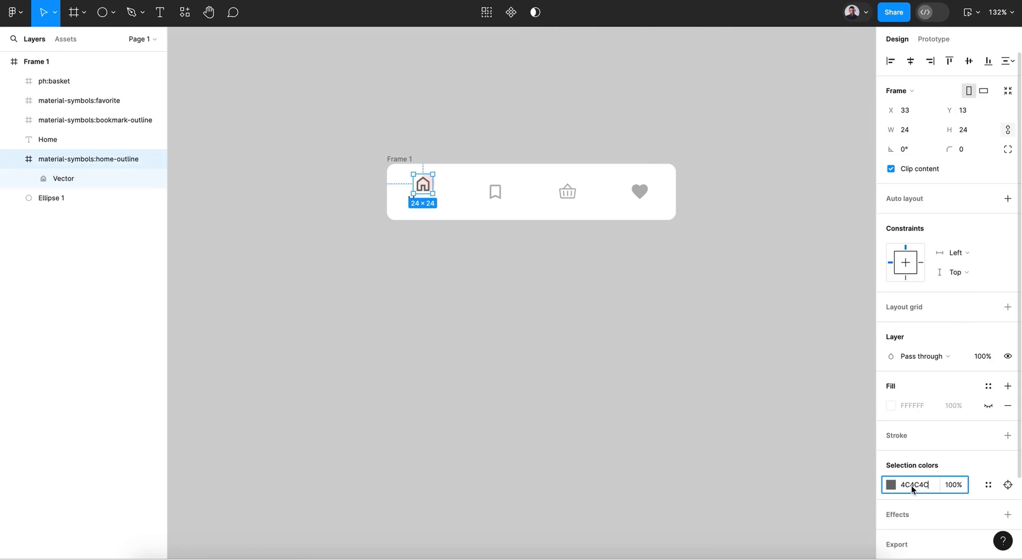
click(669, 476)
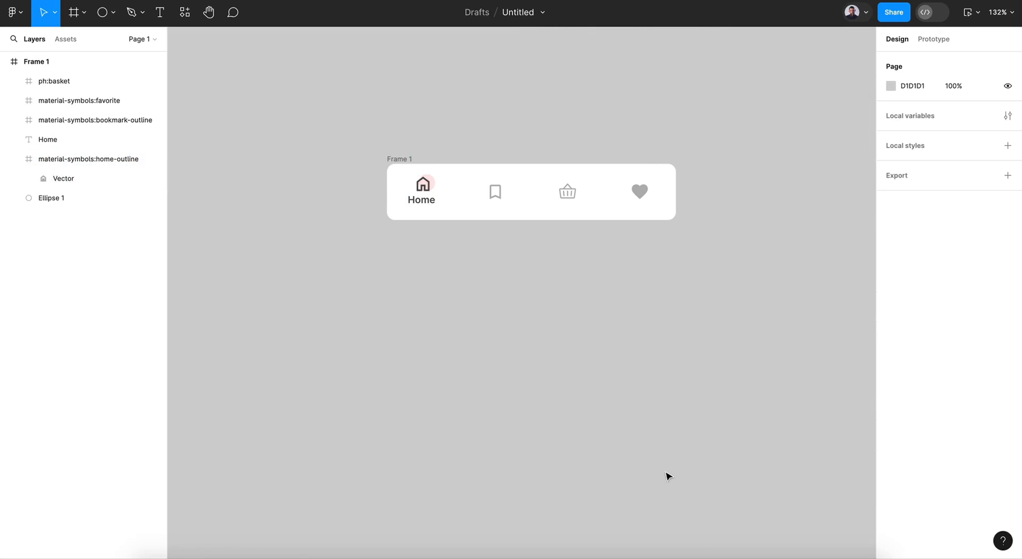
click(423, 204)
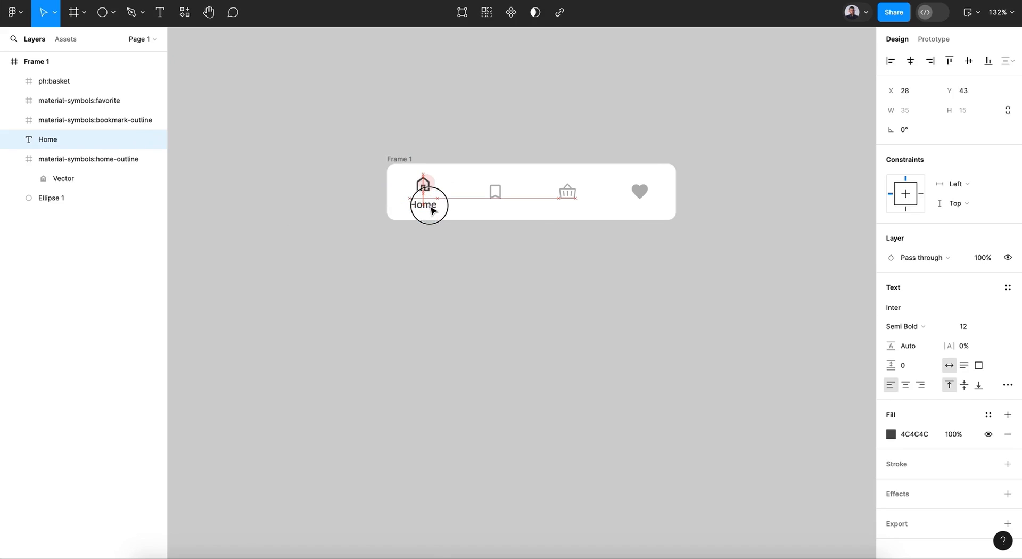
click(422, 205)
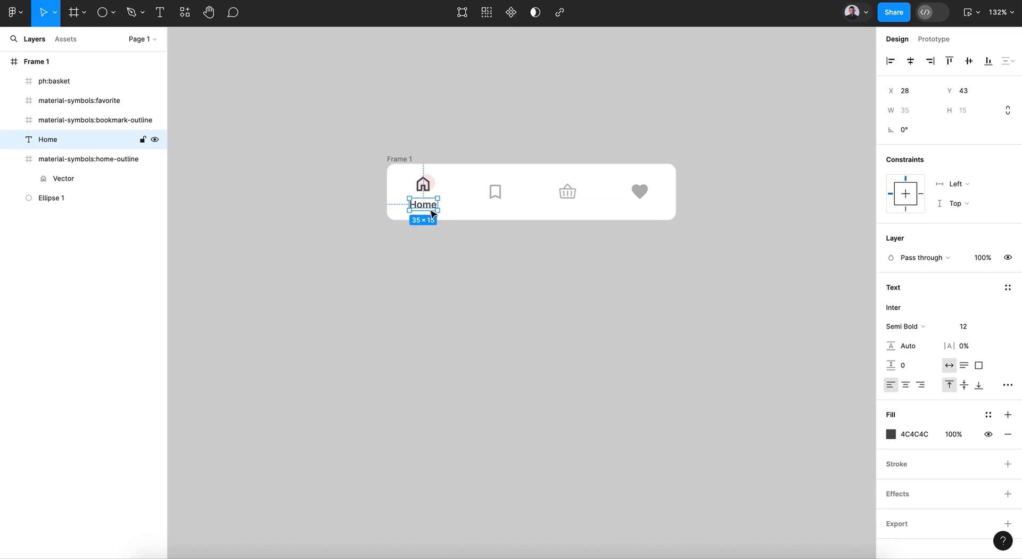
drag(423, 204, 422, 202)
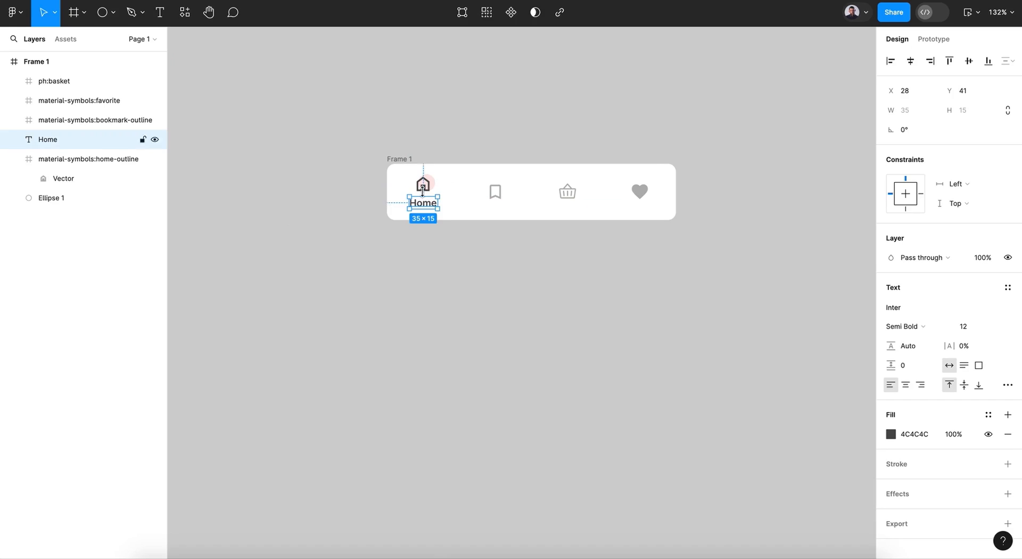
click(466, 285)
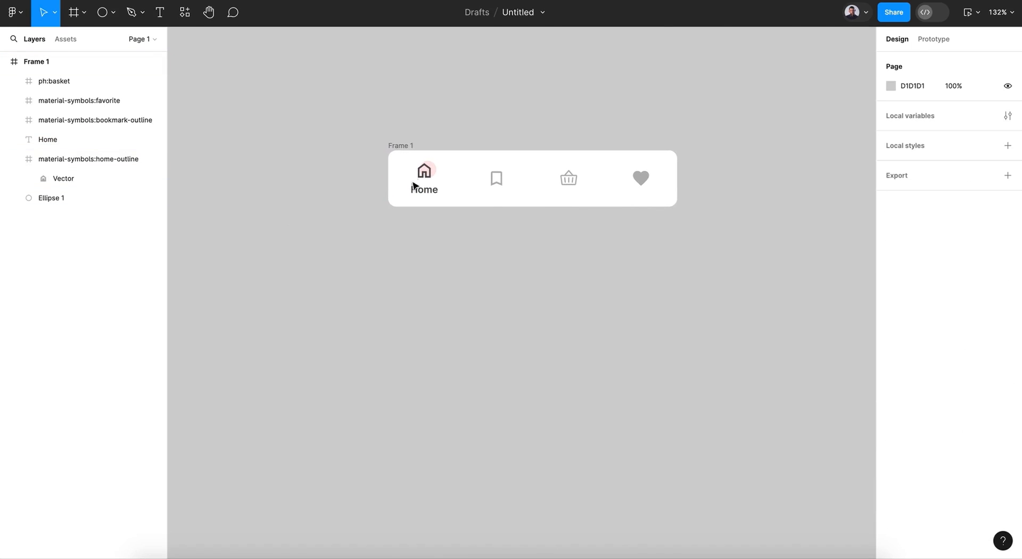
- Make the navbar frame a component set named navbar with its first variant called home
click(531, 178)
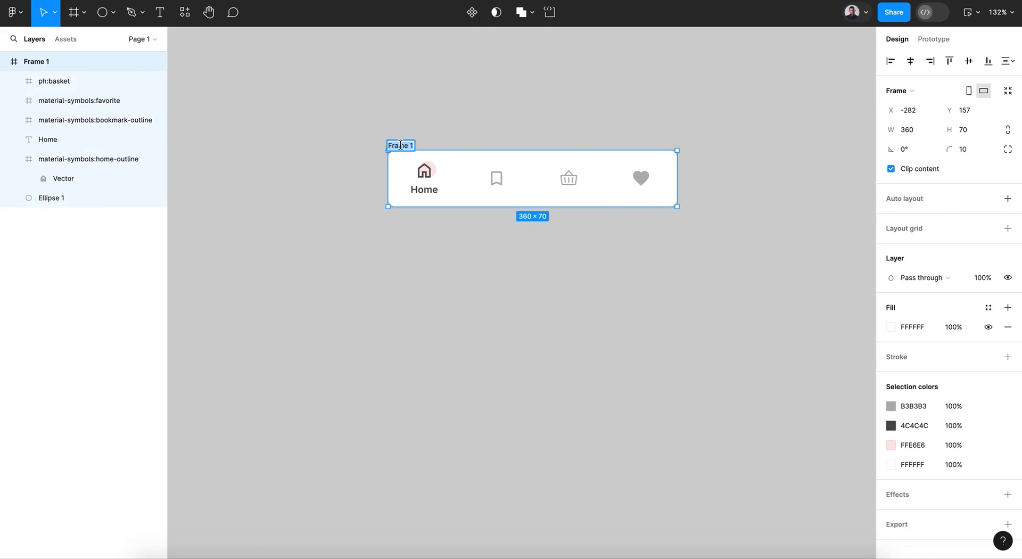
text(home)
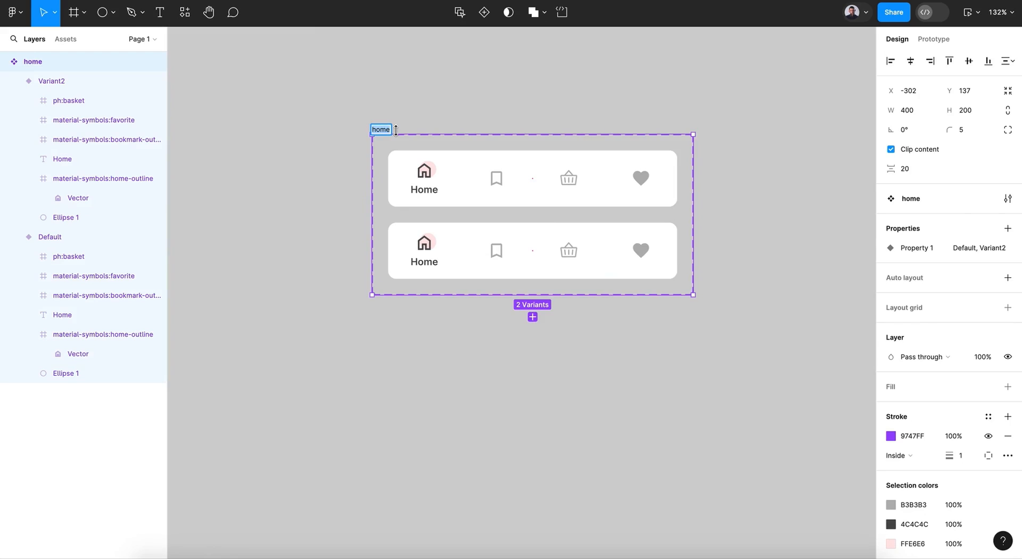
text(navbar)
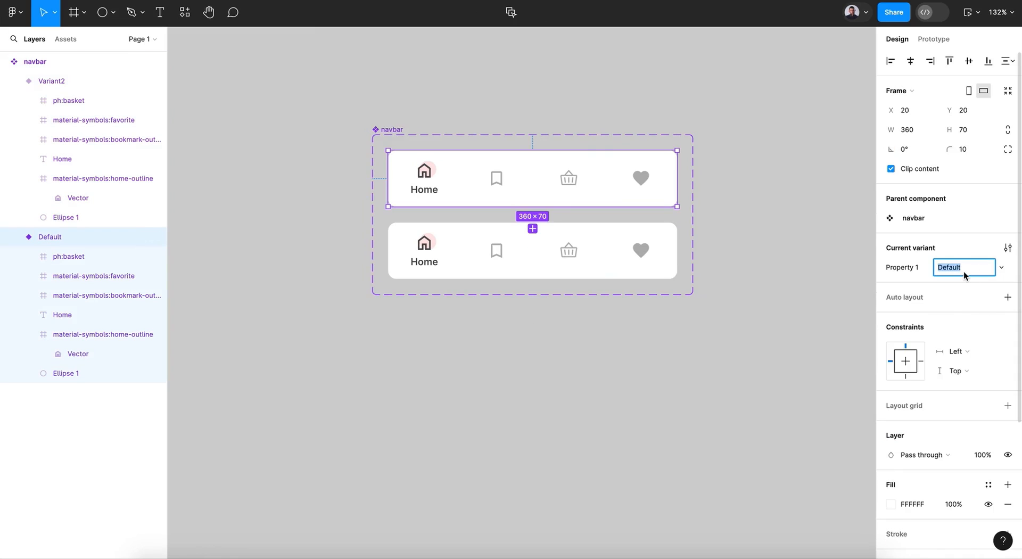
text(home)
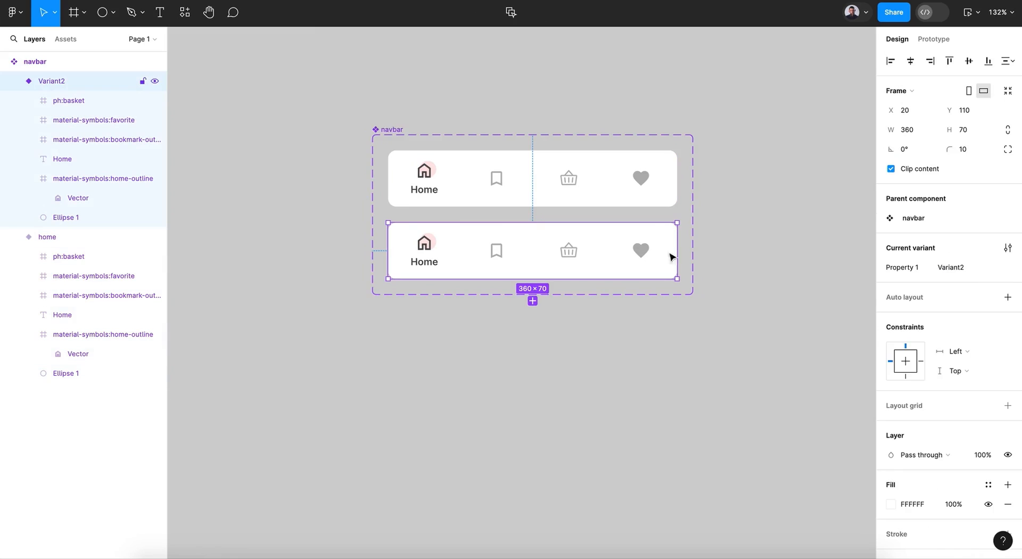
- Name the second variant favorite and select its label for editing
click(964, 267)
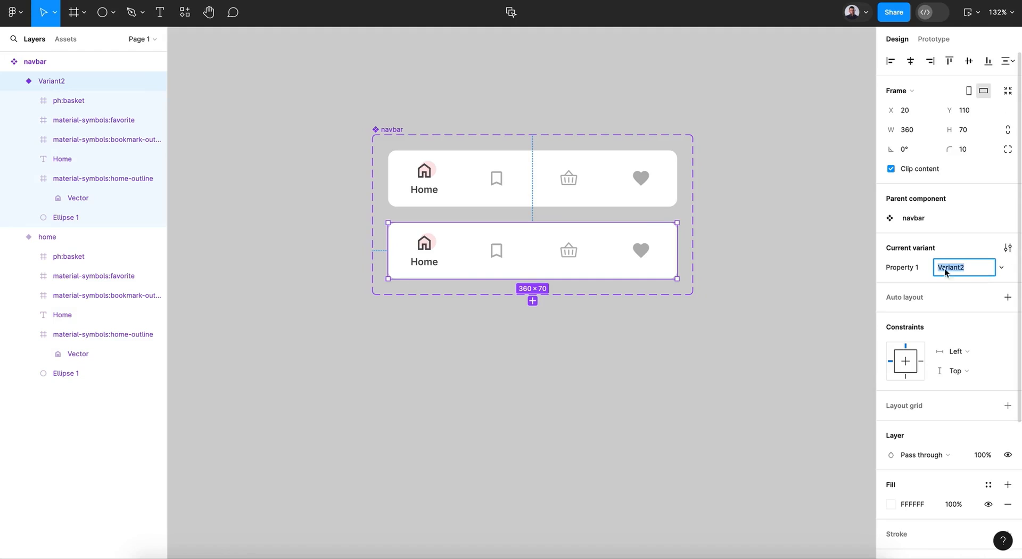
mouse_move(1013, 276)
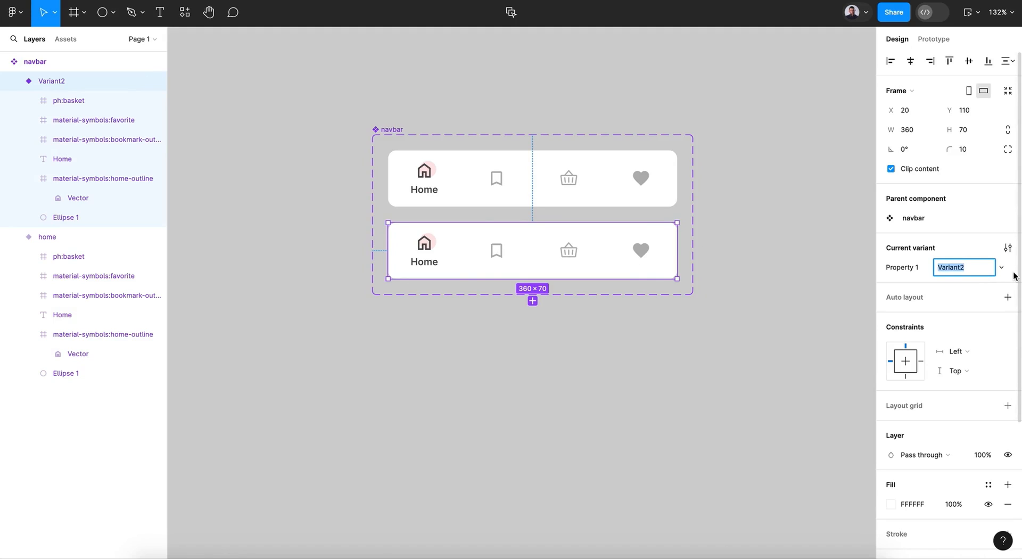
text(favorit)
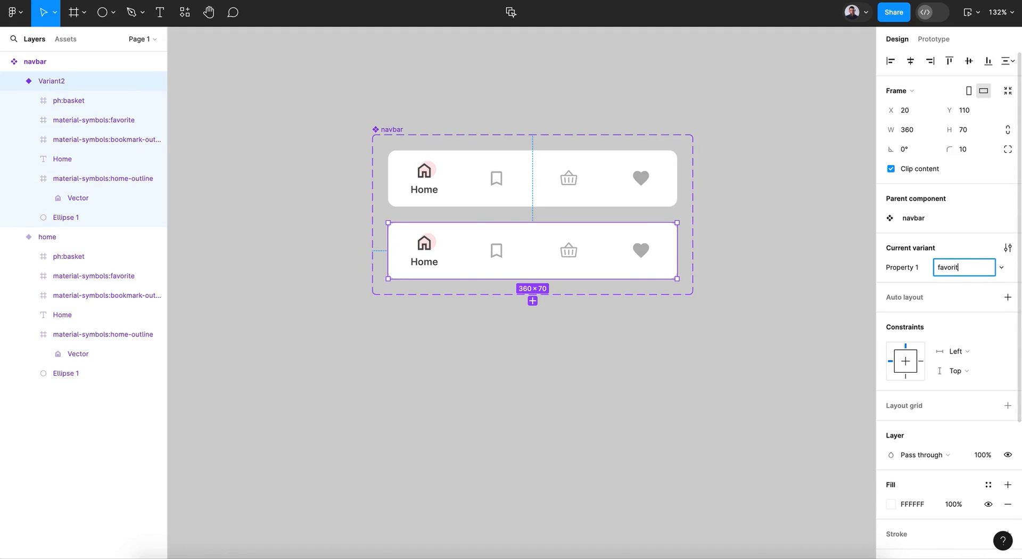
key(Enter)
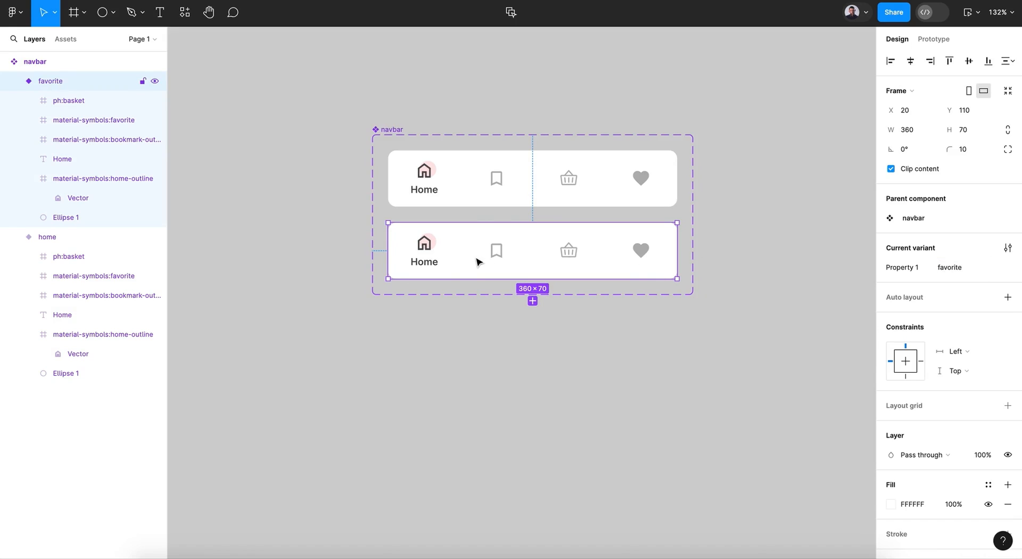
click(428, 262)
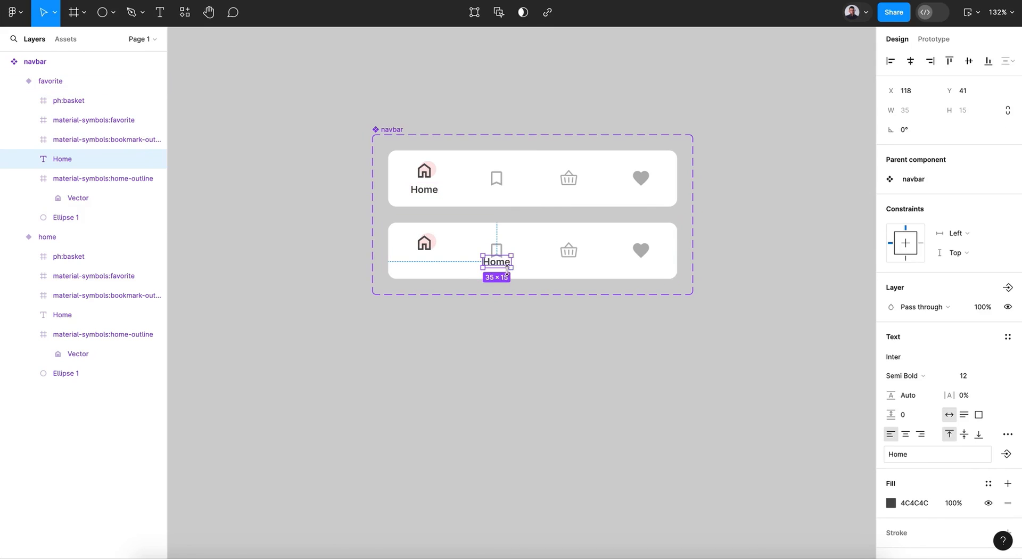
- Relabel the second variant's tab Favorite, top-align its icons and move the pink circle behind the bookmark
text(F)
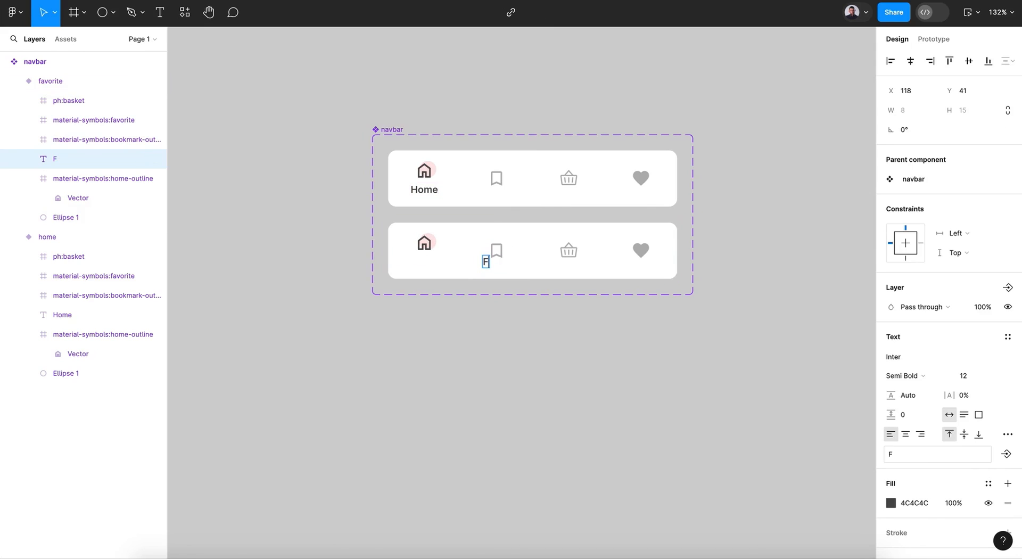
text(avorite)
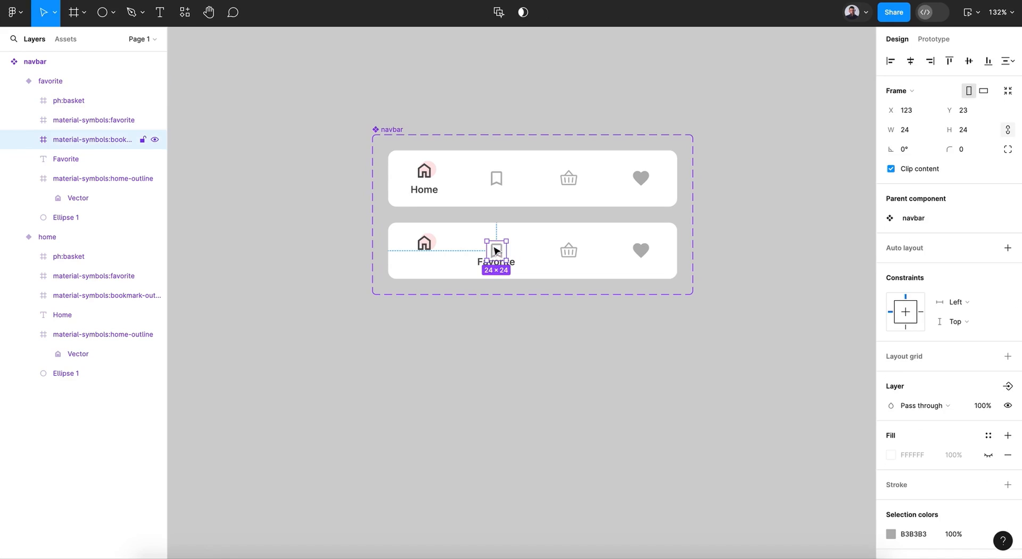
drag(495, 252, 495, 246)
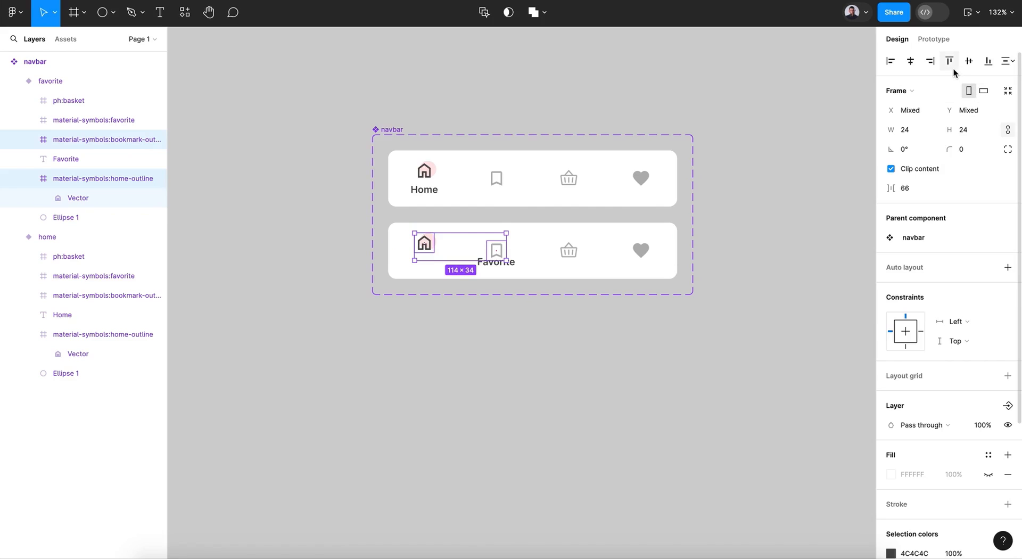
mouse_move(948, 61)
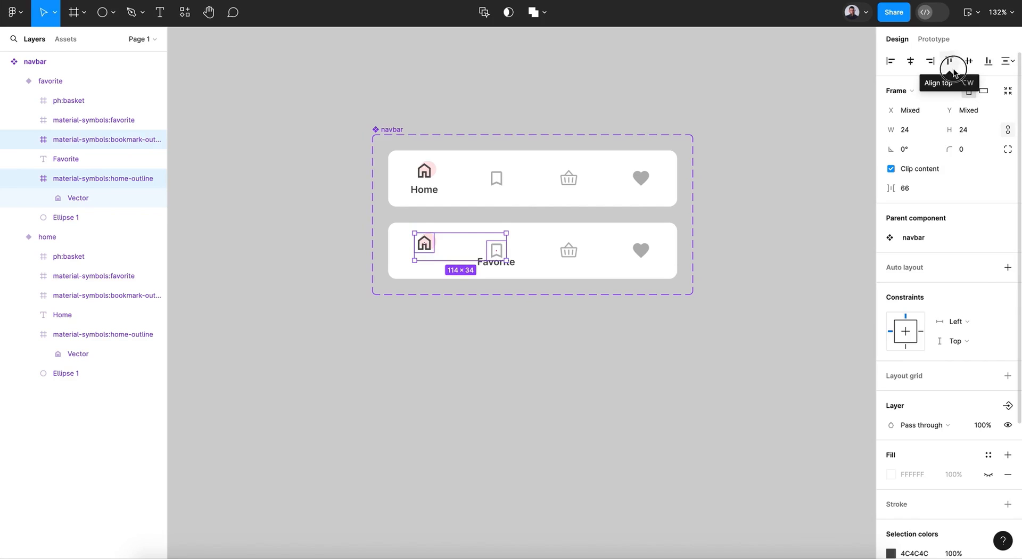
click(952, 61)
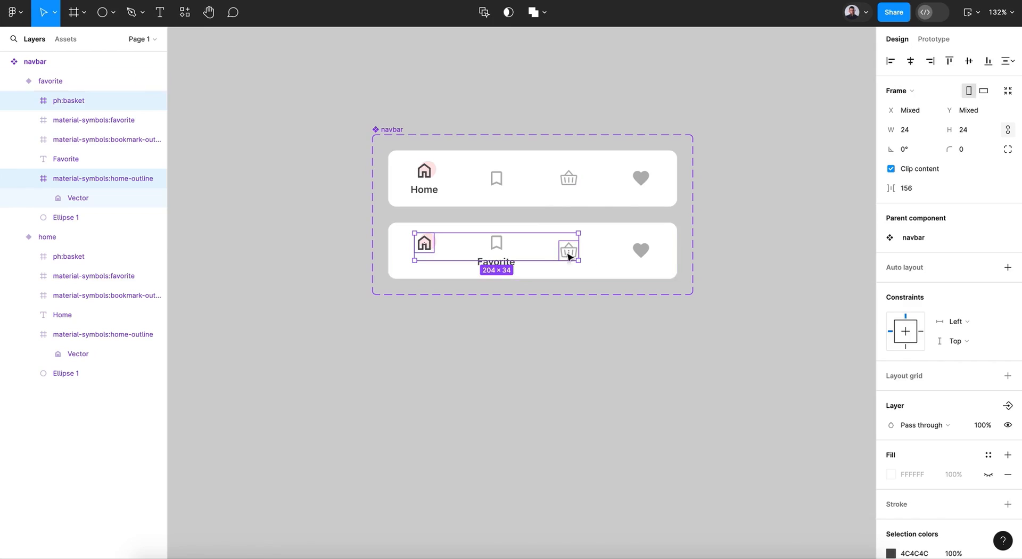
click(968, 60)
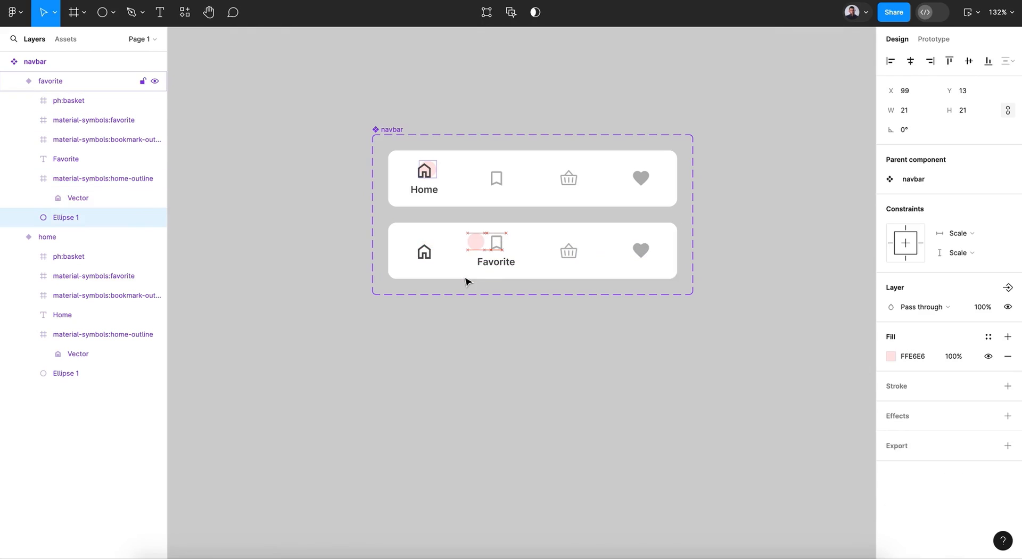
drag(474, 240, 500, 242)
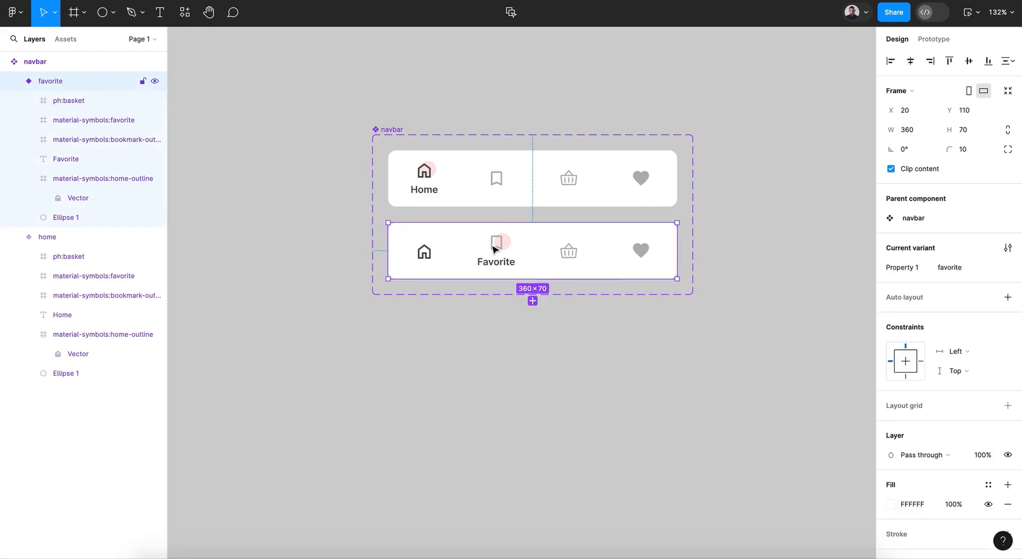
click(495, 250)
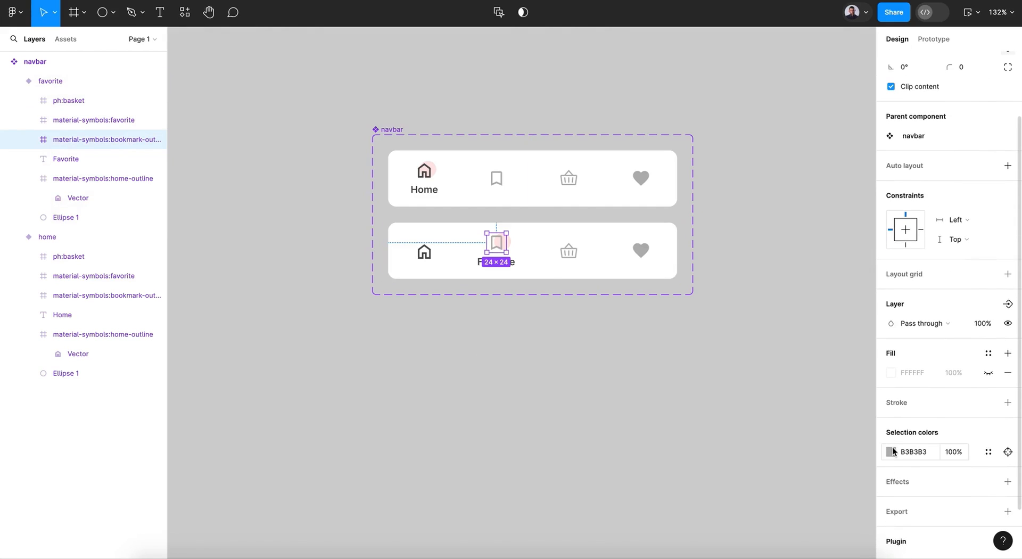
- Make the bookmark icon dark grey and rename its label to Saved, centre-aligned
click(891, 452)
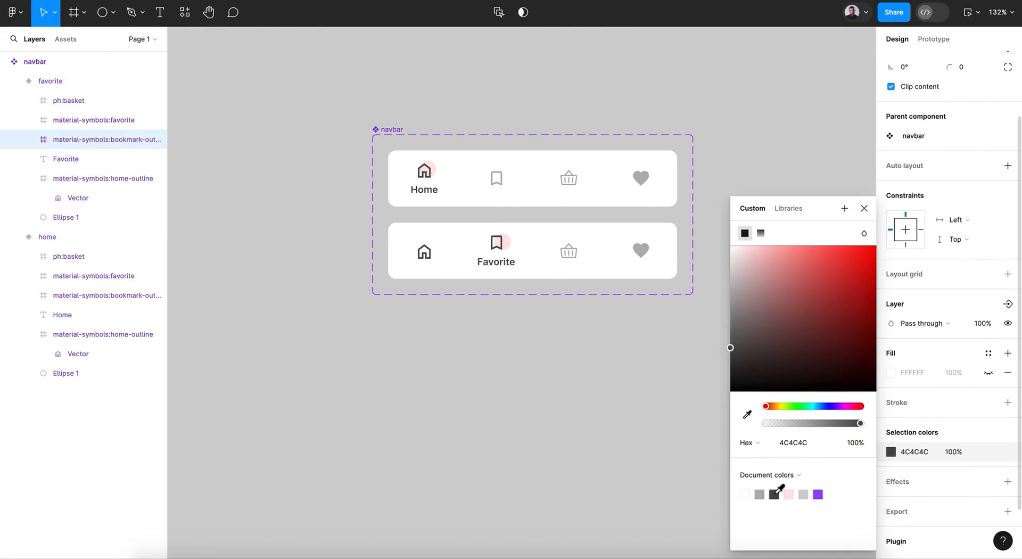
click(495, 251)
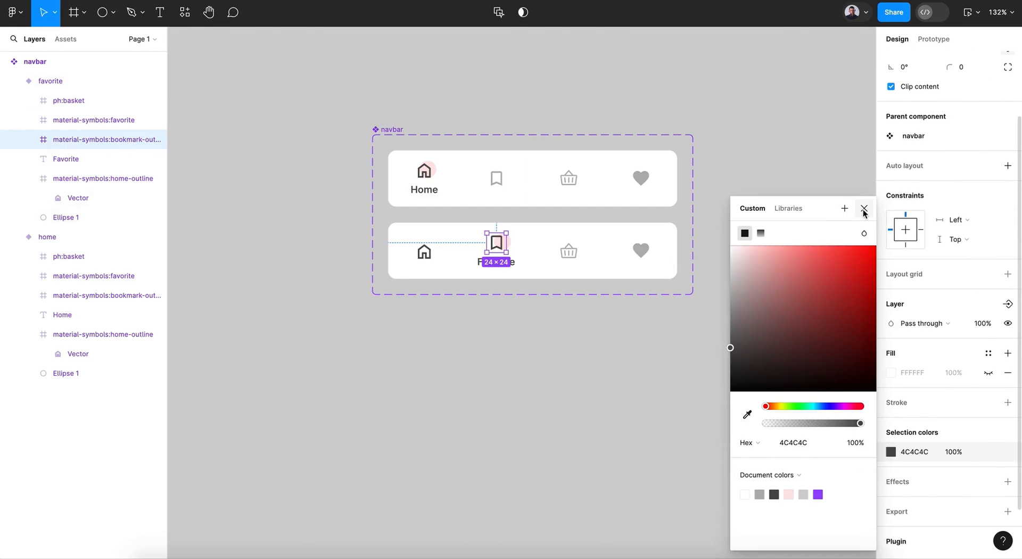
click(864, 209)
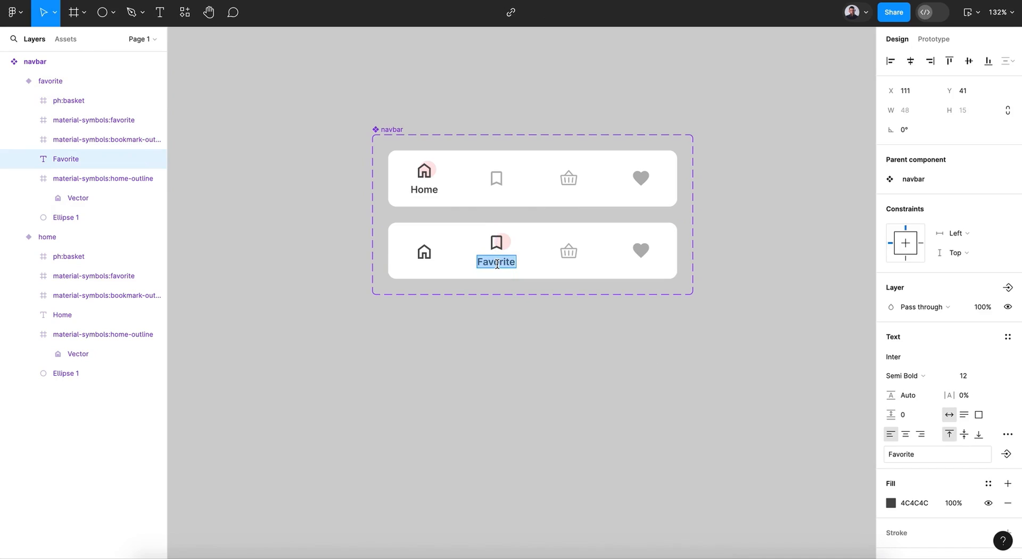
text(Saved)
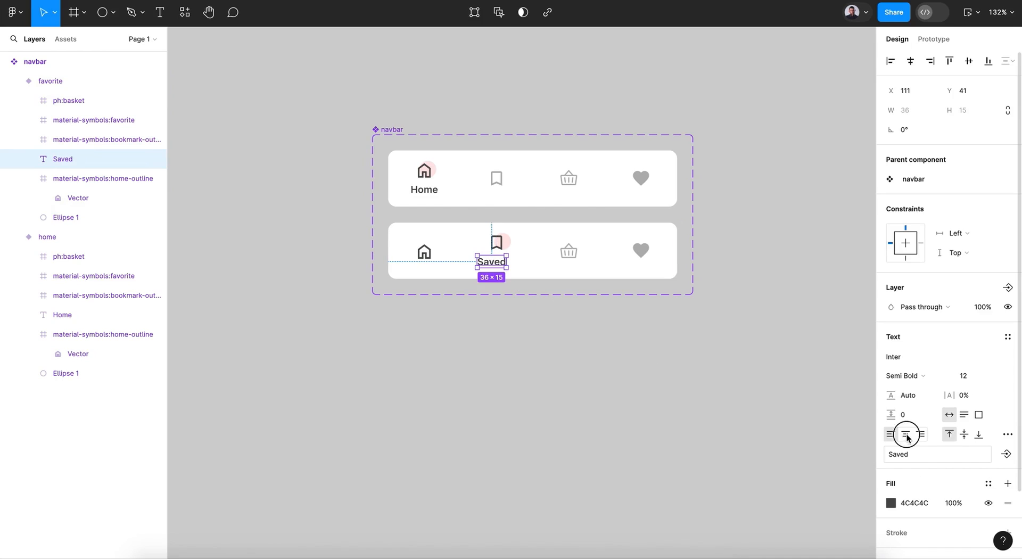
click(908, 435)
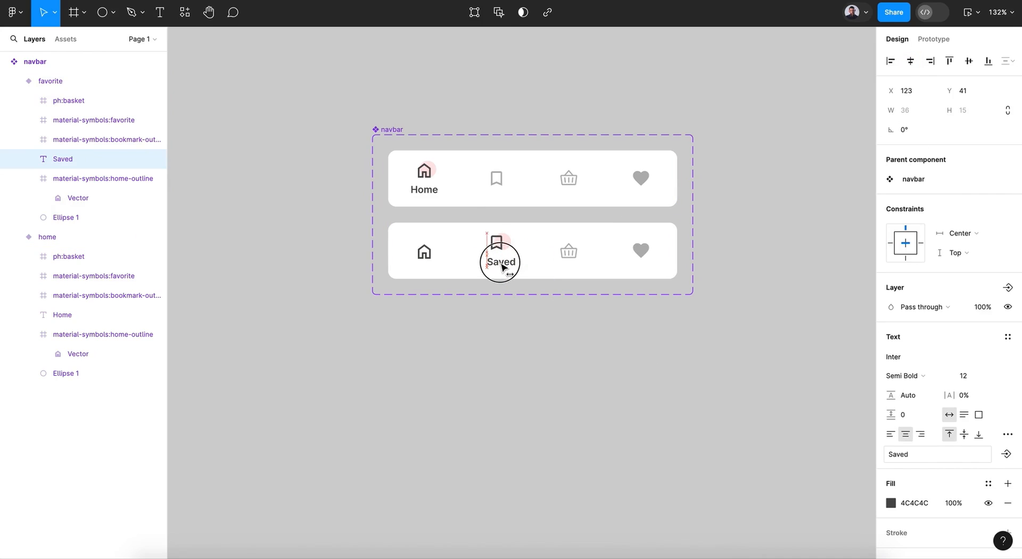
click(527, 349)
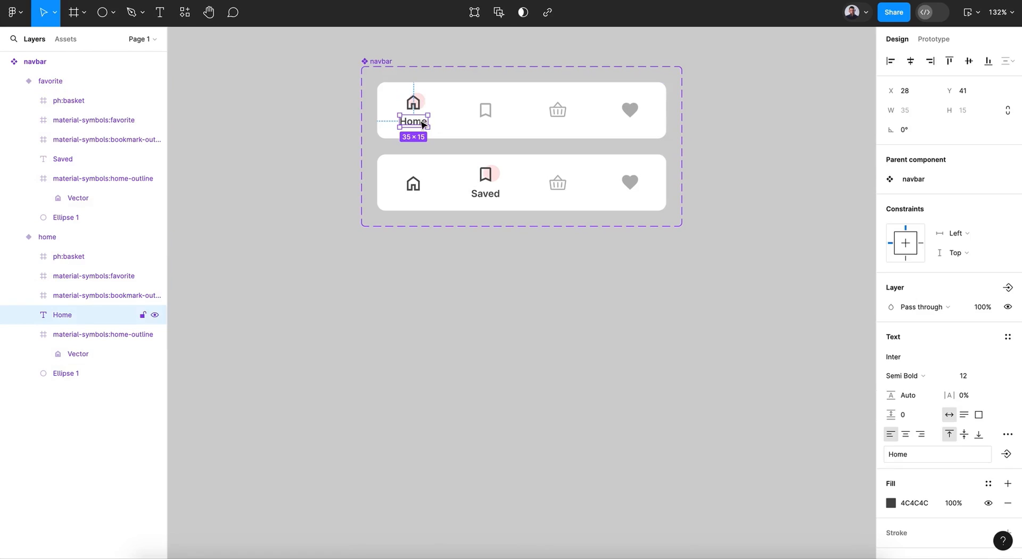
- Rename the label layers in the home and favorite variants to text
double_click(61, 315)
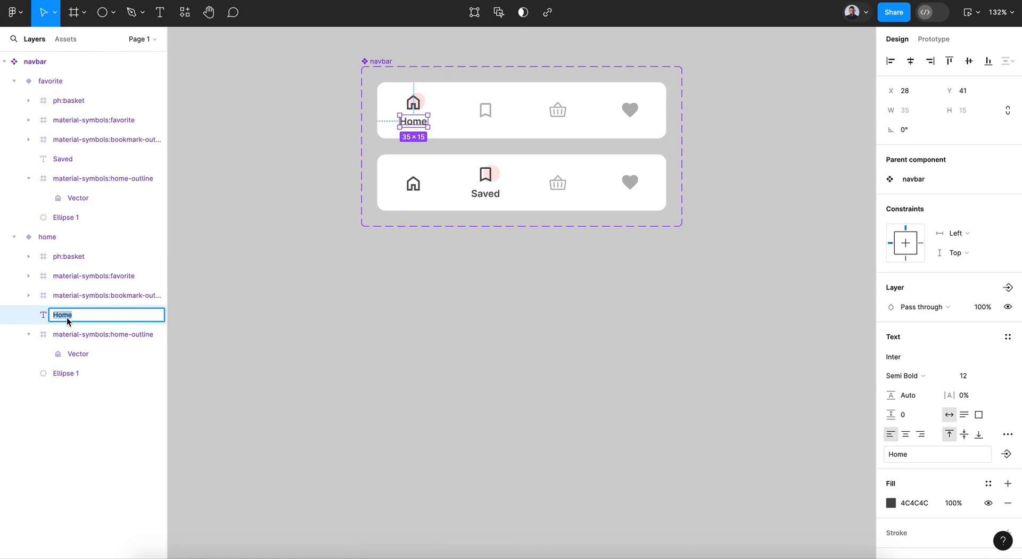
text(text)
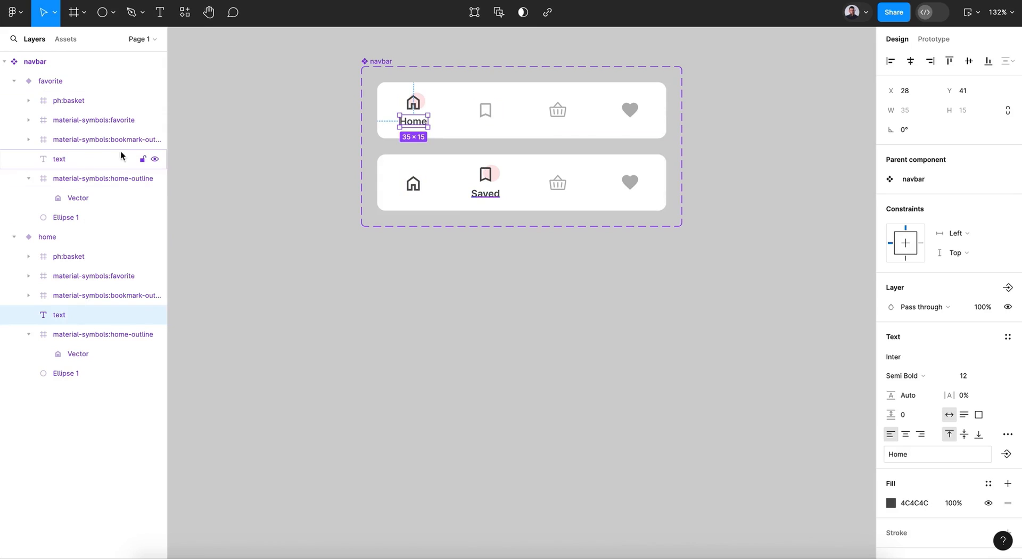
click(50, 81)
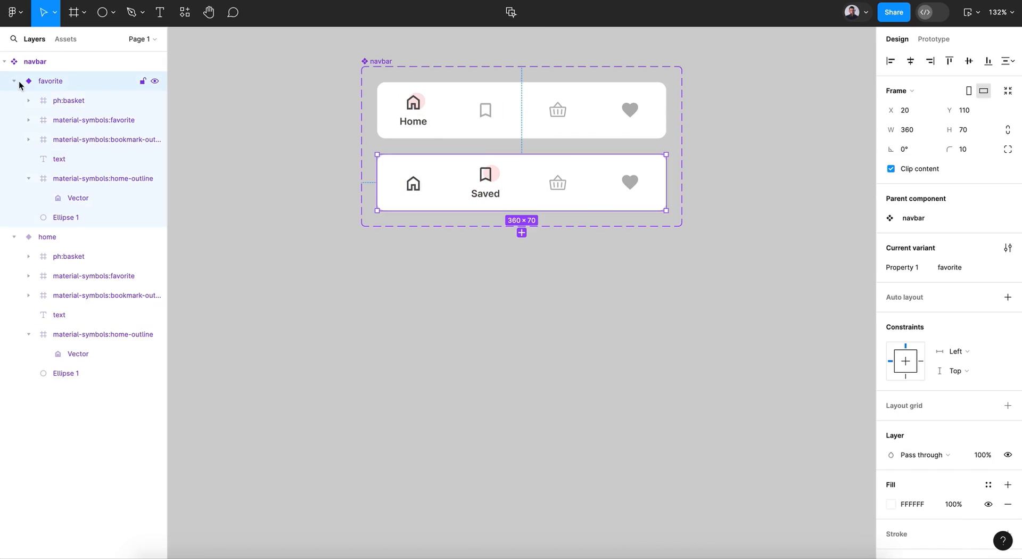
- Add a third variant with the label and pink circle moved to the basket icon, labelled Shop
click(12, 81)
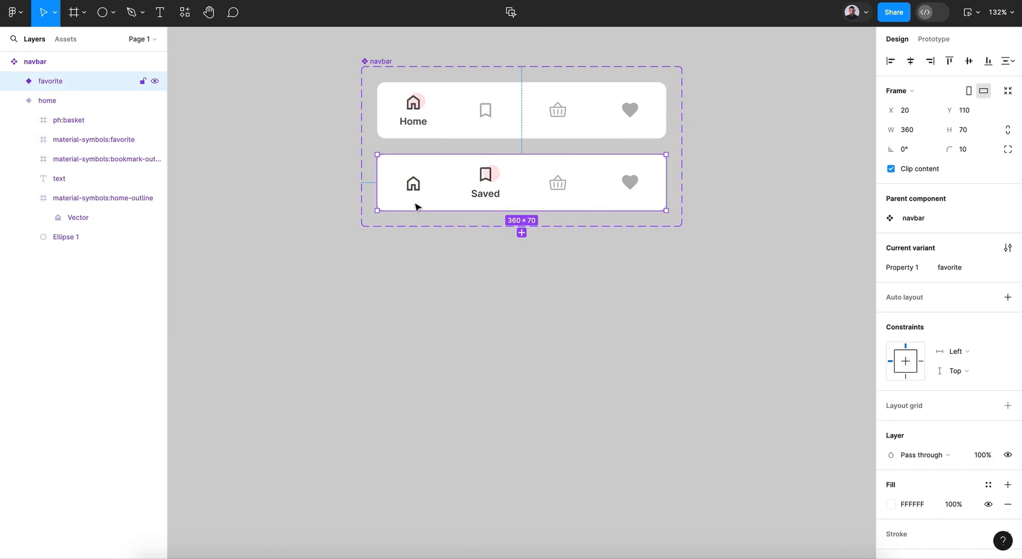
click(520, 232)
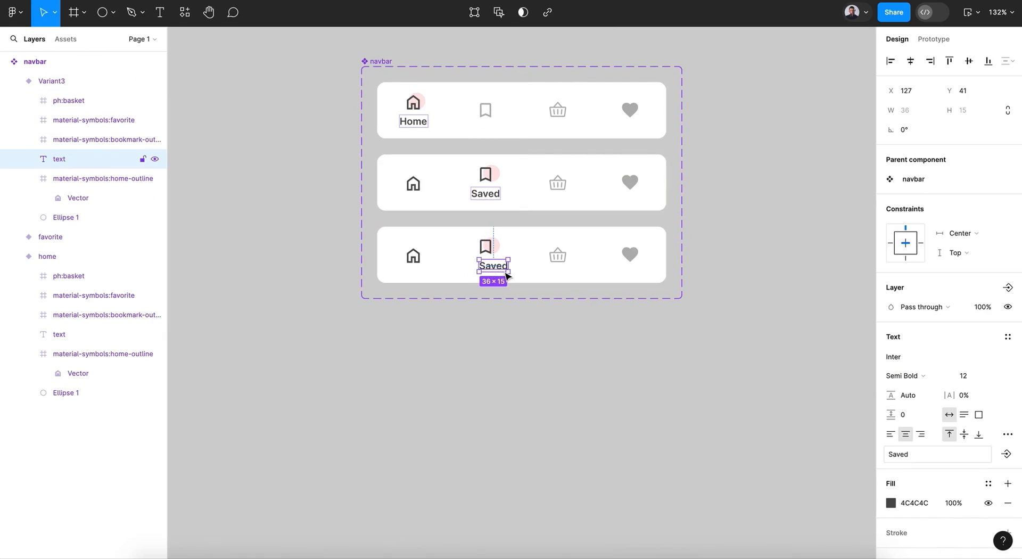
drag(493, 265, 557, 265)
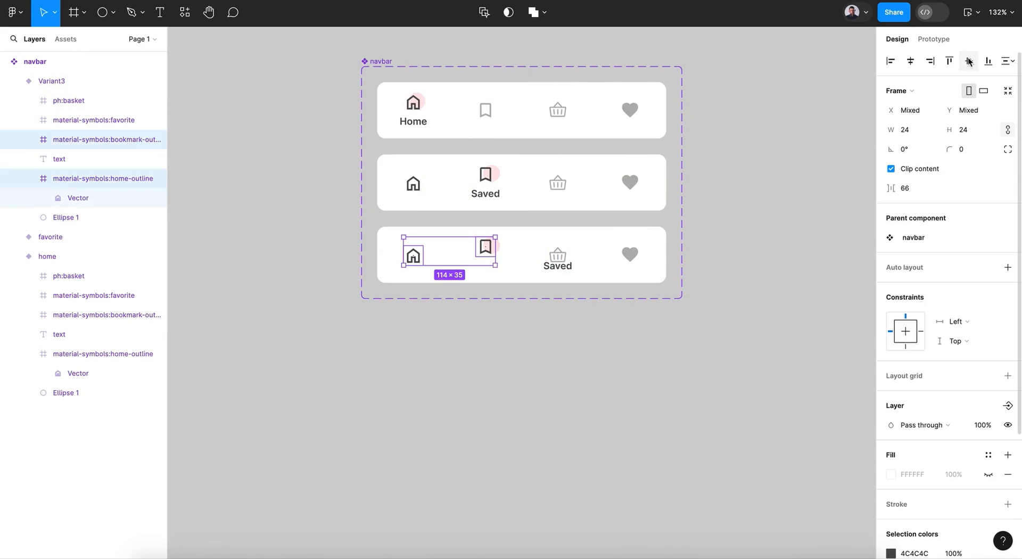
click(988, 62)
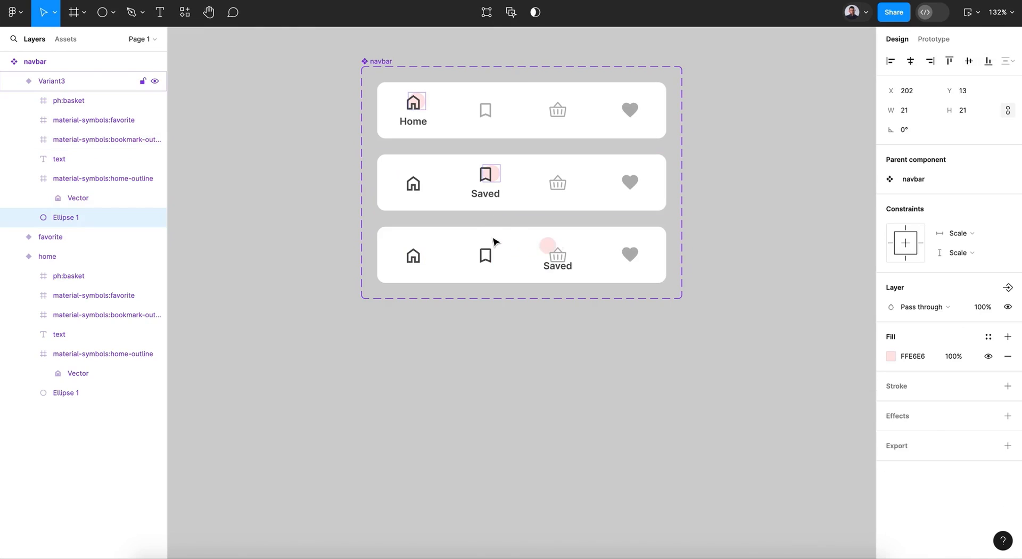
drag(547, 246, 561, 246)
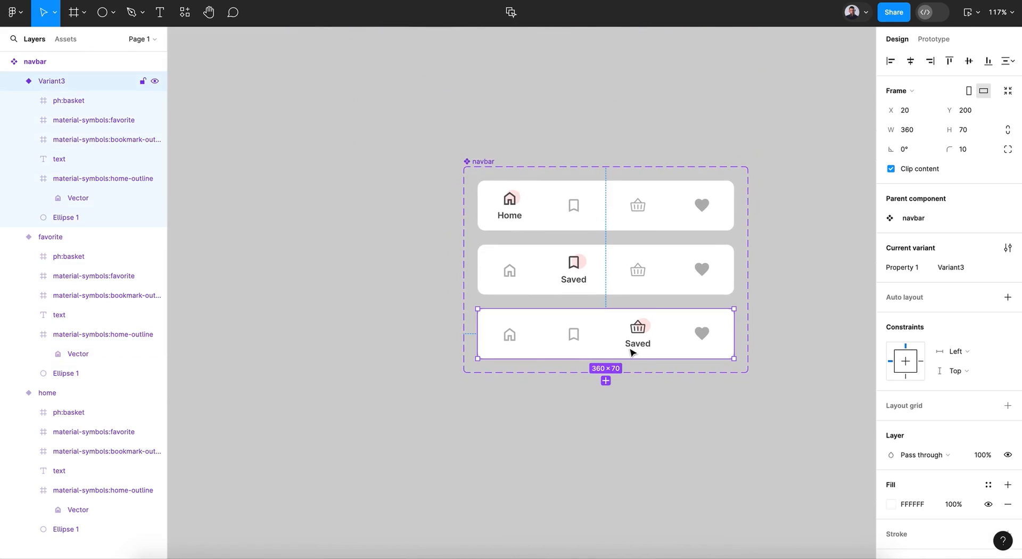
double_click(636, 343)
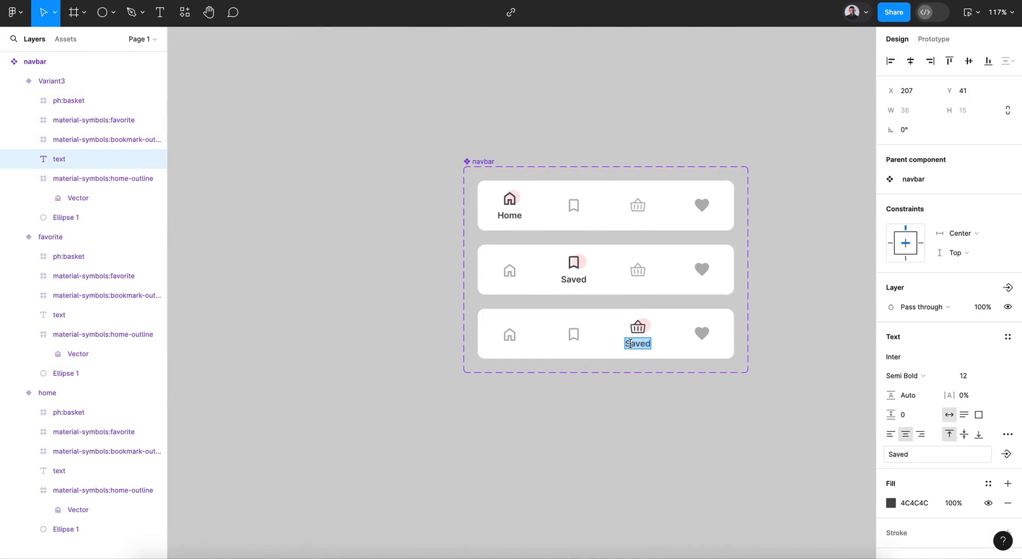
text(Shop)
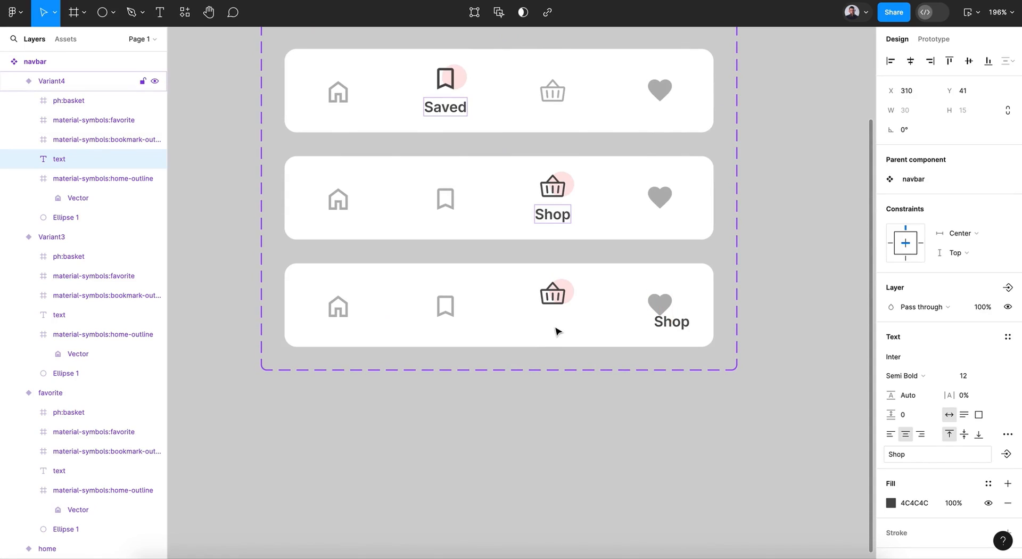
- In the fourth variant, relabel the tab Favorite and move the pink circle behind the heart icon
double_click(670, 321)
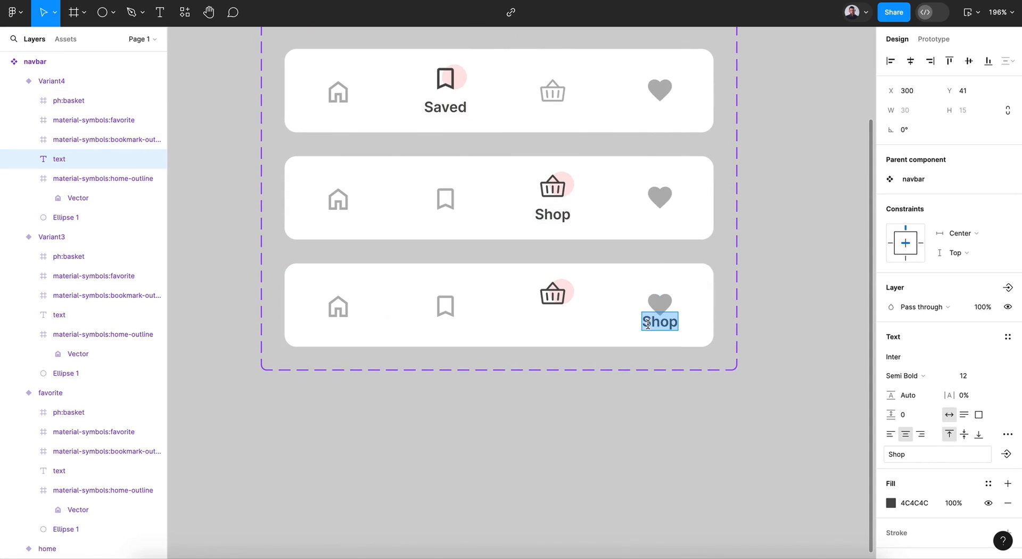
text(Favorite)
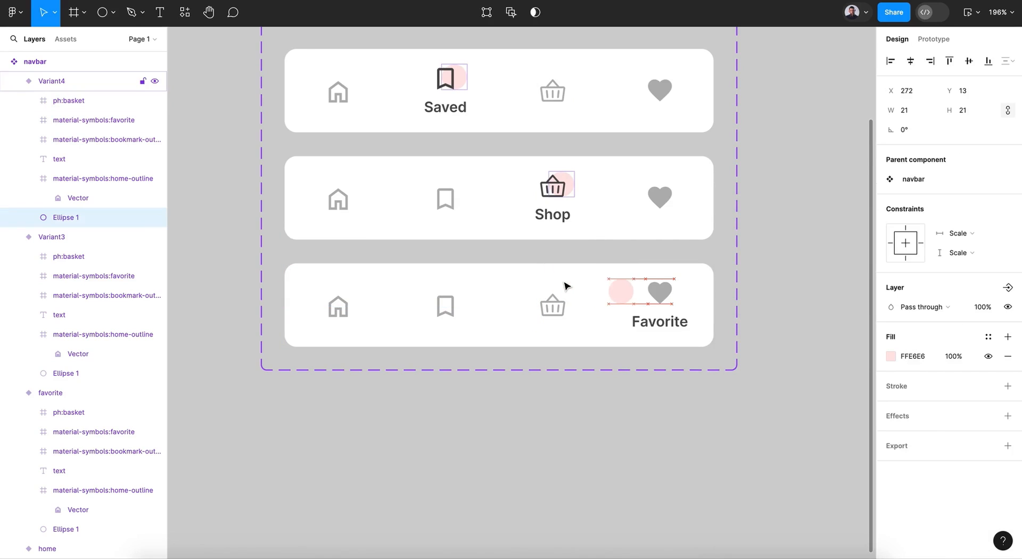
drag(619, 292, 668, 292)
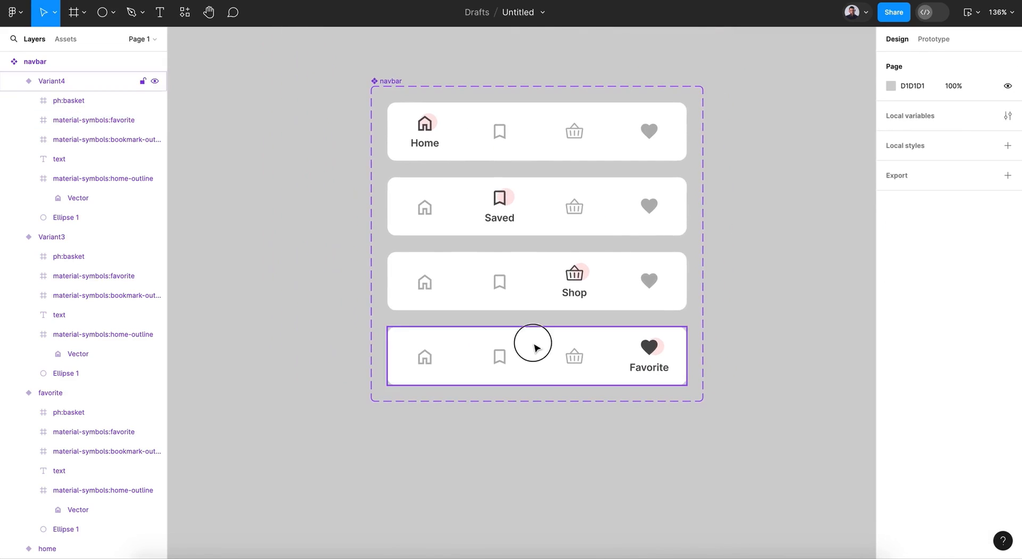
- Set the fourth variant's Property 1 to fovite and the third's to shop
click(533, 354)
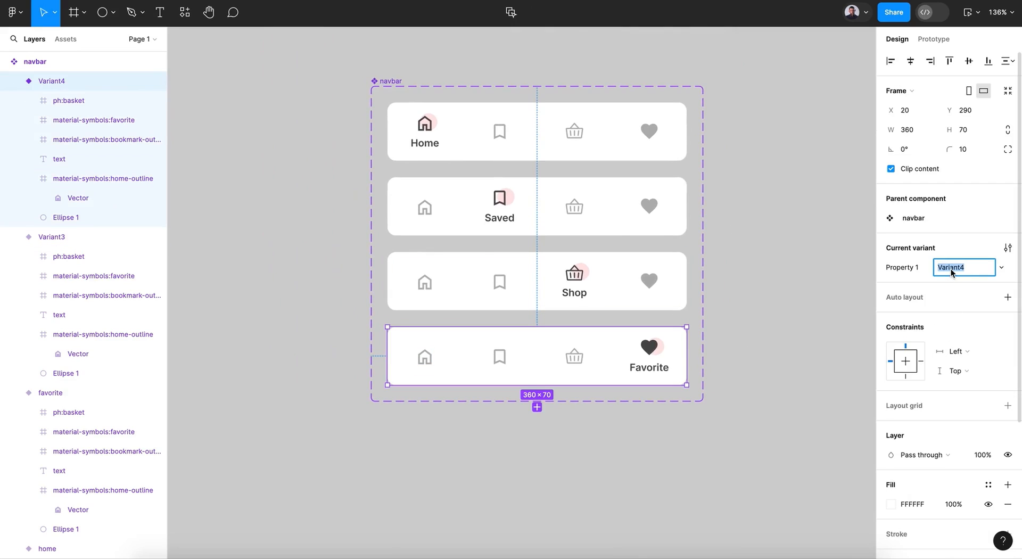
text(fovite)
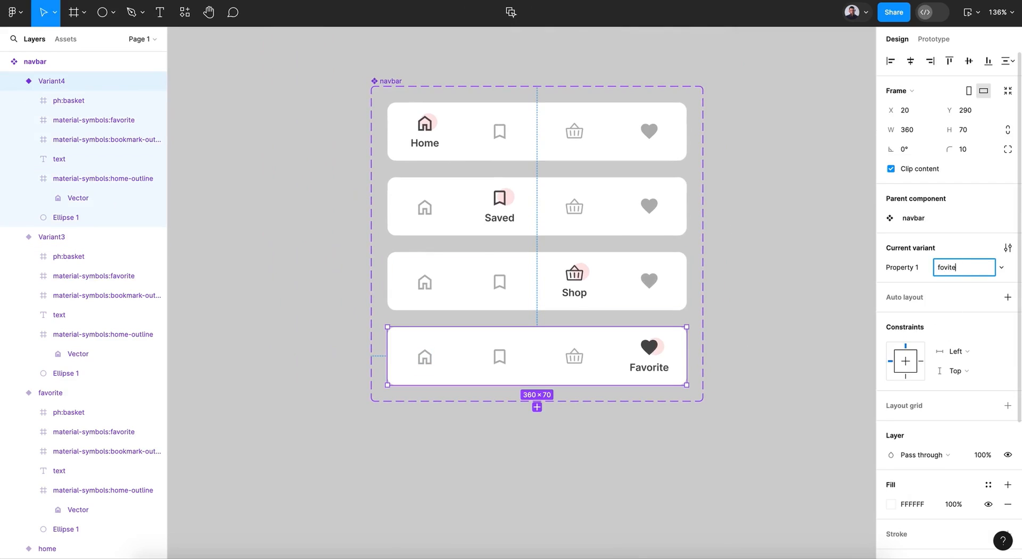
click(574, 281)
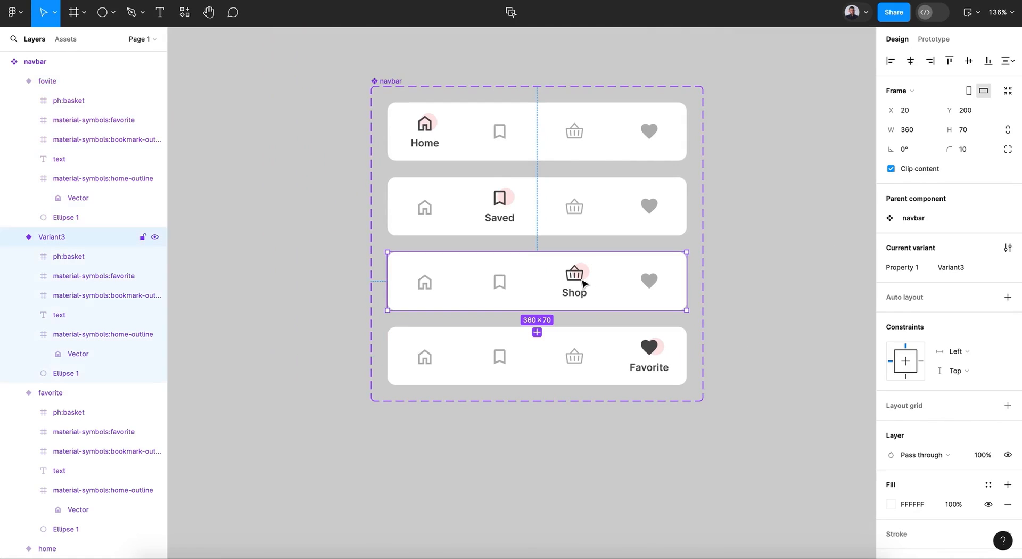
click(963, 267)
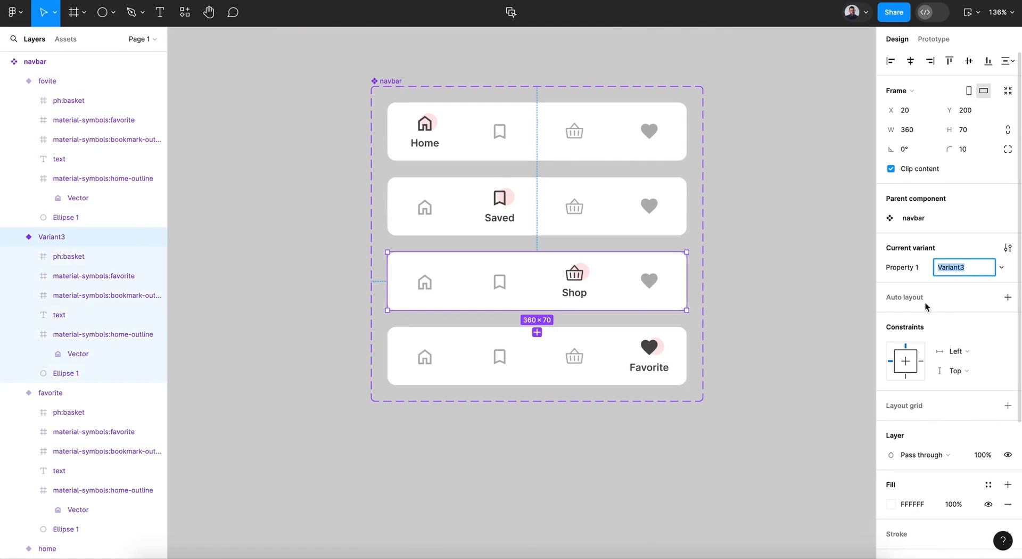
text(sho)
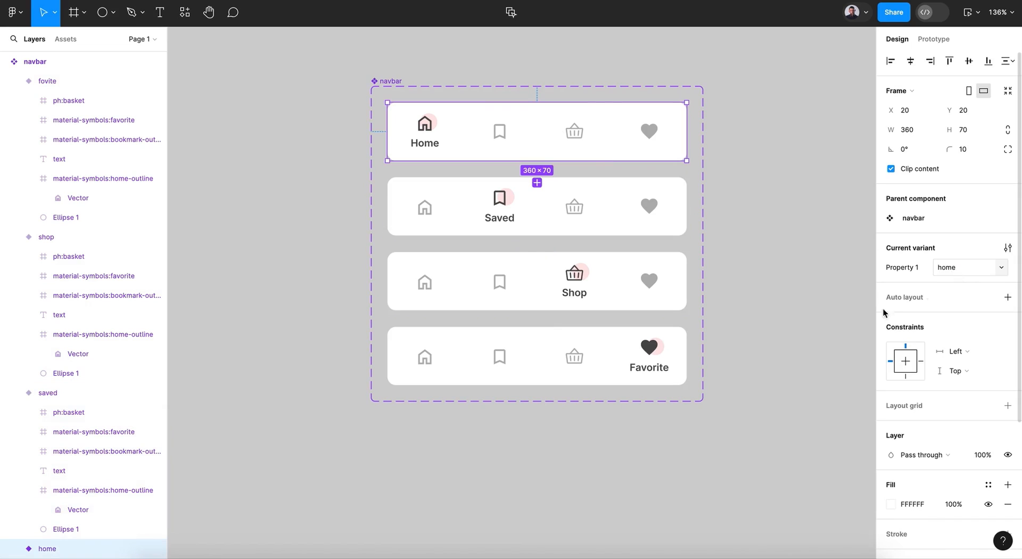
click(645, 464)
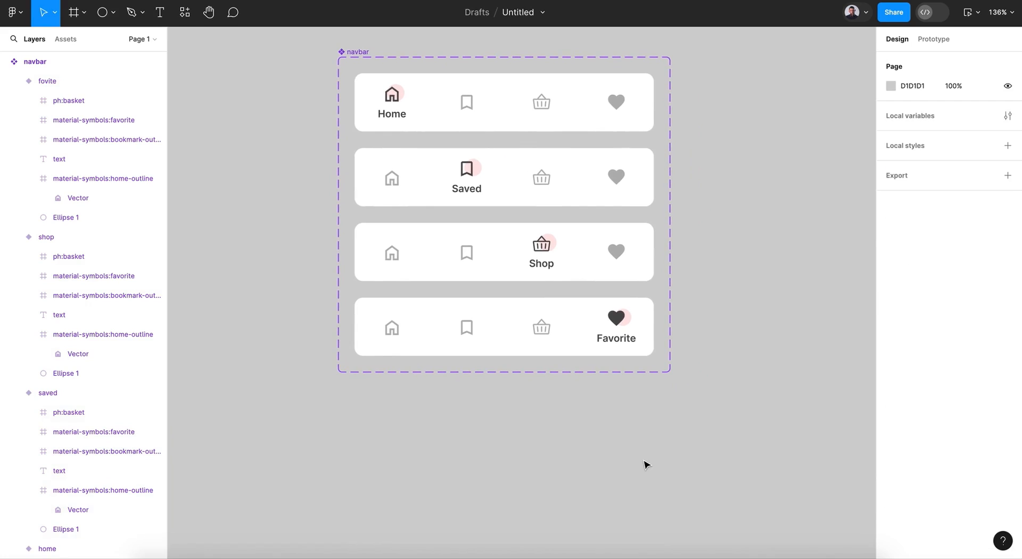
mouse_move(922, 50)
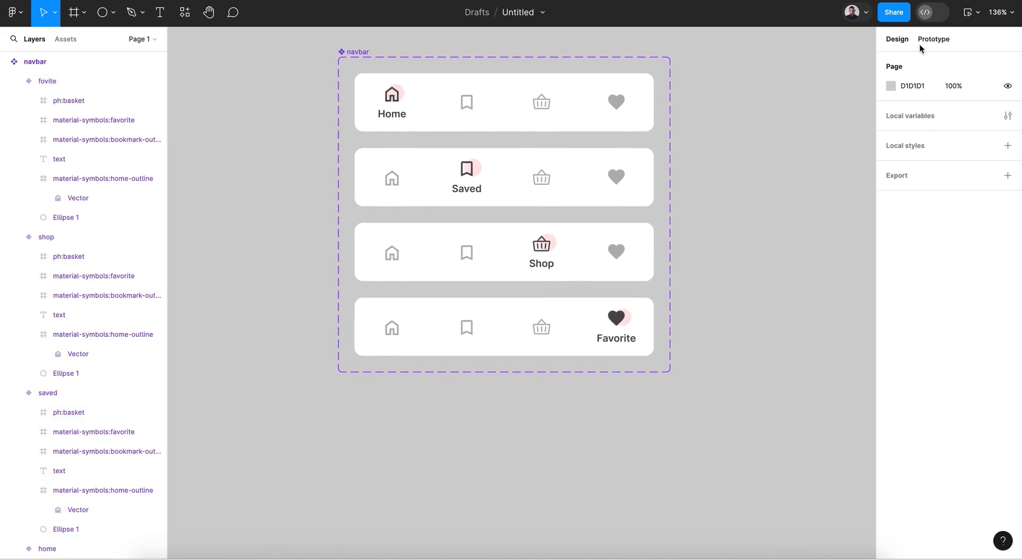
- Give all four home icons a While hovering > Change to home interaction with Smart animate, Gentle easing
click(932, 39)
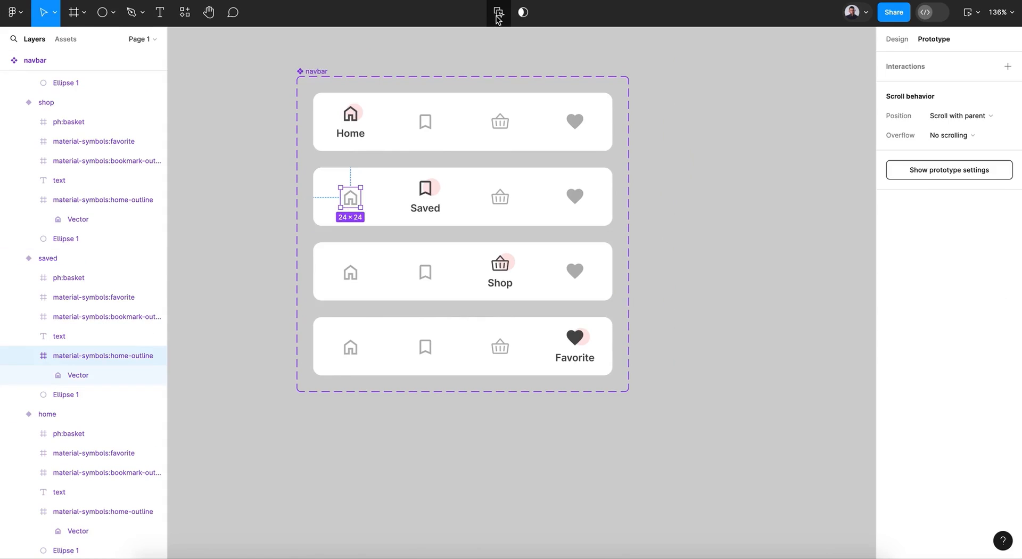
mouse_move(498, 19)
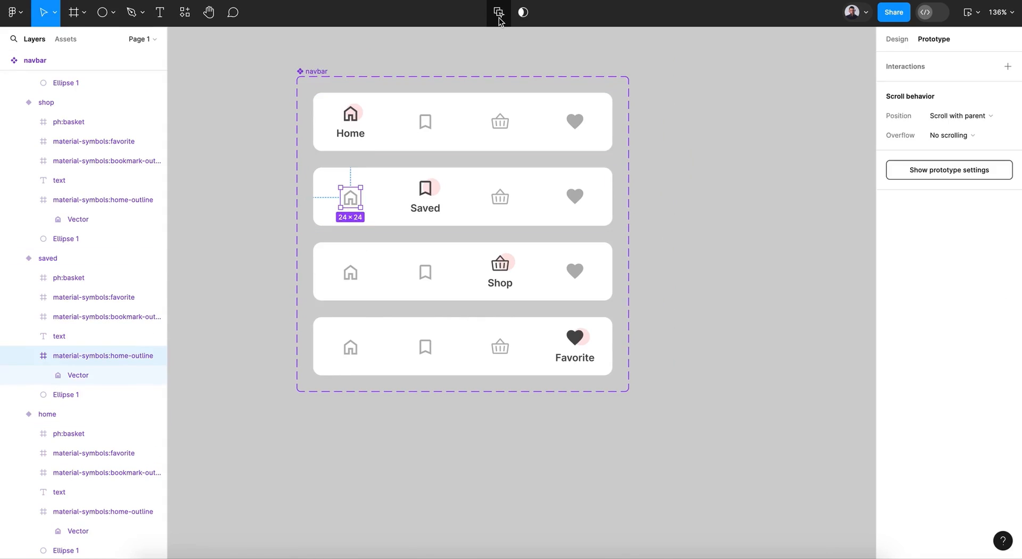
click(484, 13)
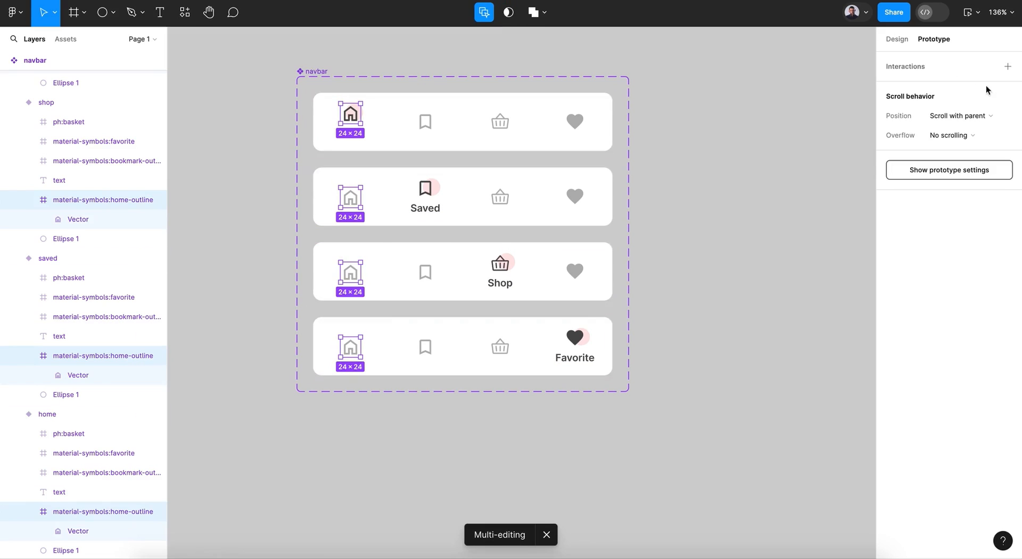
click(1007, 66)
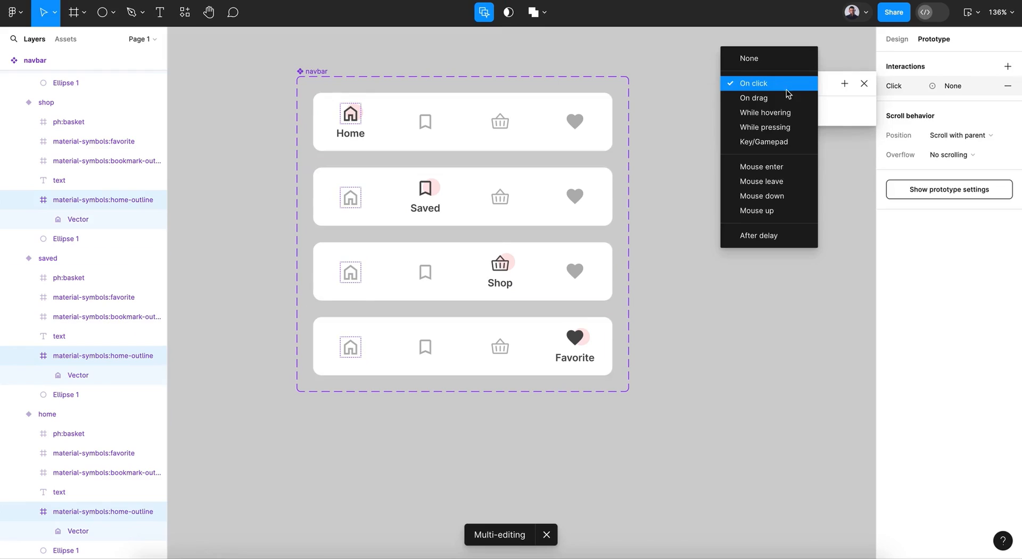
click(766, 112)
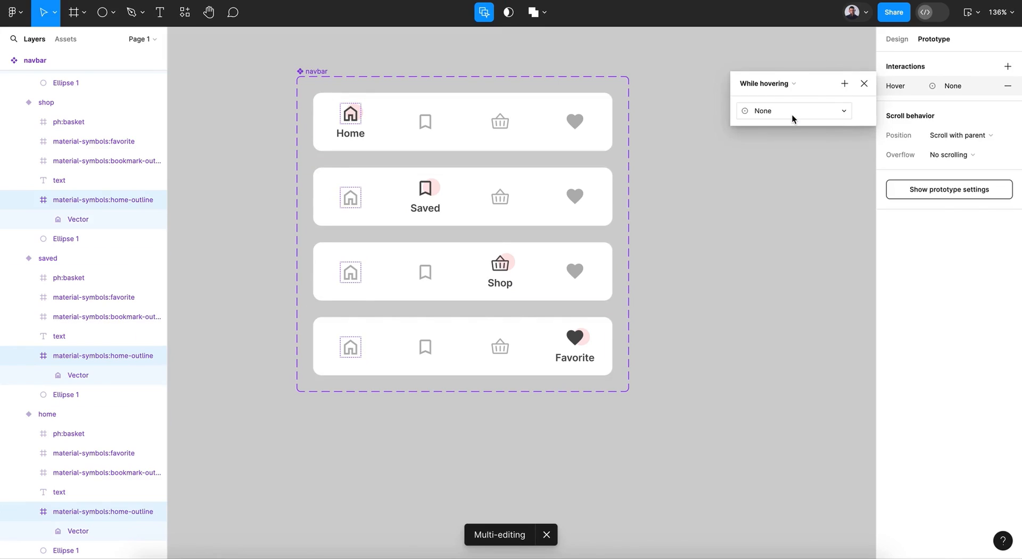
click(792, 110)
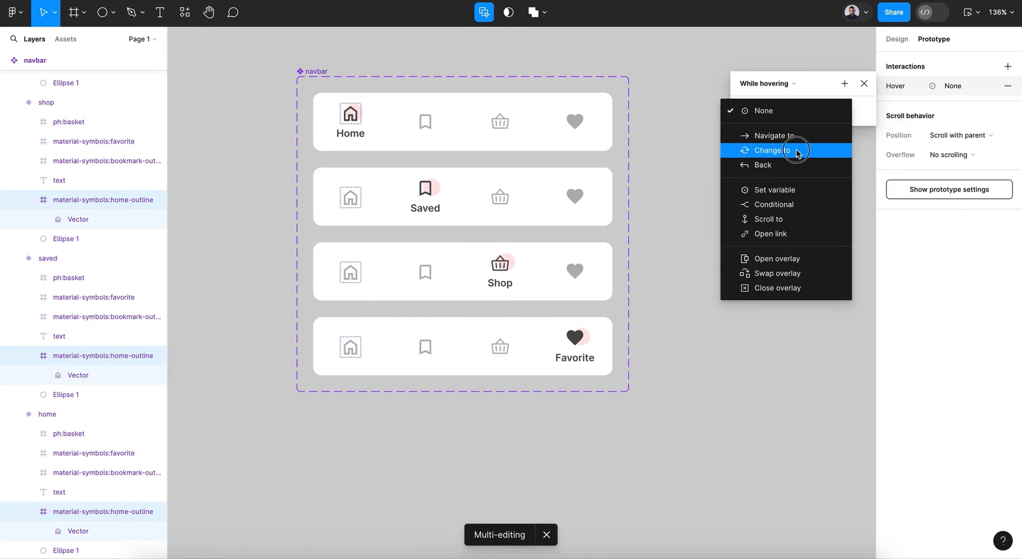
click(771, 150)
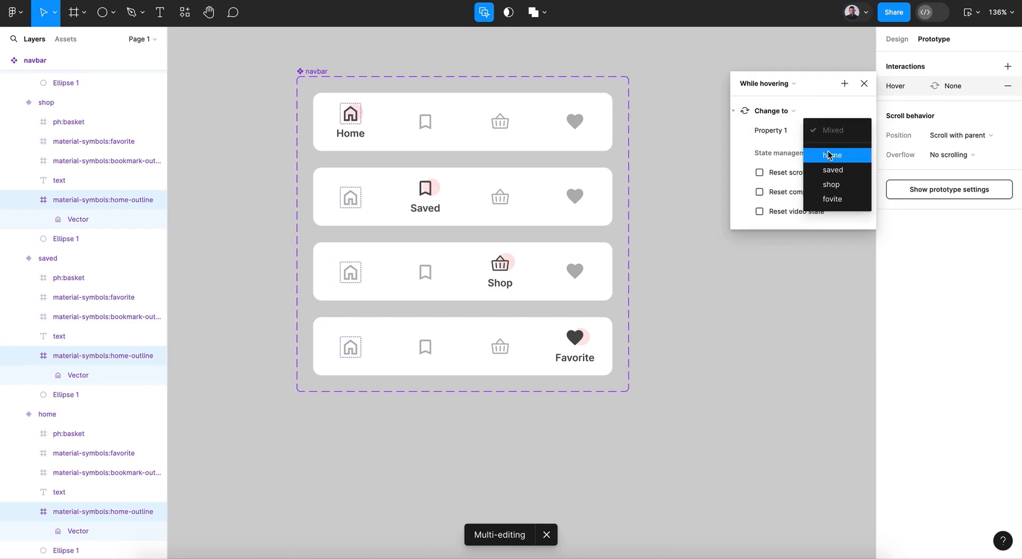
click(832, 155)
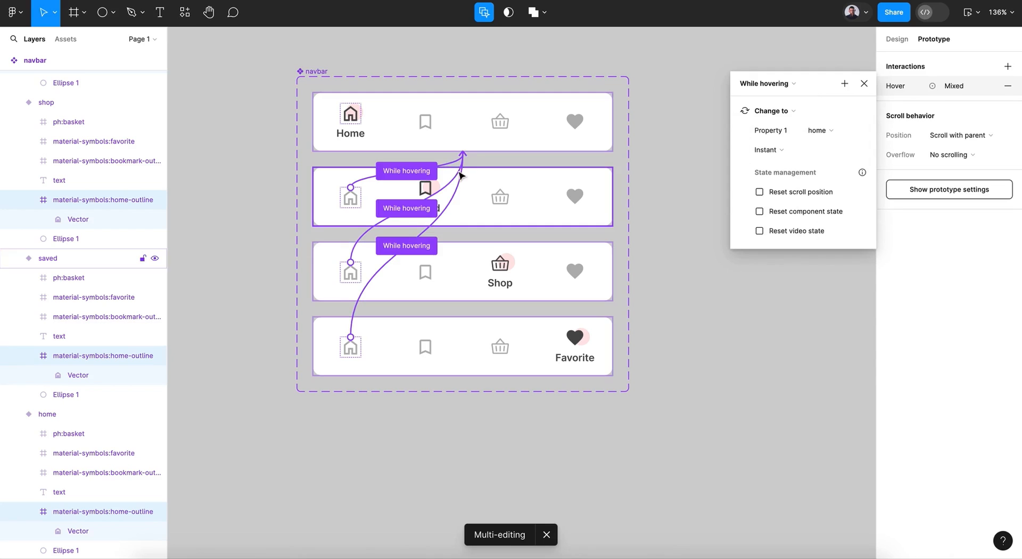
mouse_move(408, 193)
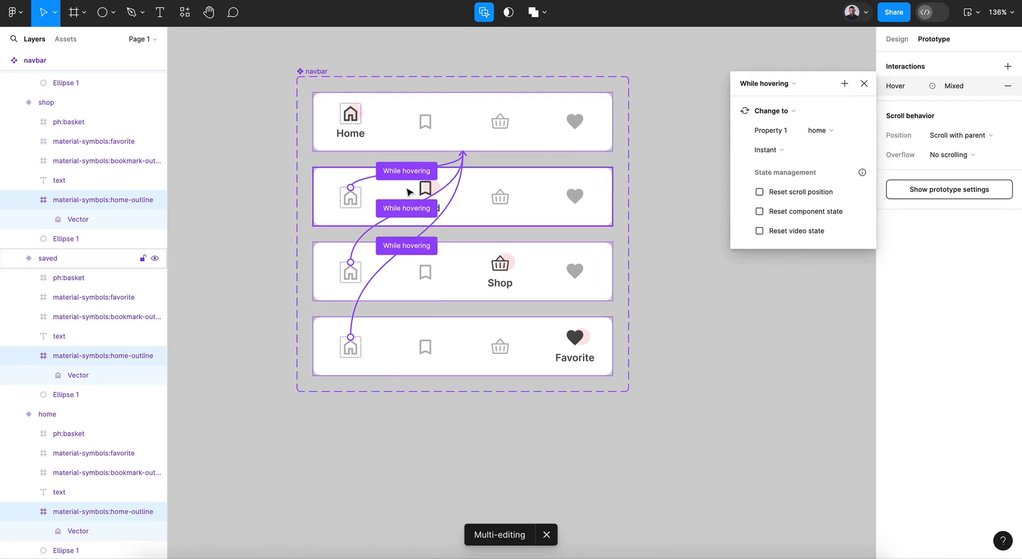
click(768, 149)
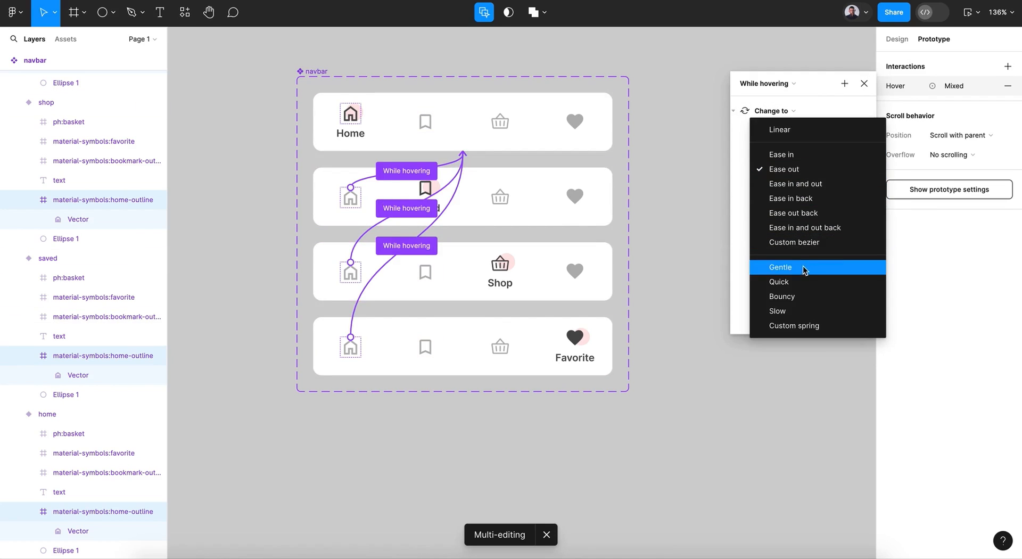
click(780, 267)
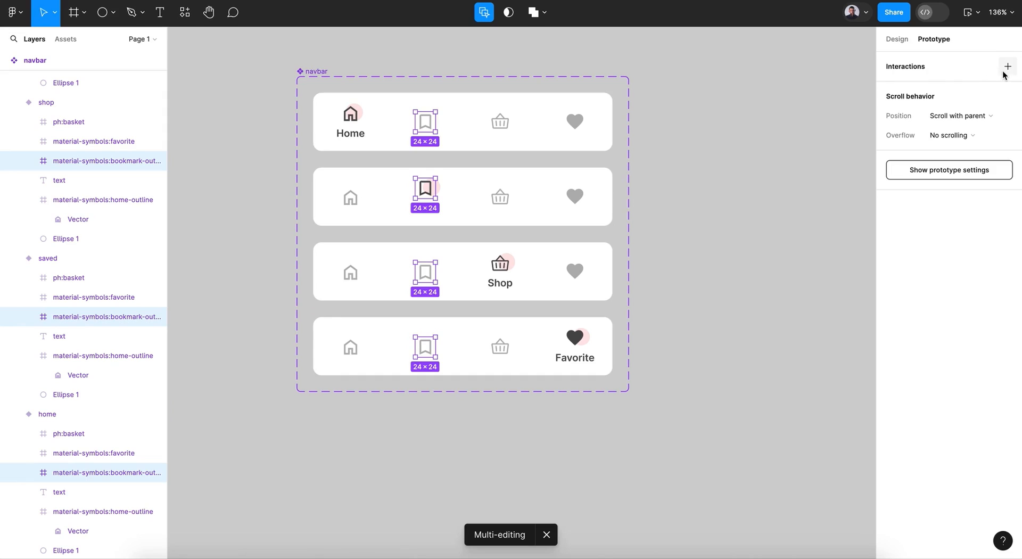
- Give the bookmark icons a While hovering > Change to saved interaction with Smart animate, ease out
click(1006, 66)
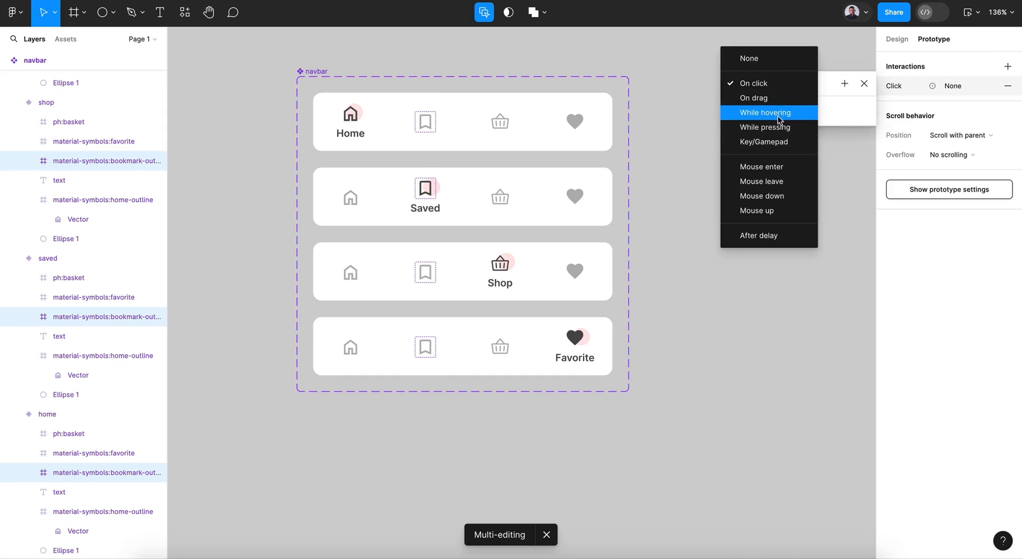
click(765, 113)
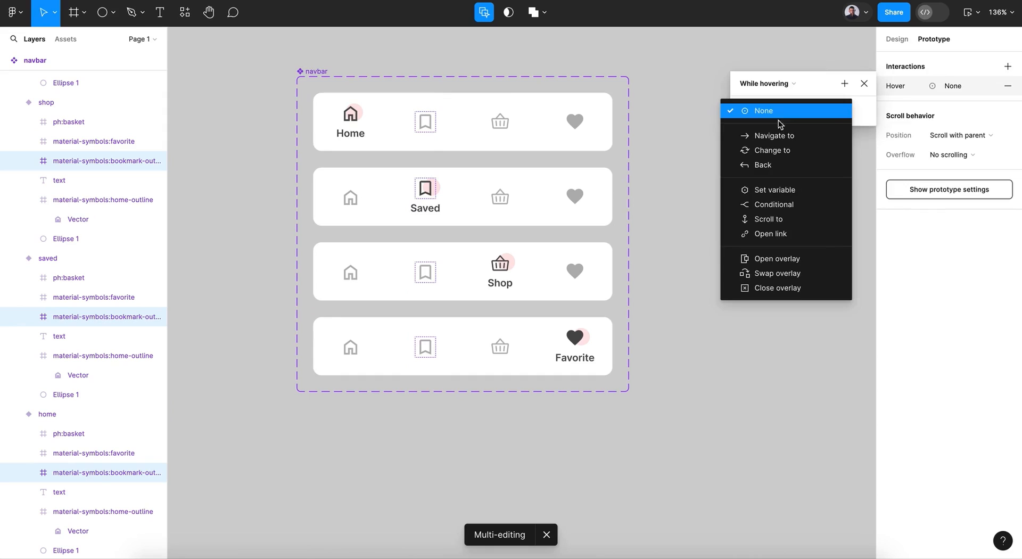
click(771, 150)
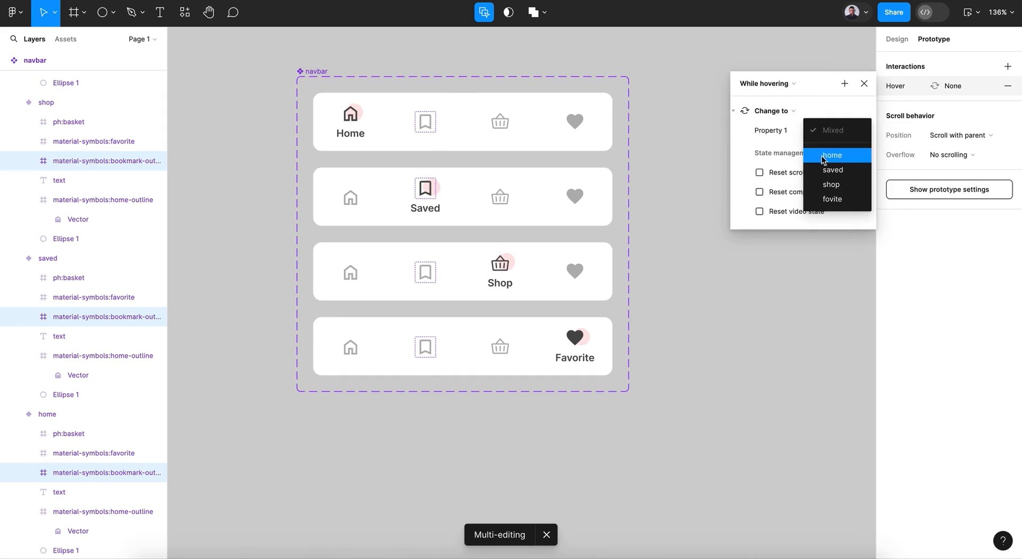
click(831, 170)
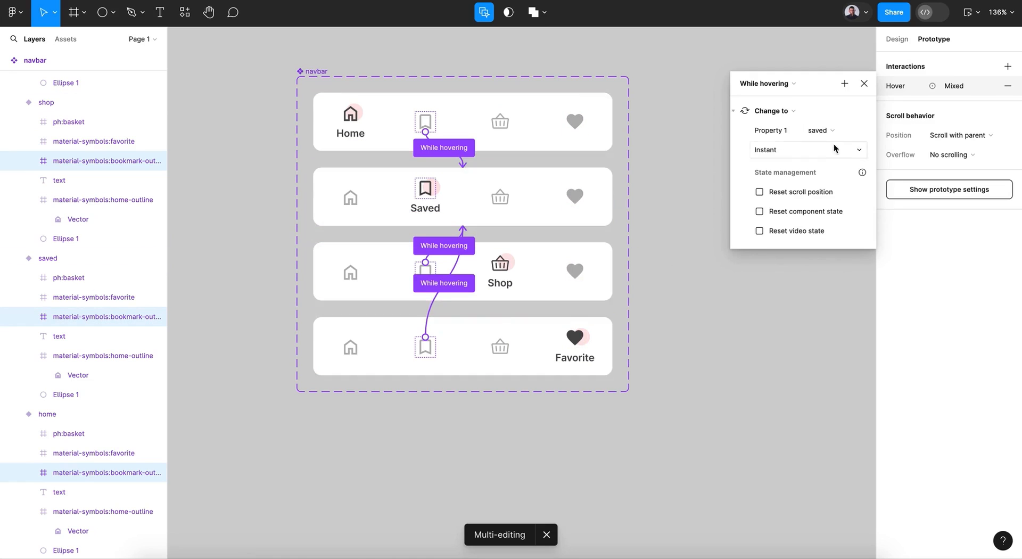
click(808, 150)
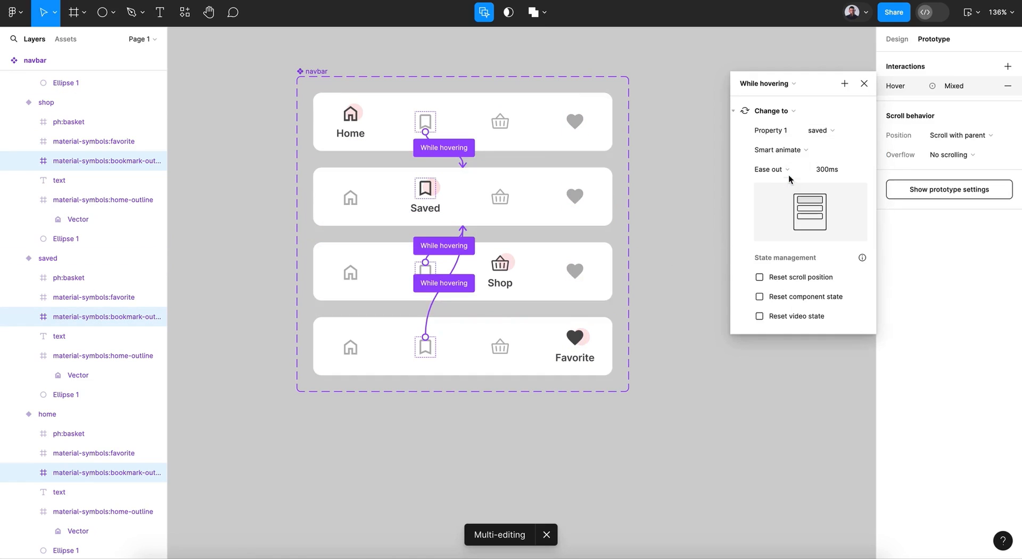
click(770, 169)
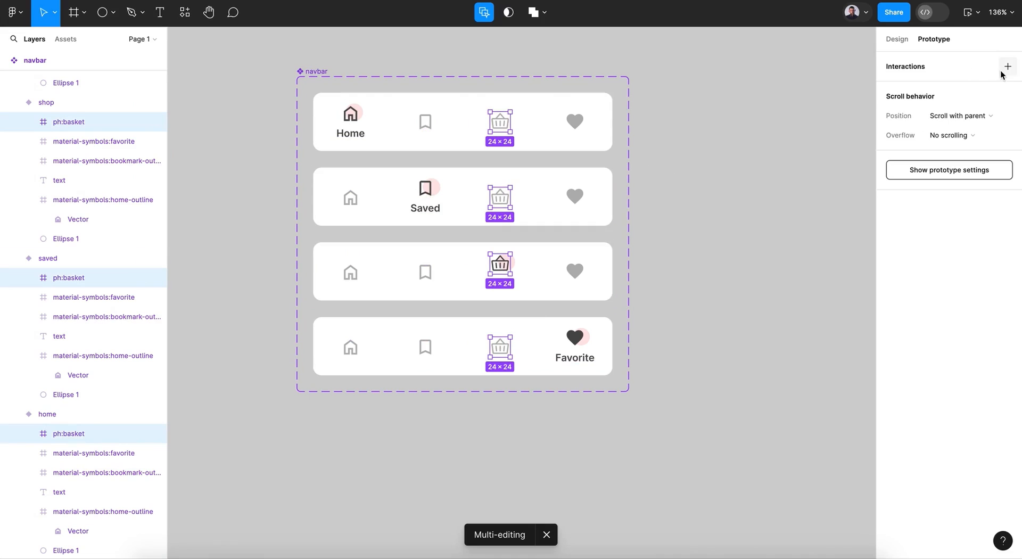
- Add a While hovering interaction on the basket icons that changes to the shop variant with Gentle smart animate
click(1007, 66)
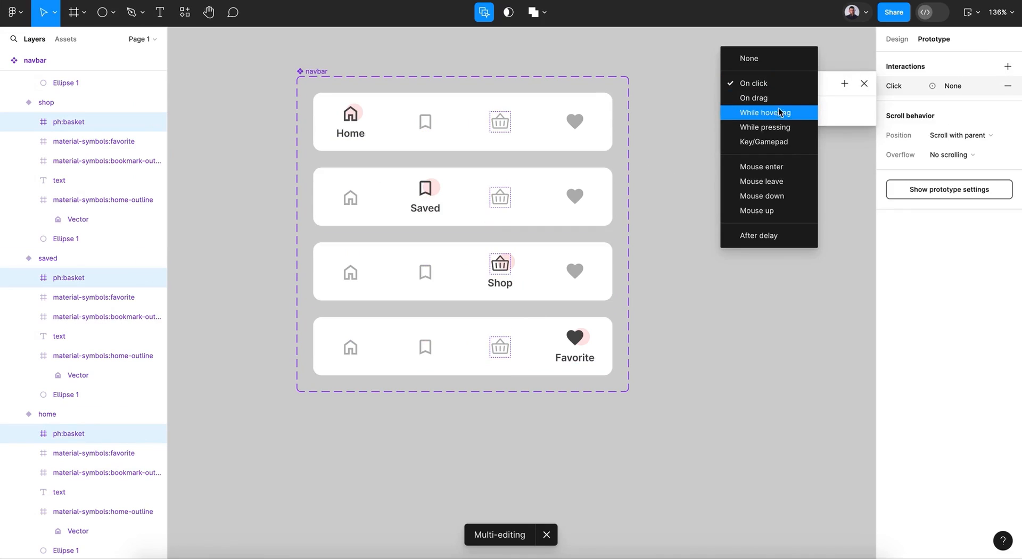
click(765, 112)
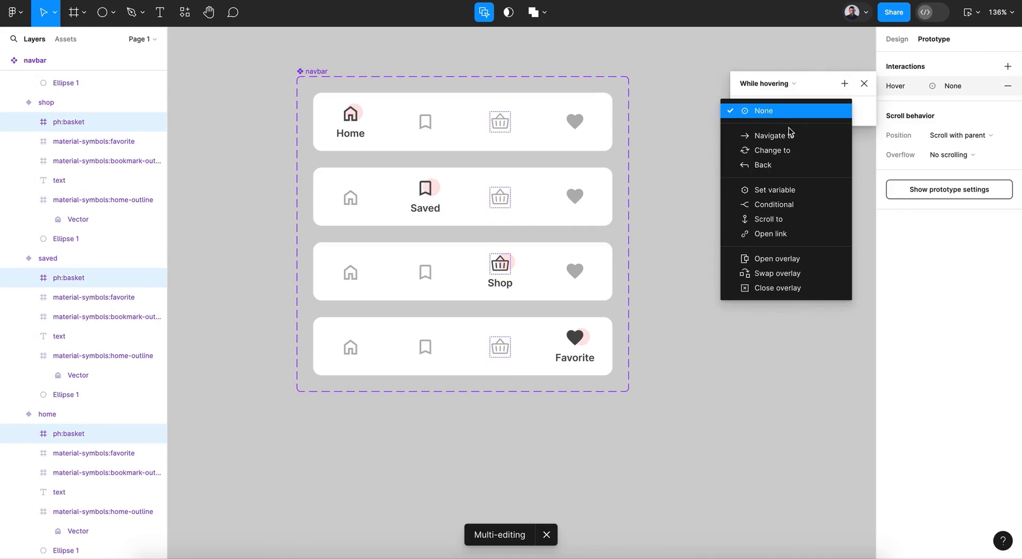
click(771, 150)
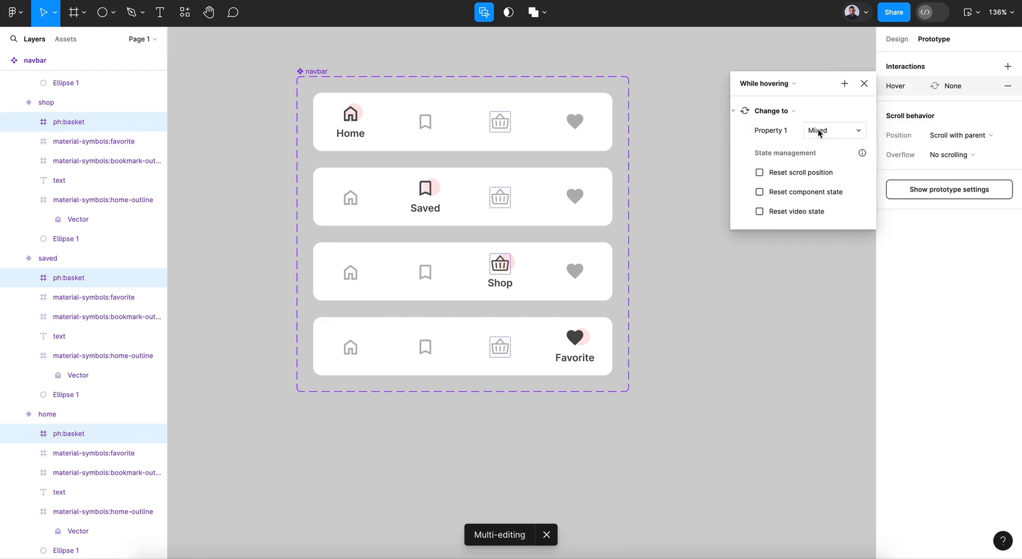
click(832, 130)
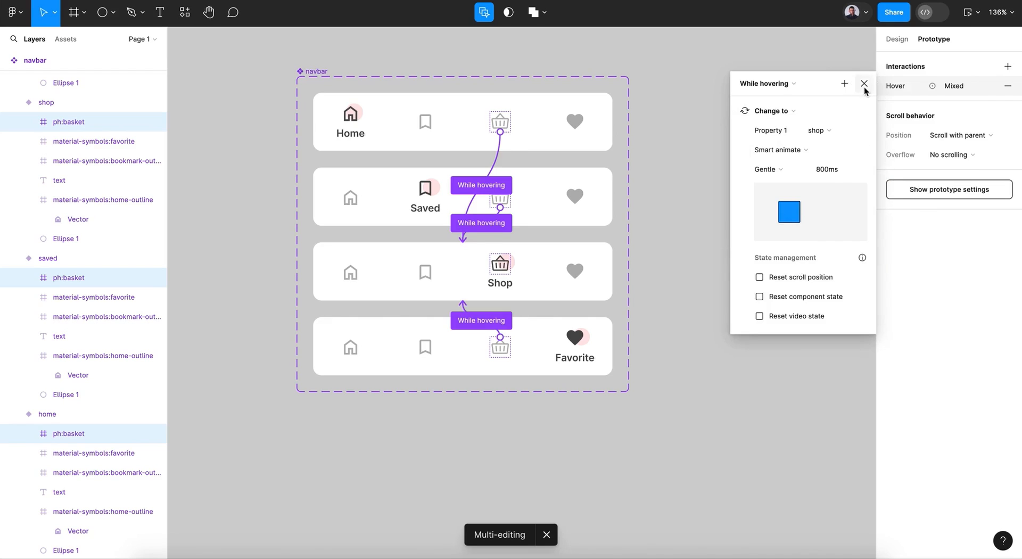
click(865, 83)
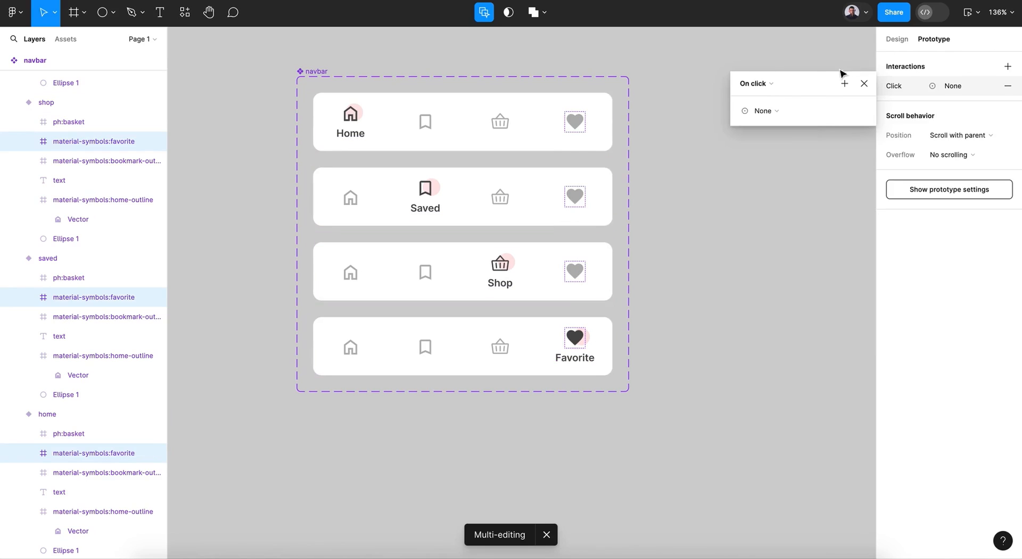
- Set the heart icons' interaction to While hovering > Change to fovite, smart animated with ease out
click(754, 83)
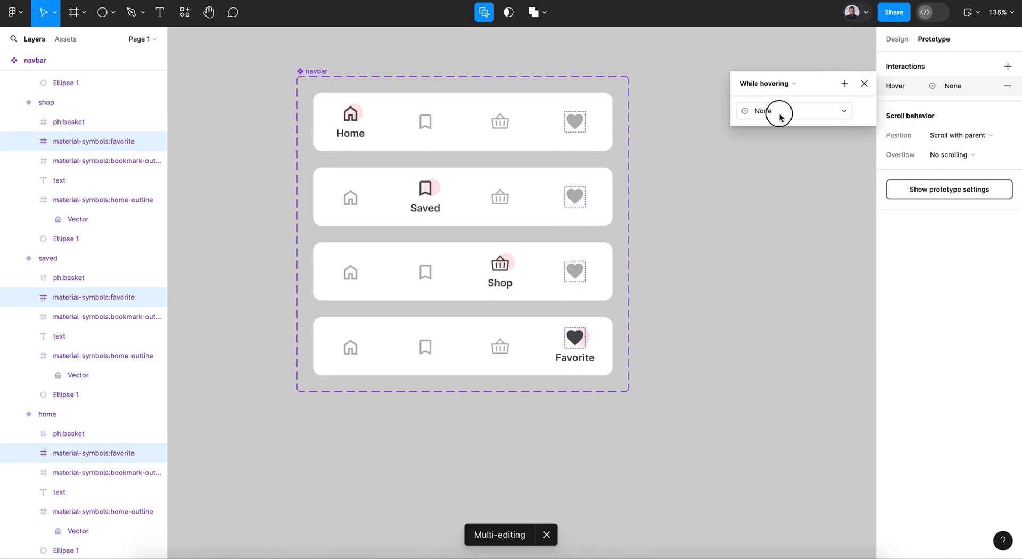
click(792, 110)
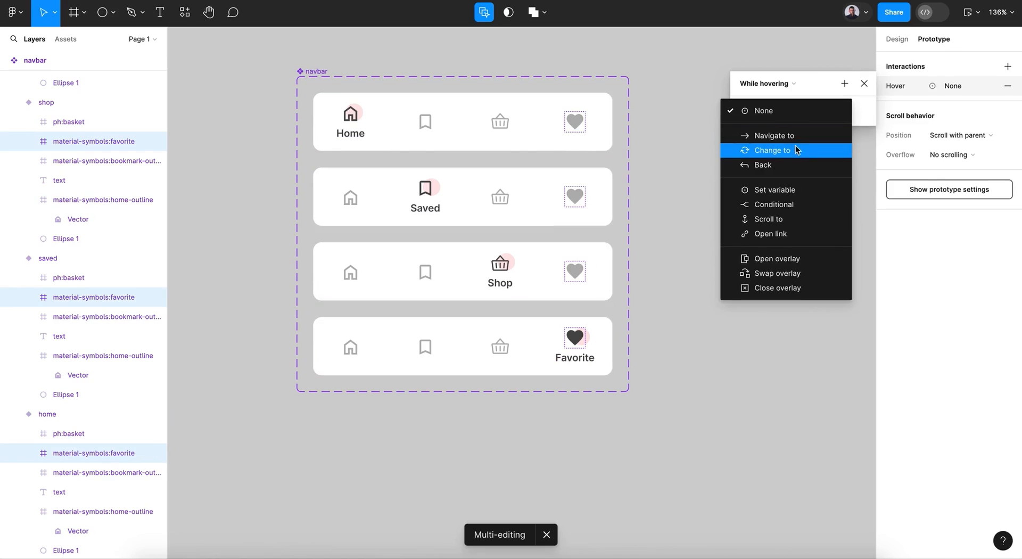
click(772, 150)
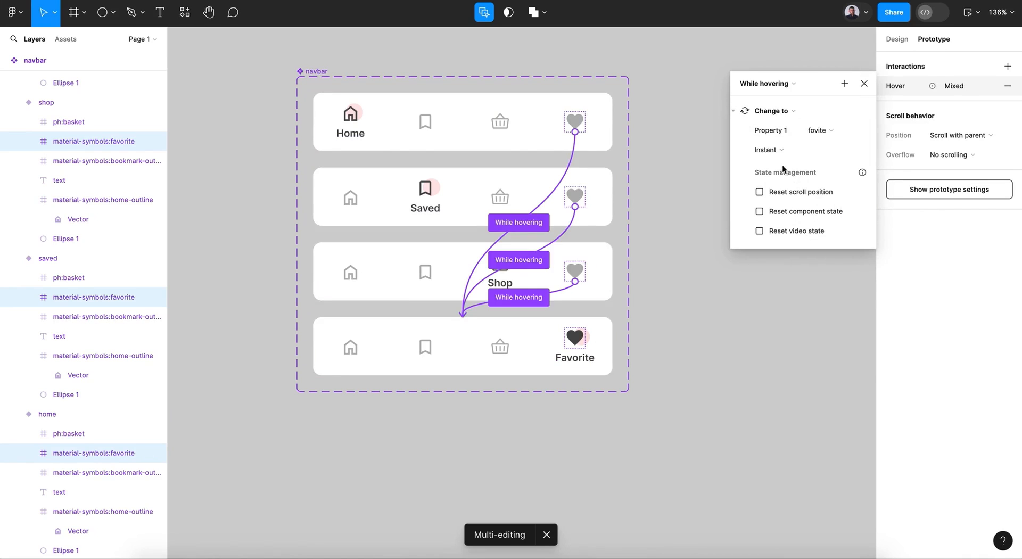
click(767, 150)
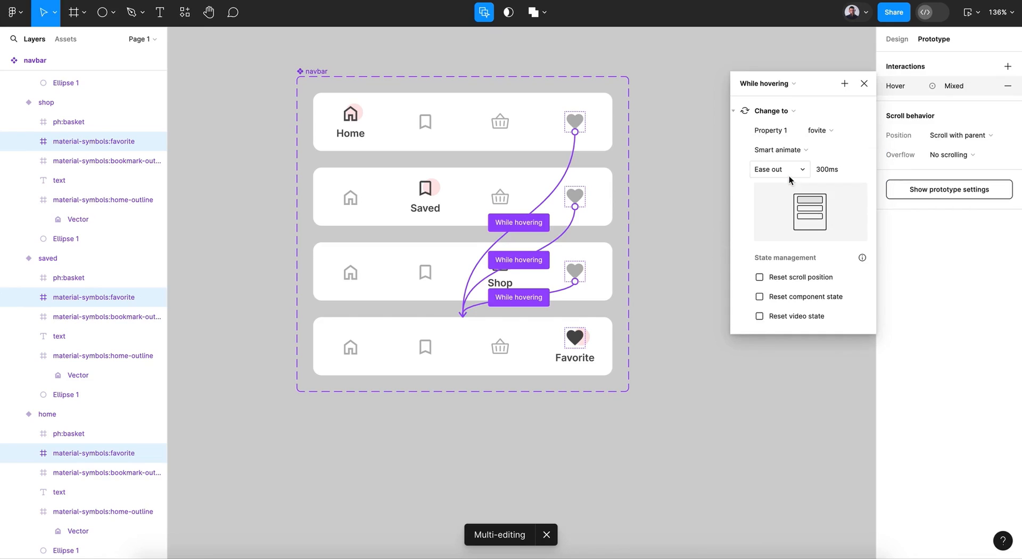
click(779, 168)
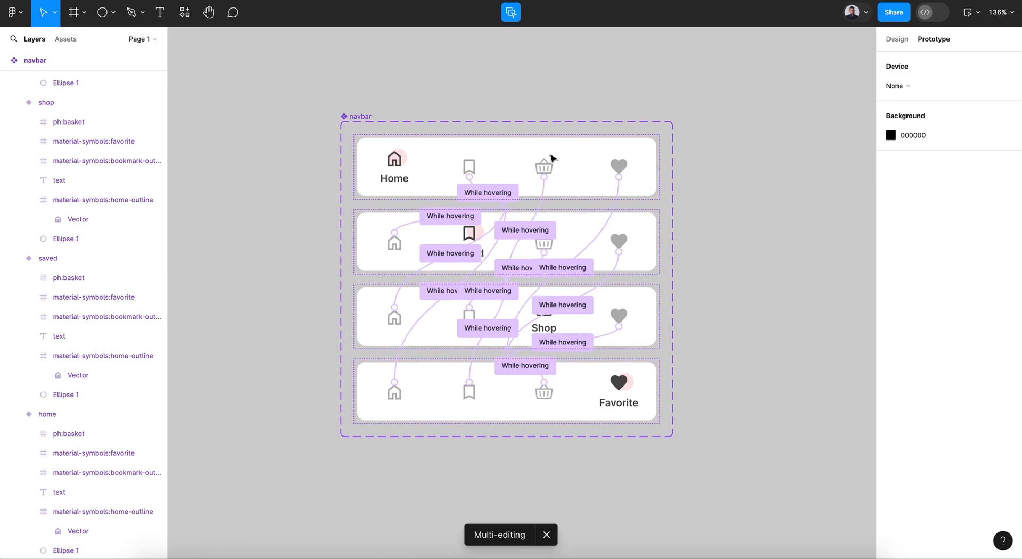
- Create Frame 1 below the variants, drop a navbar instance from Assets into it, and fill it purple 9747FF
scroll(down, 3)
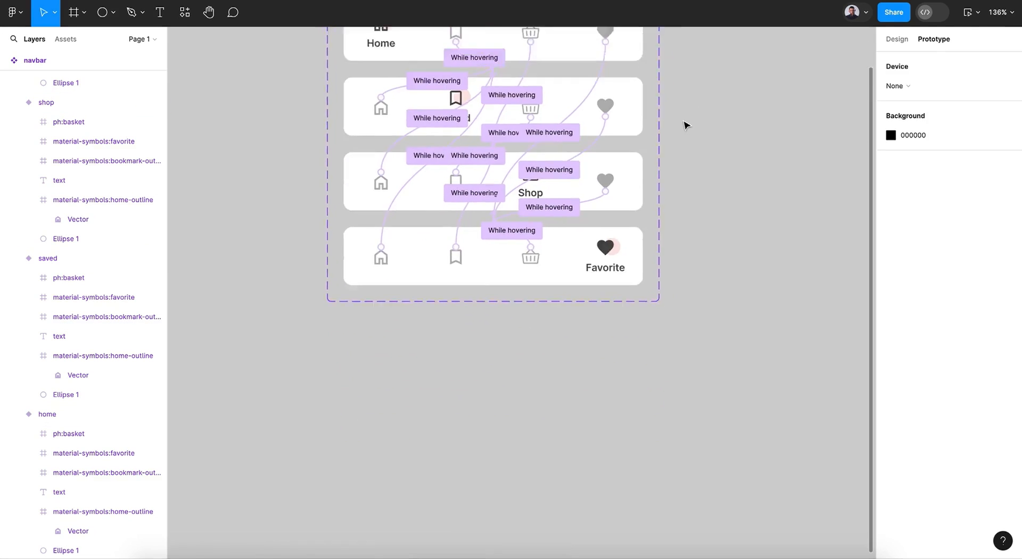
click(74, 12)
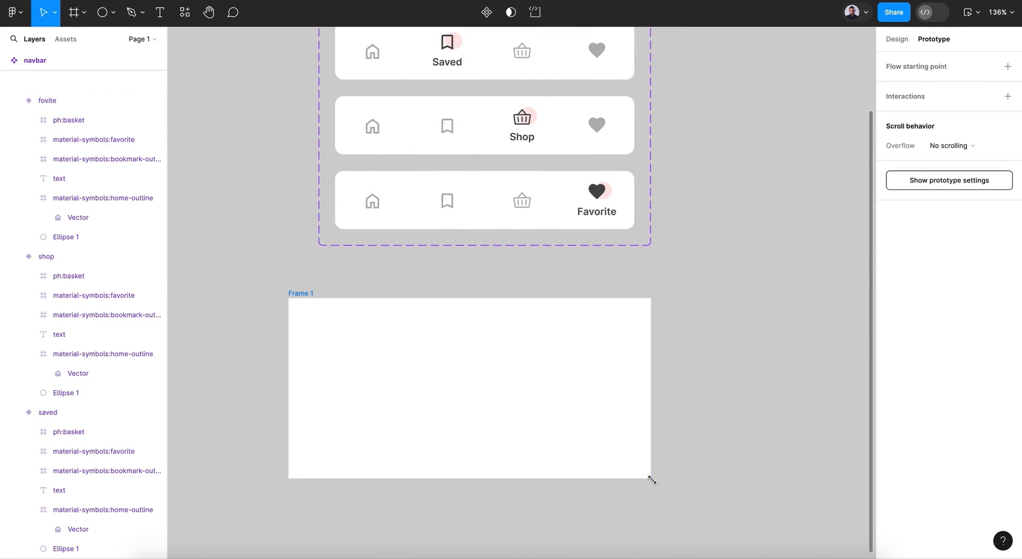
click(65, 40)
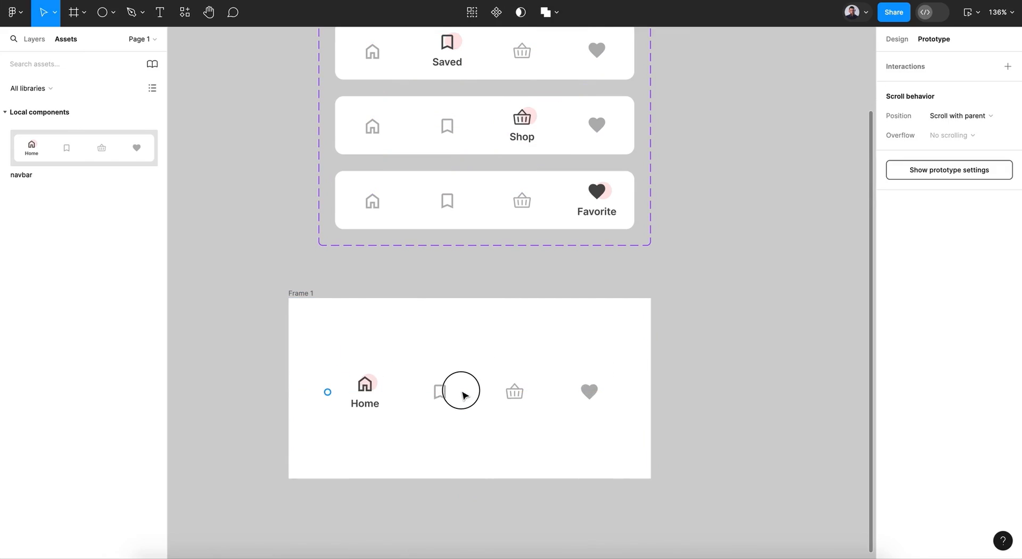
click(461, 391)
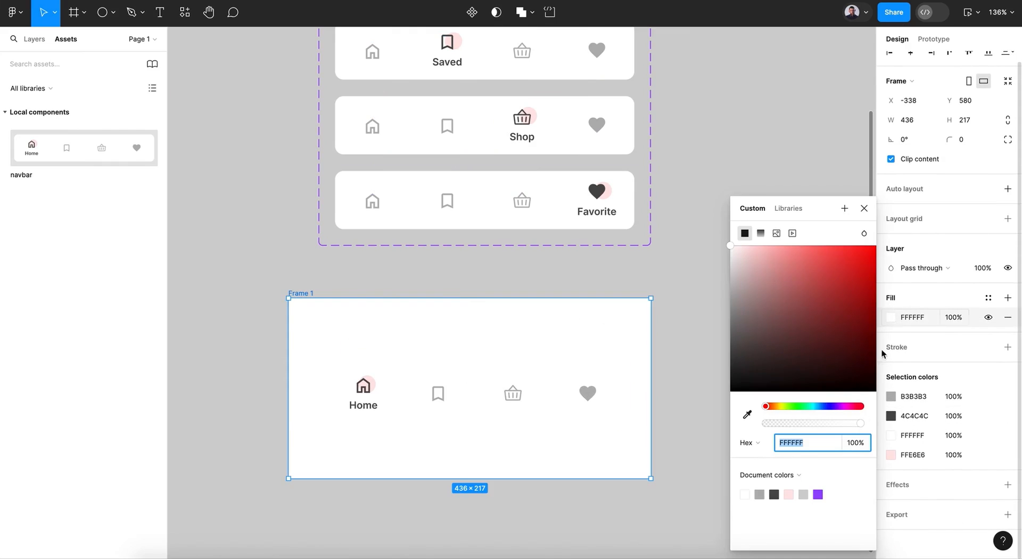
click(836, 245)
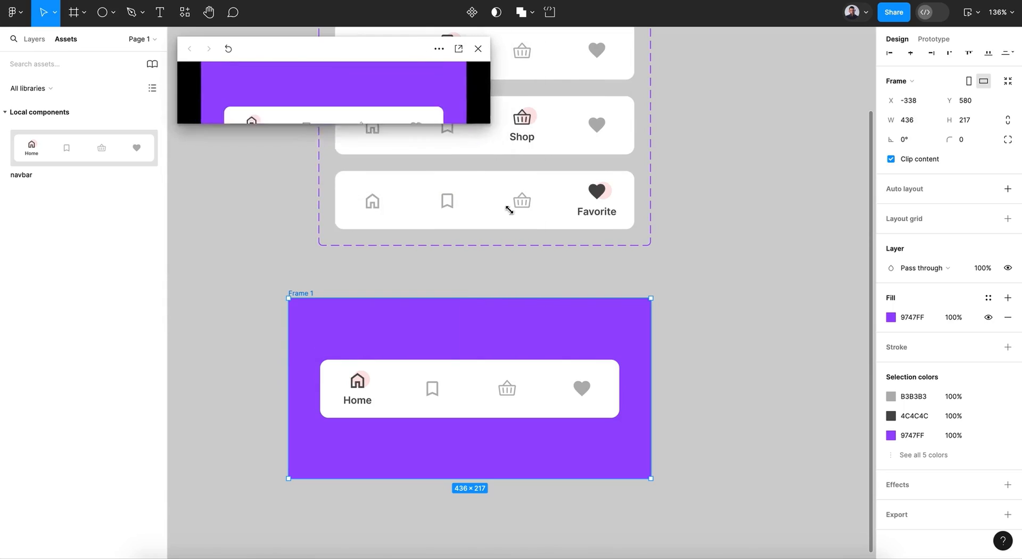
- Resize the preview to the frame's aspect ratio and hover the navbar icons to test the Saved state
click(440, 49)
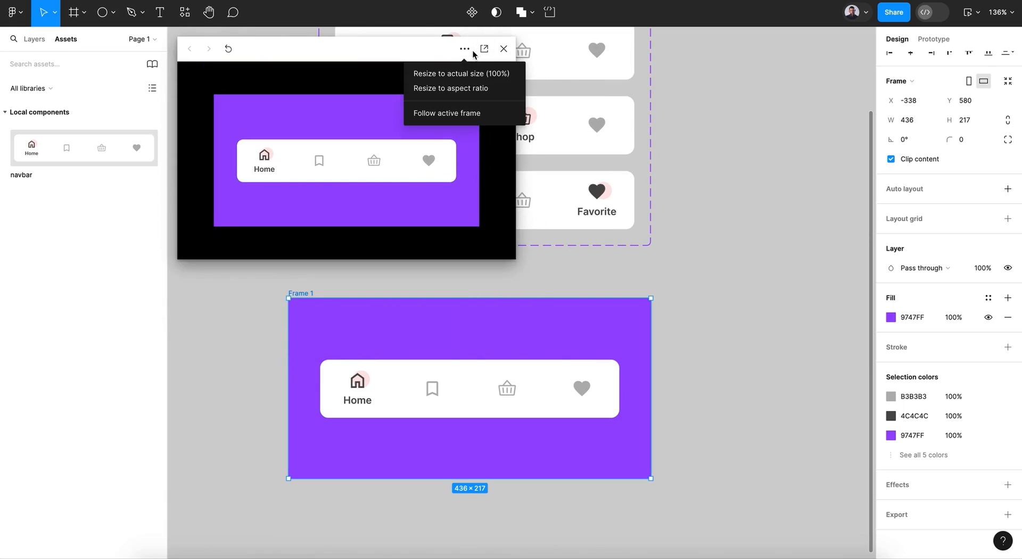
click(449, 89)
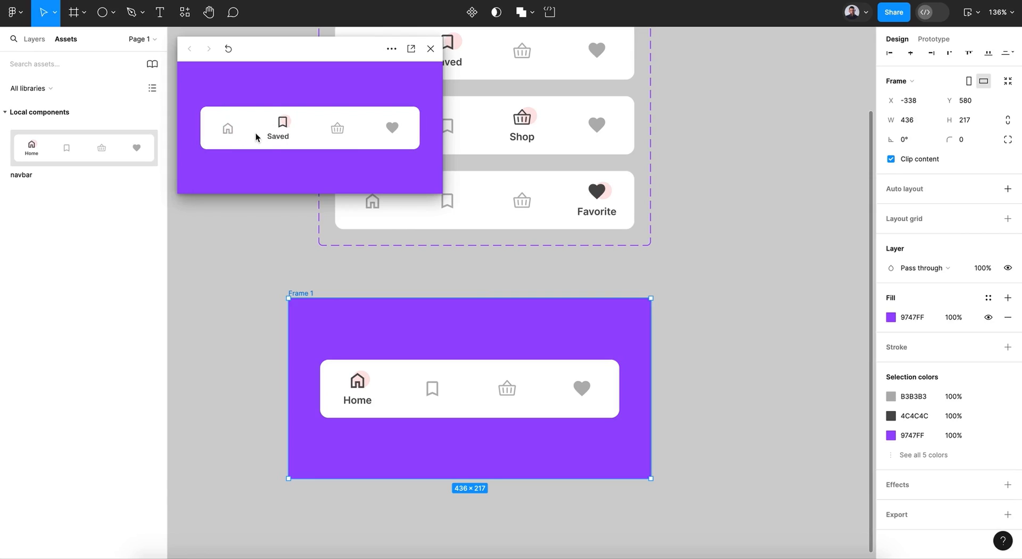
mouse_move(322, 135)
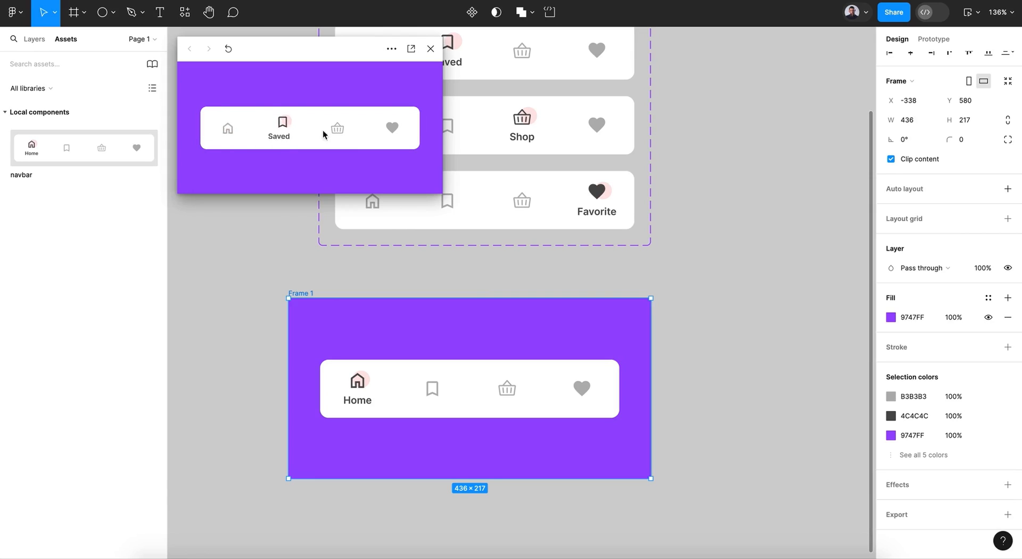
click(391, 128)
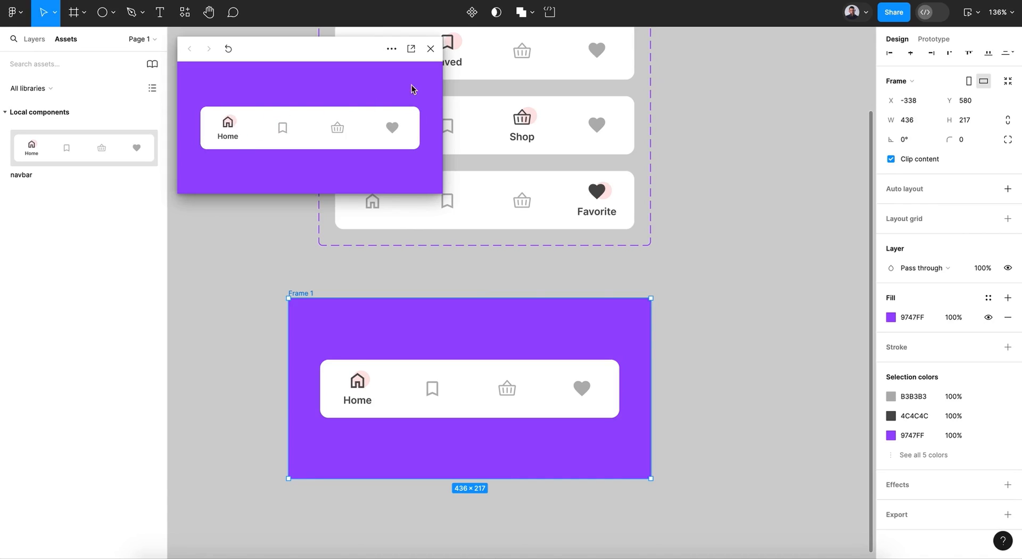
- Close the prototype preview and check the variants' prototype connections before returning to Design
click(430, 49)
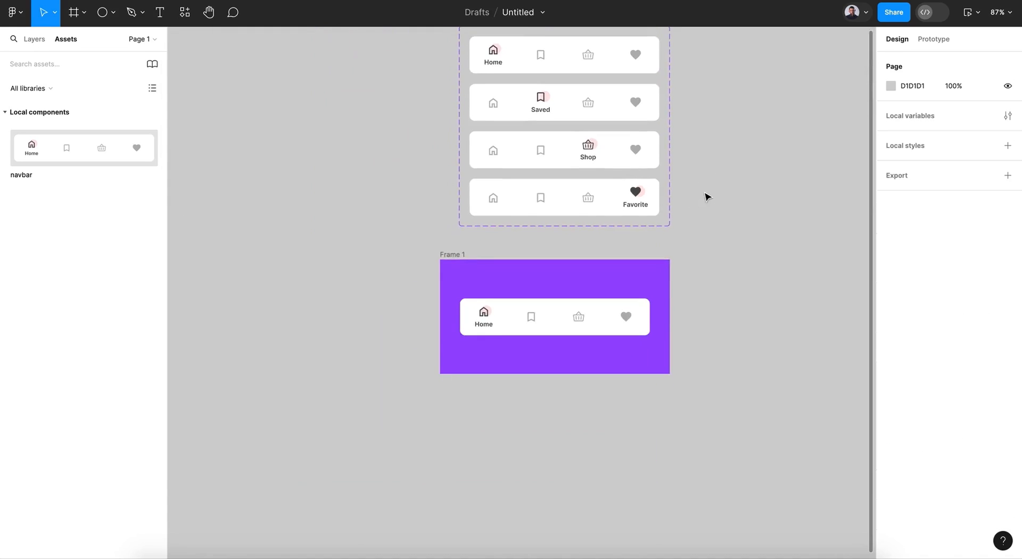
click(933, 40)
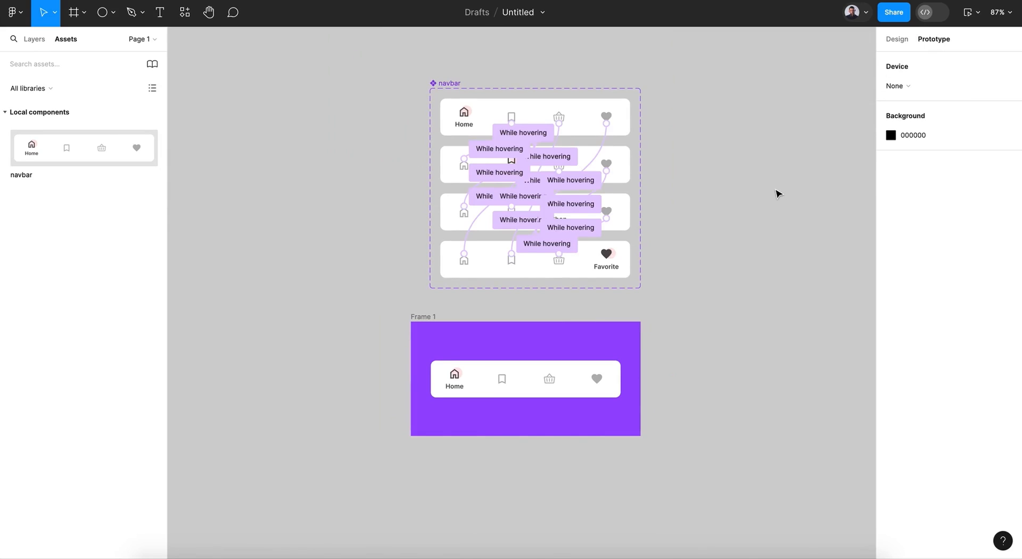
click(896, 39)
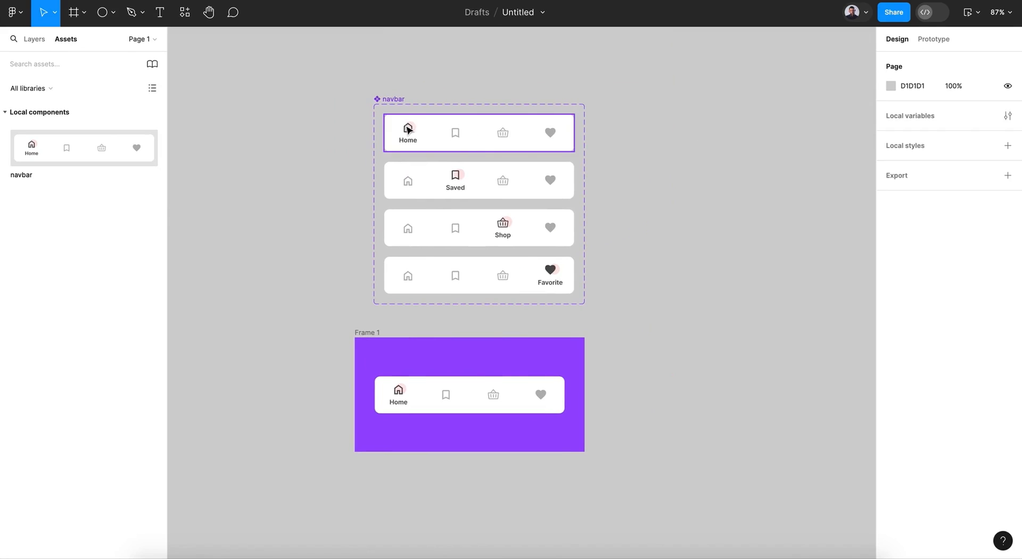
- Change the home icons' interaction trigger across all variants to Mouse enter
click(408, 129)
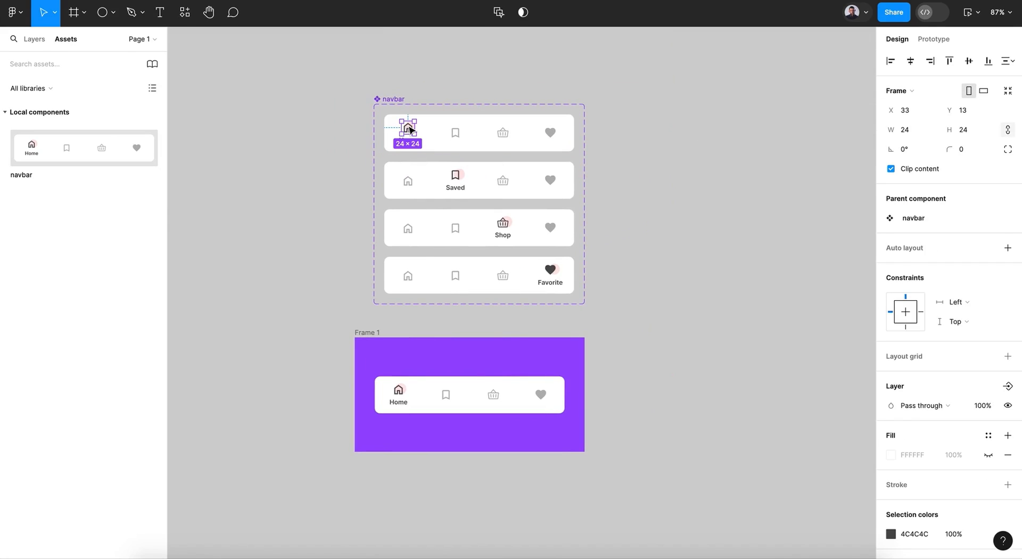
mouse_move(912, 45)
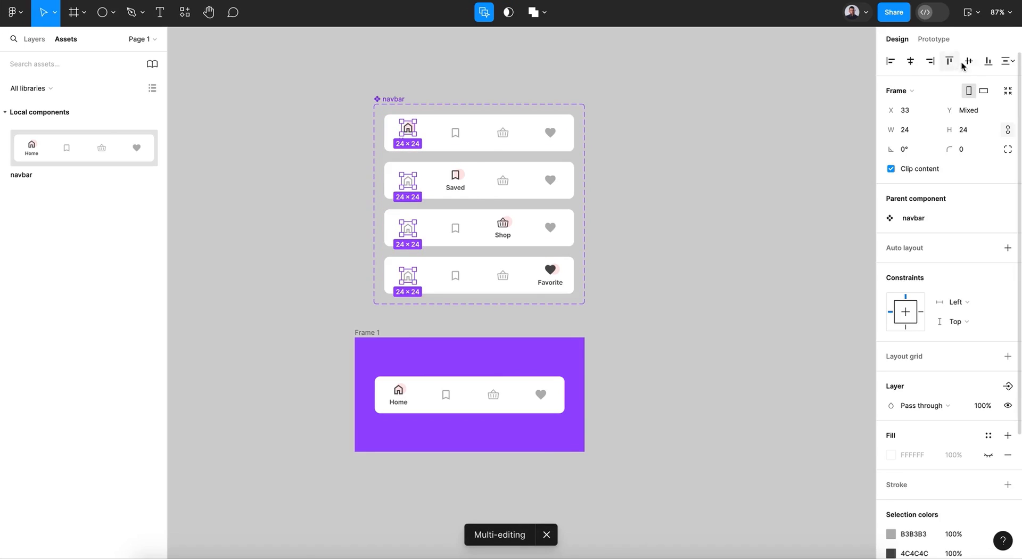
click(933, 39)
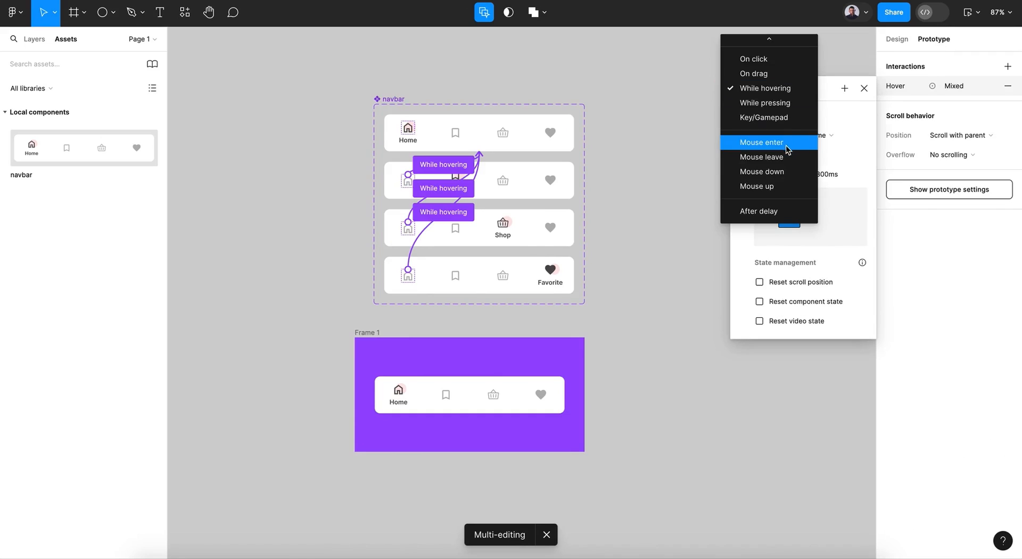
click(760, 142)
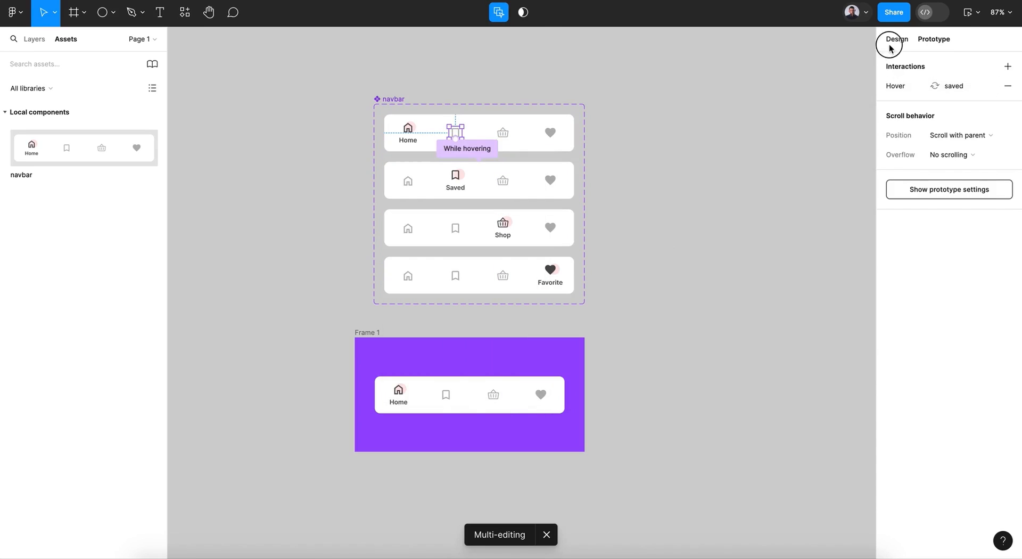
click(897, 39)
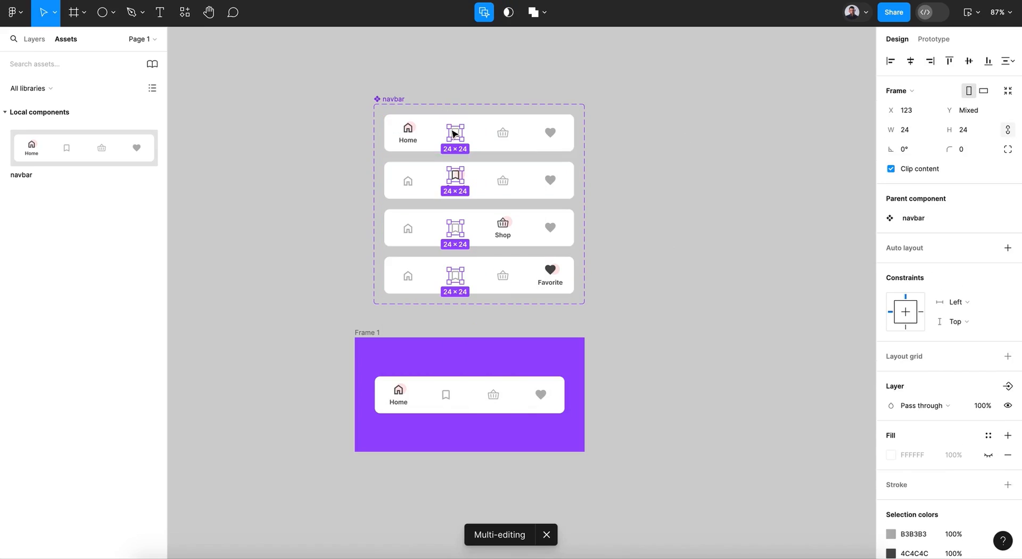
- Change the saved icons' interaction trigger across all variants to Mouse enter
click(933, 39)
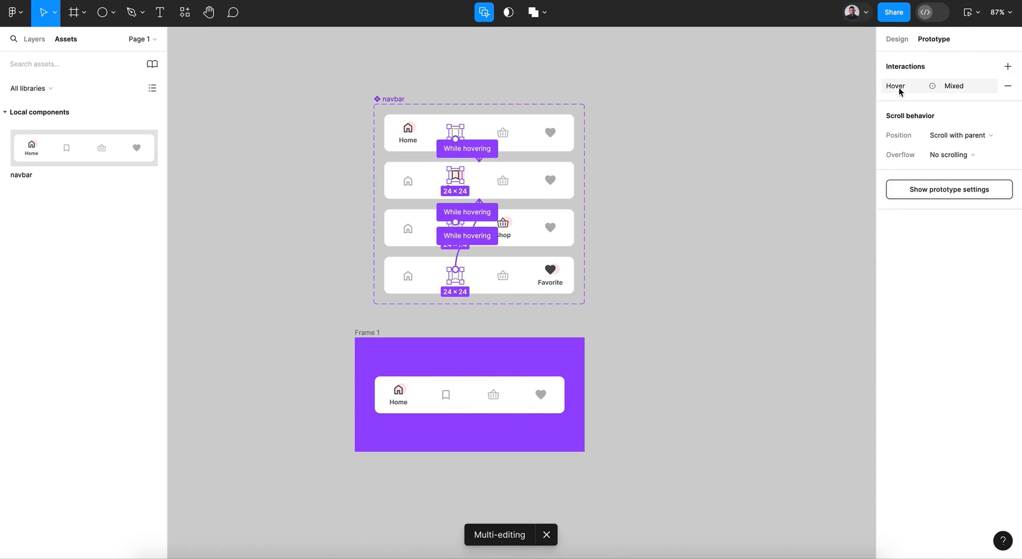
click(895, 85)
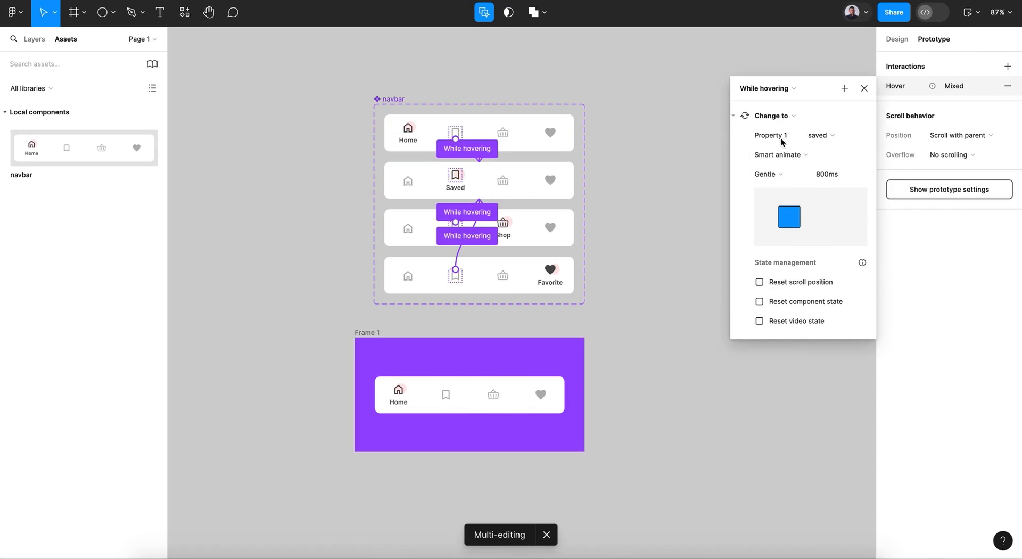
click(767, 88)
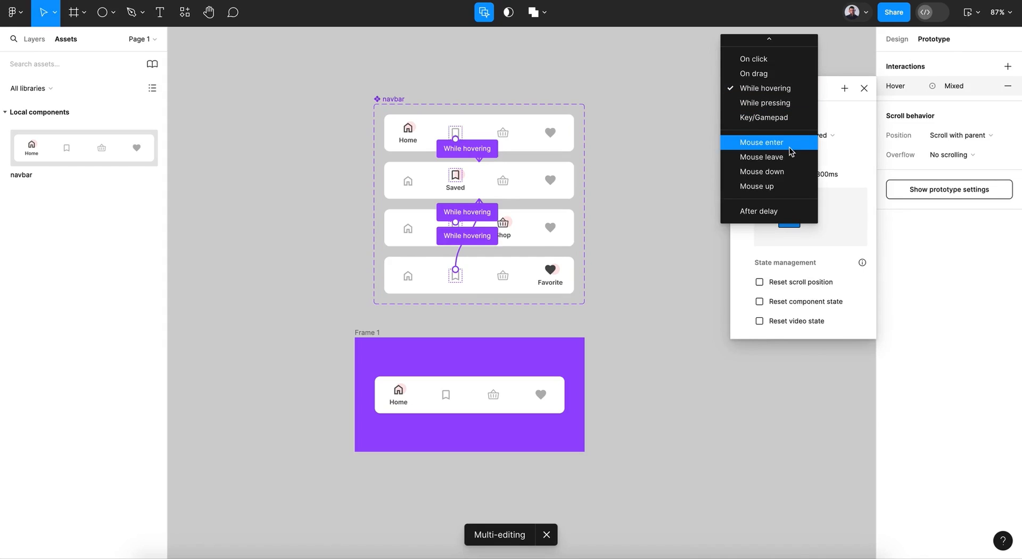
click(761, 142)
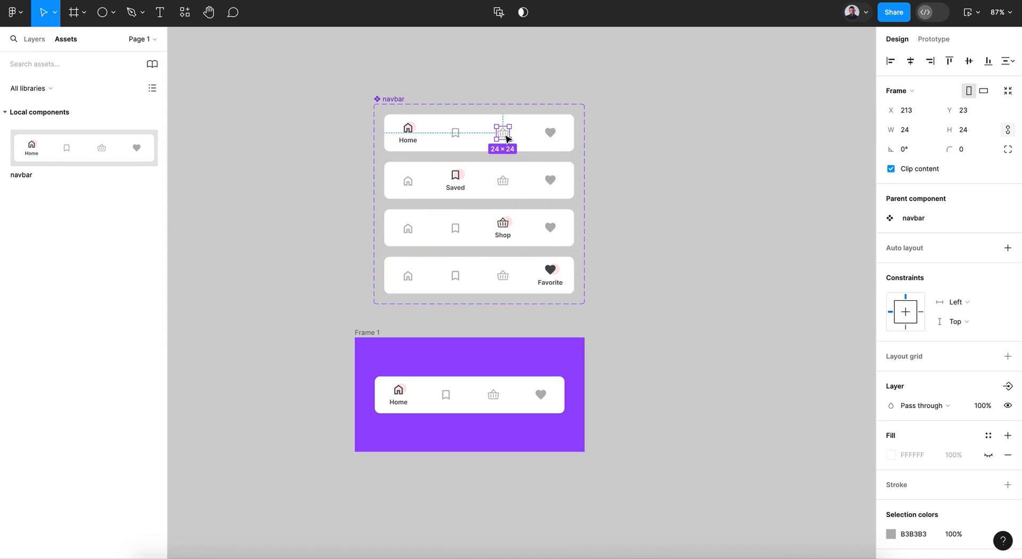
- Change the shop icons' interaction trigger across all variants to Mouse enter
click(483, 12)
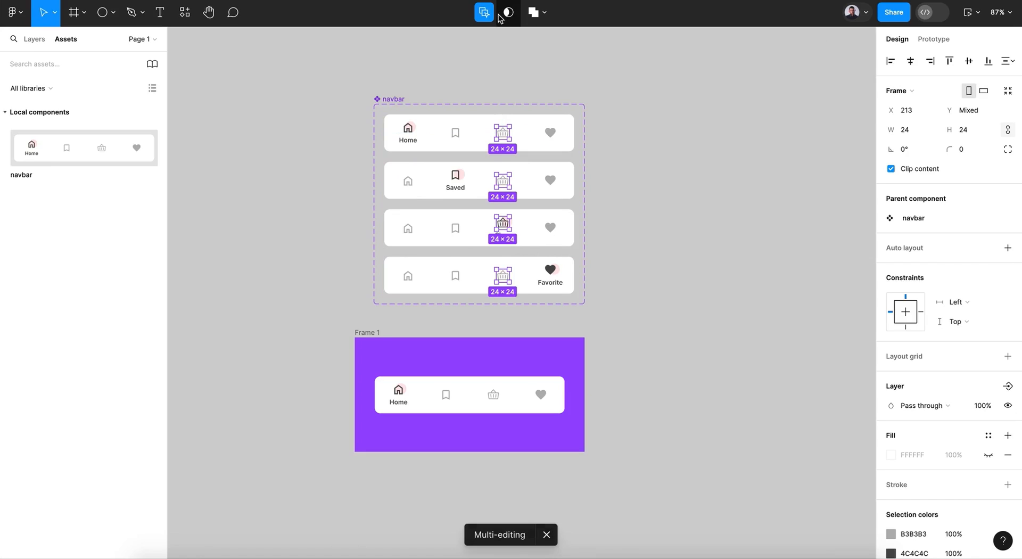
click(934, 40)
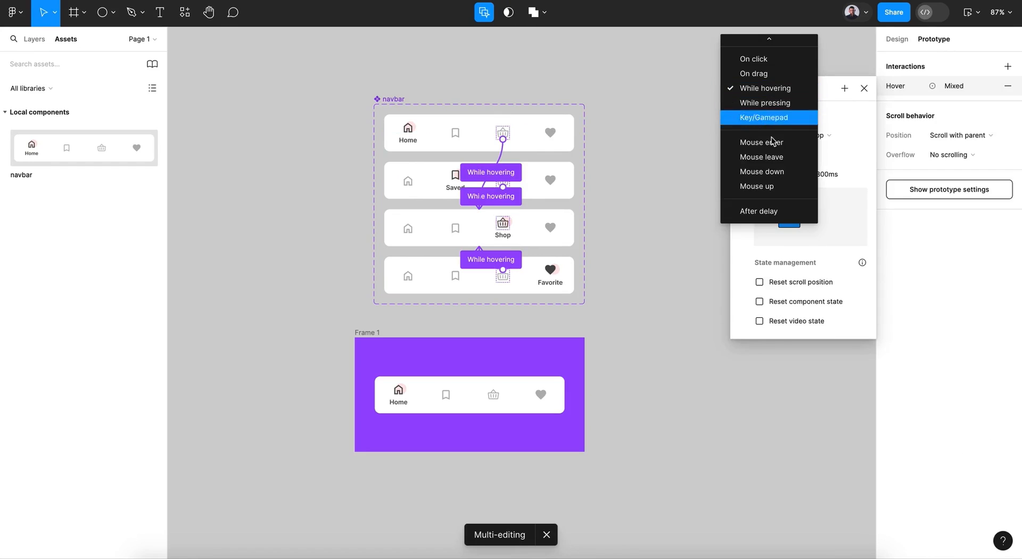
click(761, 141)
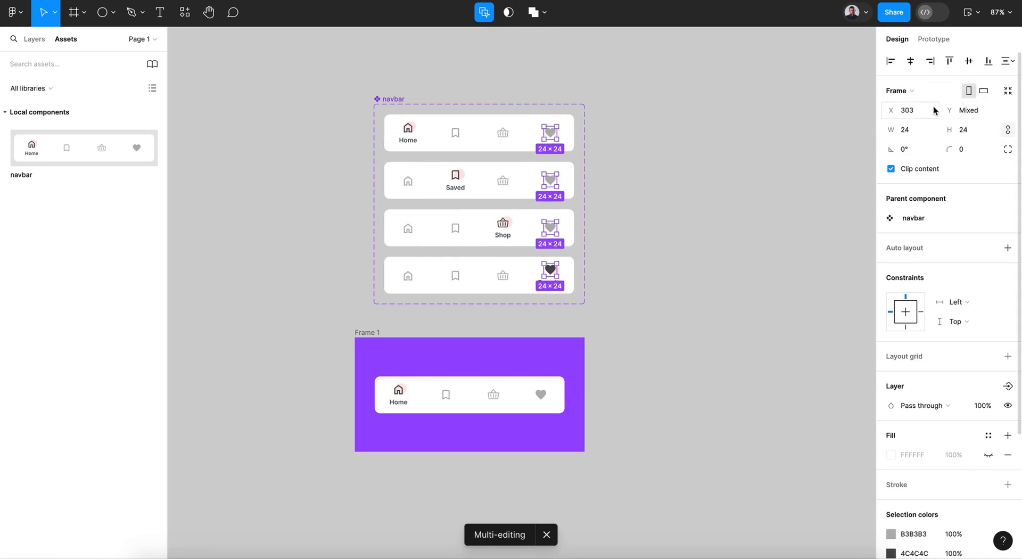
- Change the heart icons' interaction trigger across all variants to Mouse enter
click(933, 39)
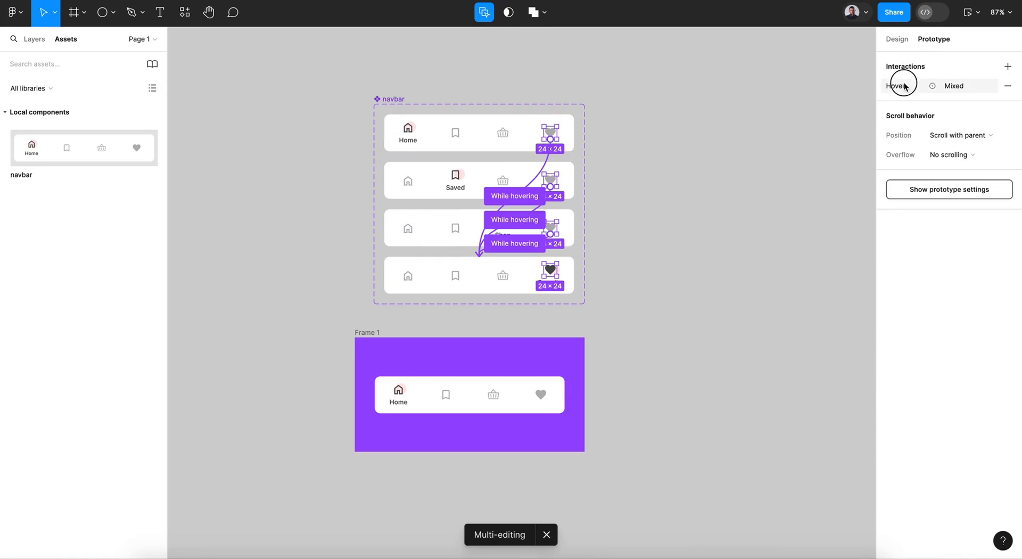
click(896, 86)
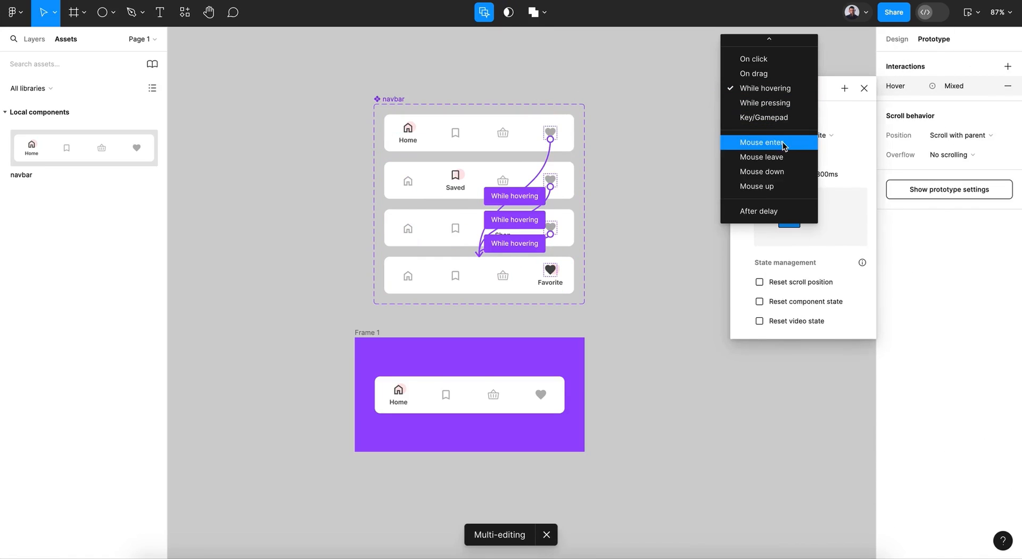
click(760, 143)
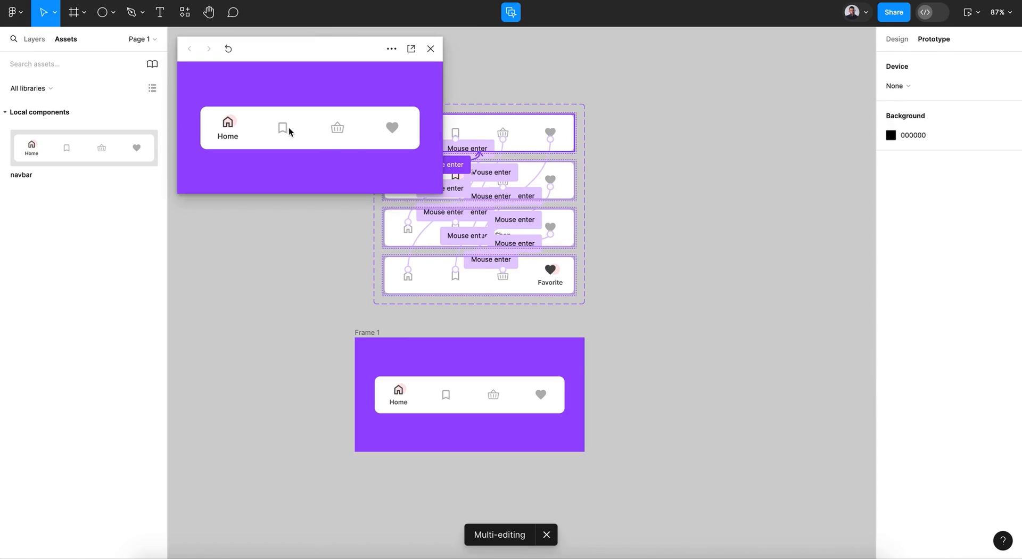
click(282, 128)
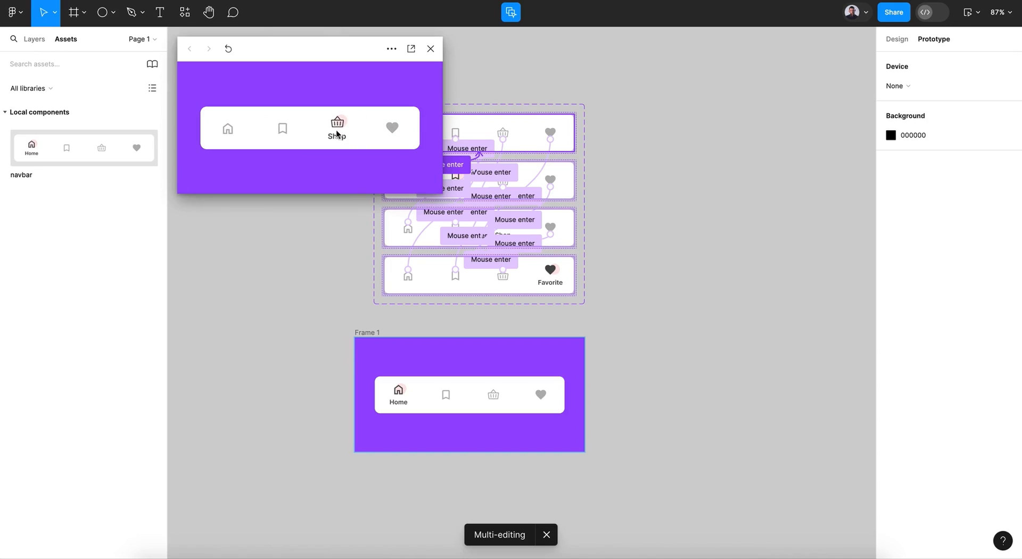
click(228, 128)
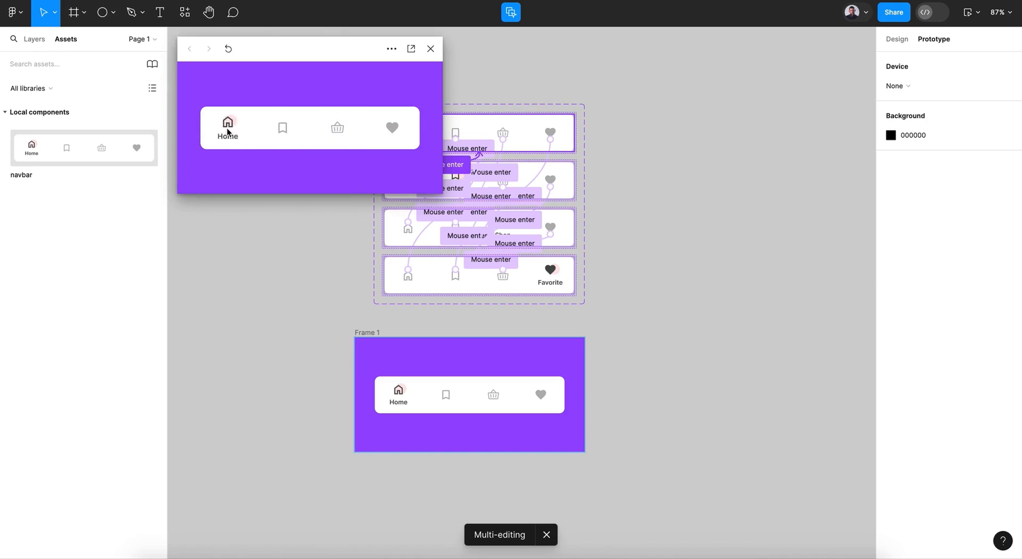
mouse_move(337, 128)
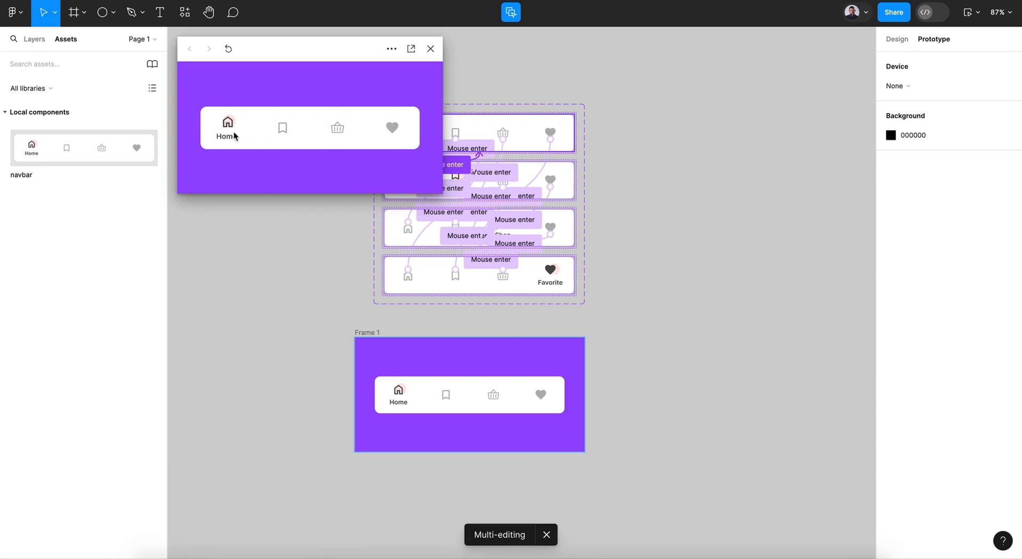
mouse_move(262, 189)
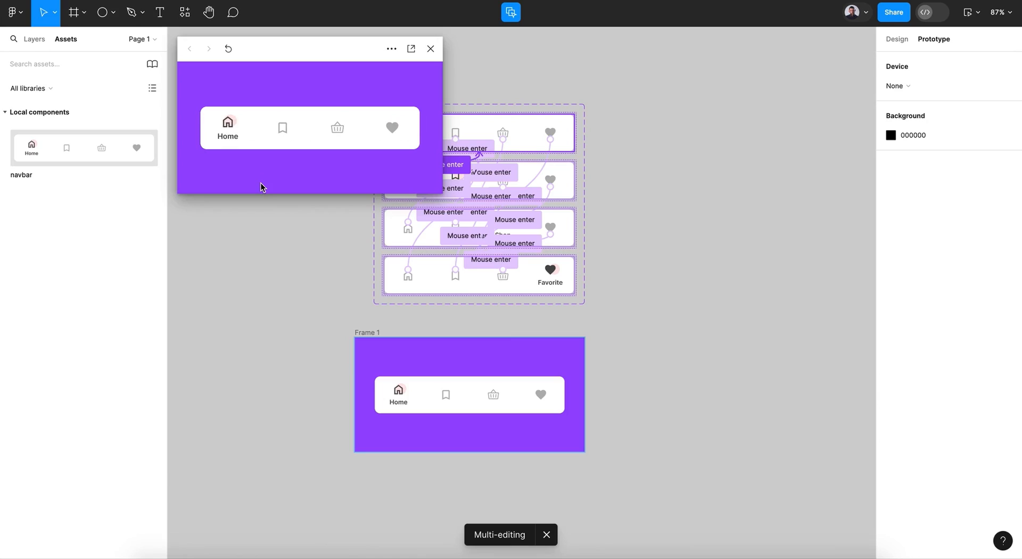